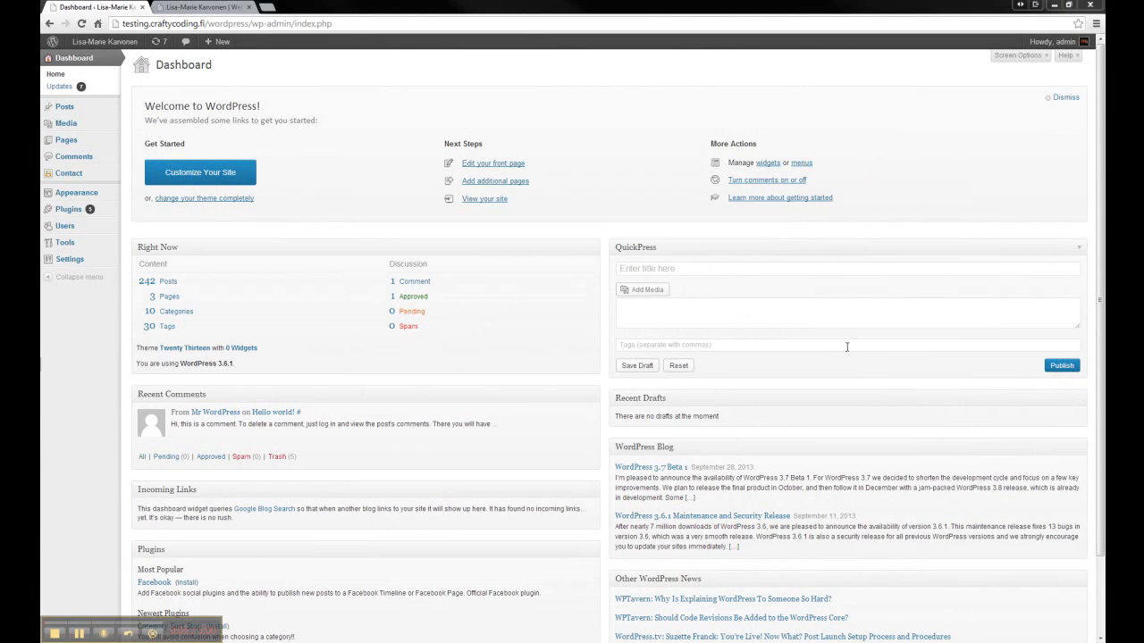
mouse_move(329, 290)
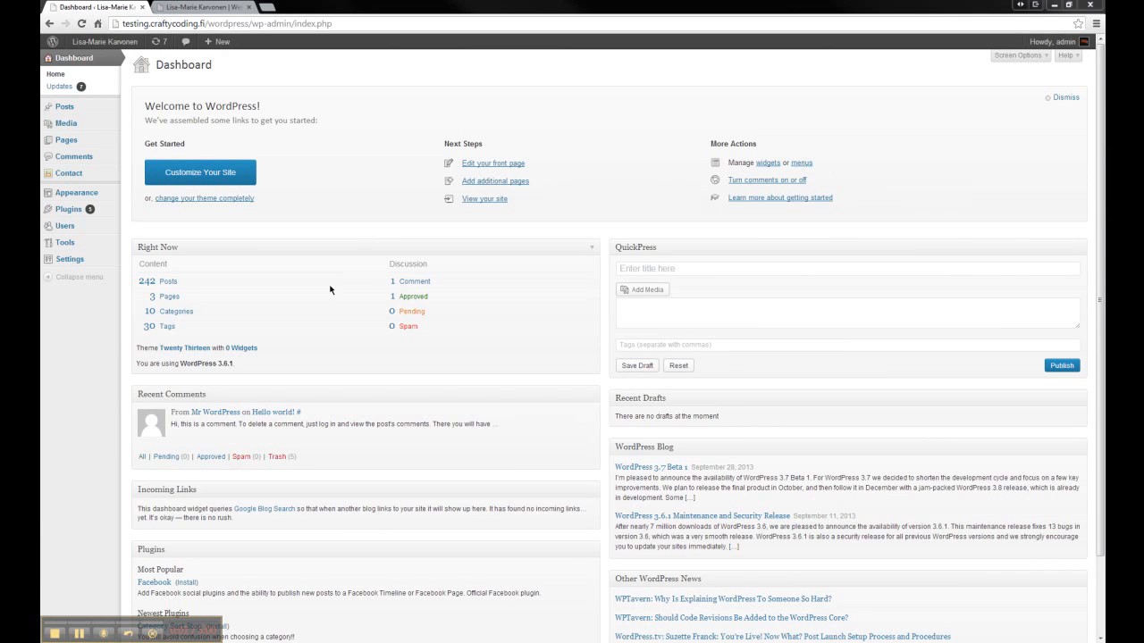
mouse_move(69, 175)
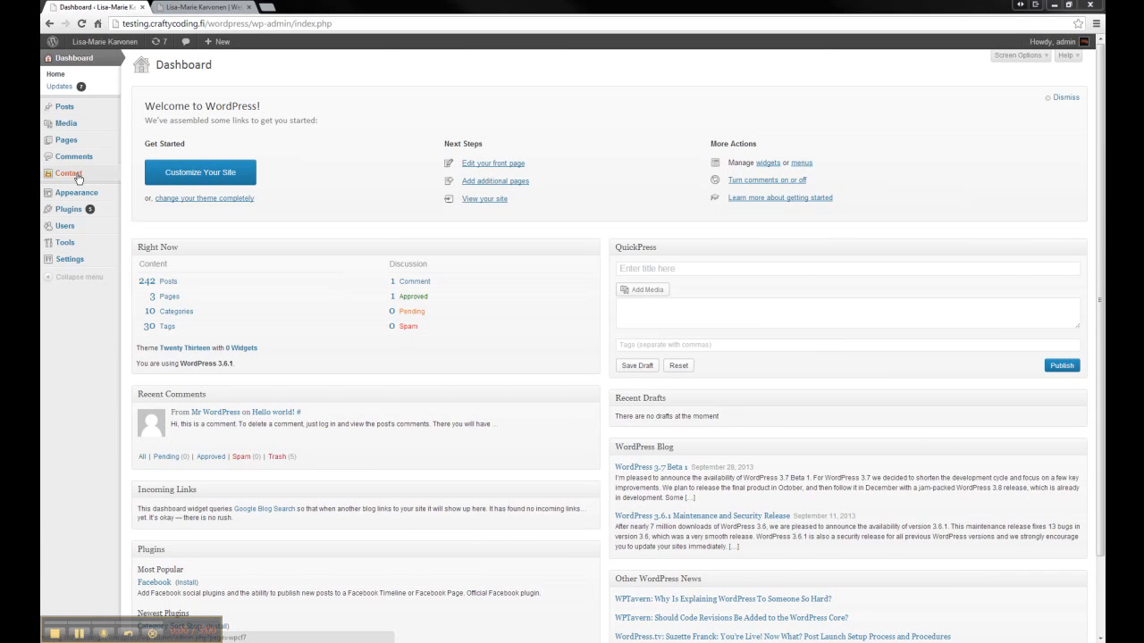
Show the Contact Form 7 forms list with the existing Contact form 1.
click(68, 173)
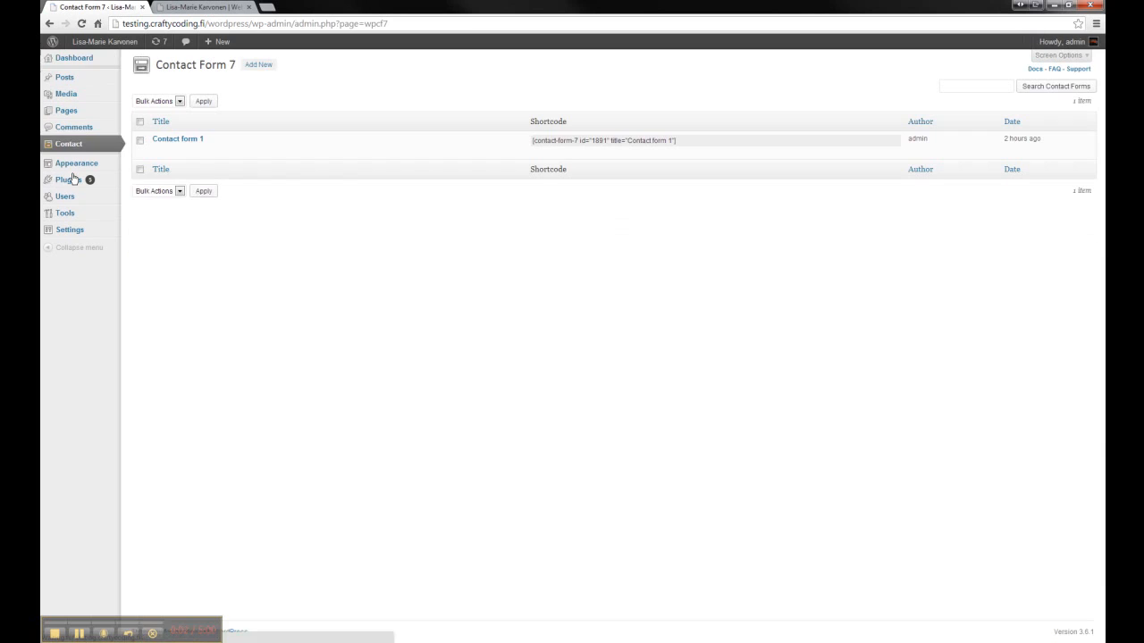
mouse_move(429, 240)
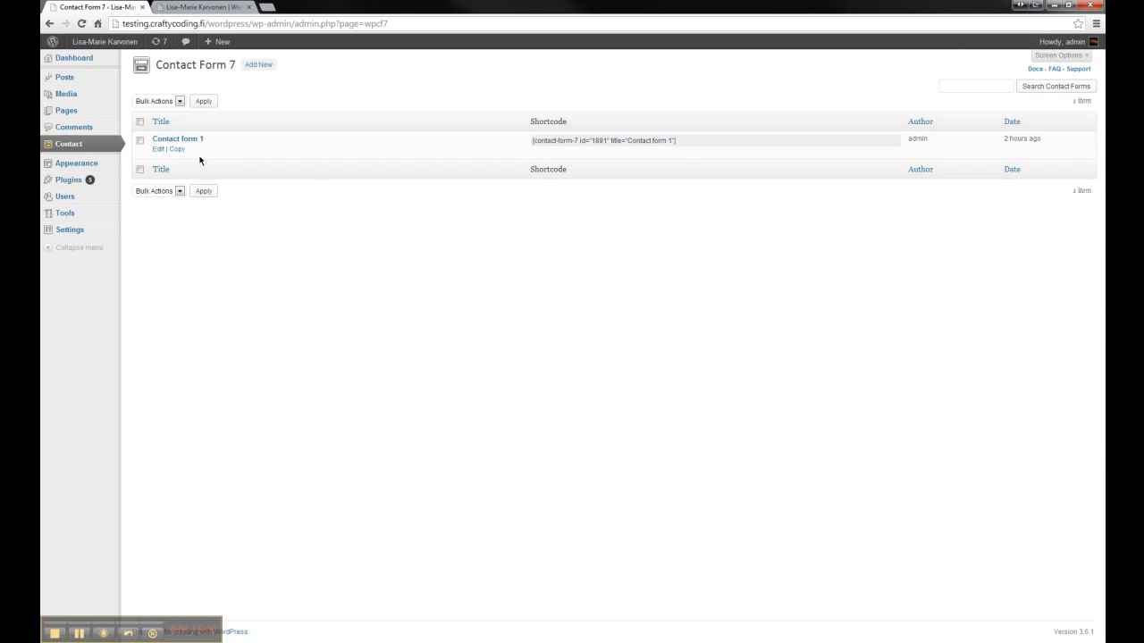
mouse_move(204, 141)
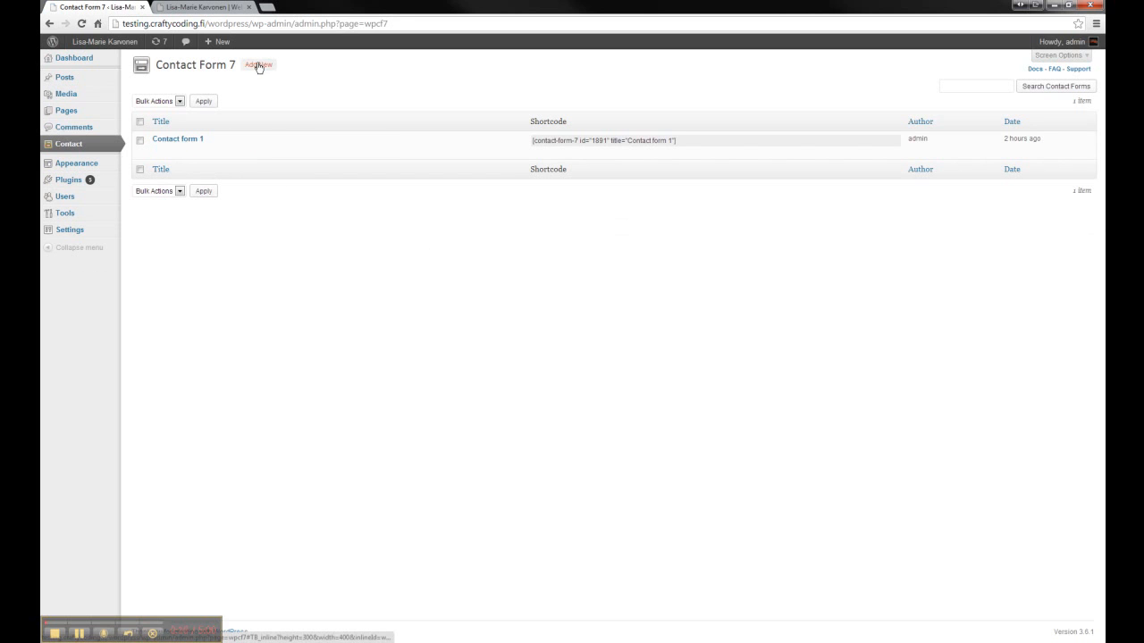
Create a new default-English contact form titled "My Contact Form".
click(259, 64)
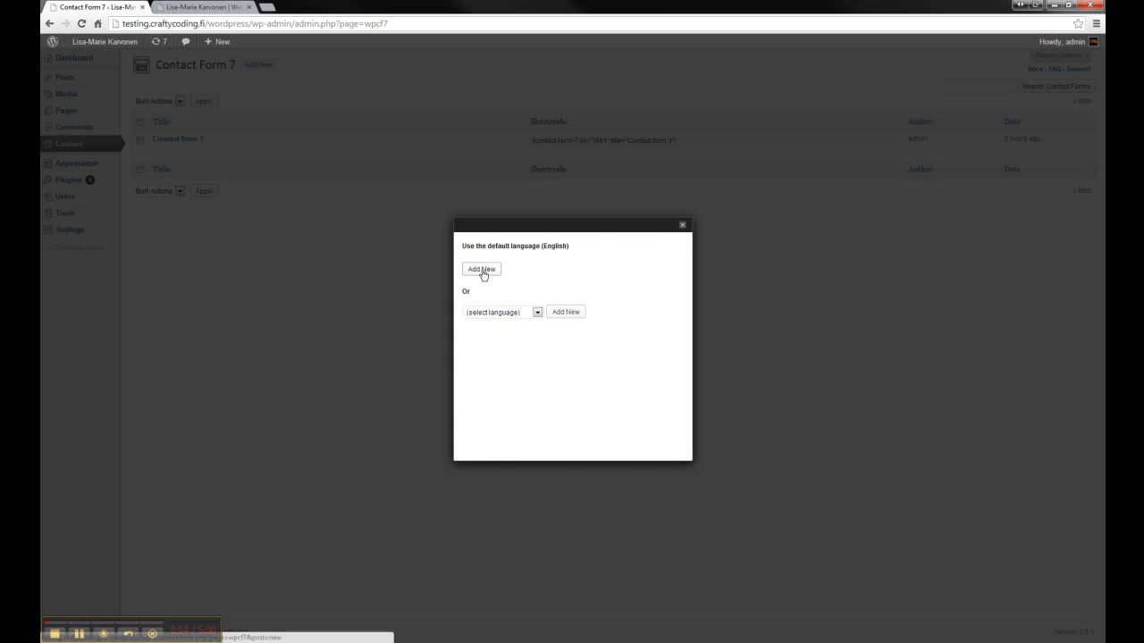
click(481, 268)
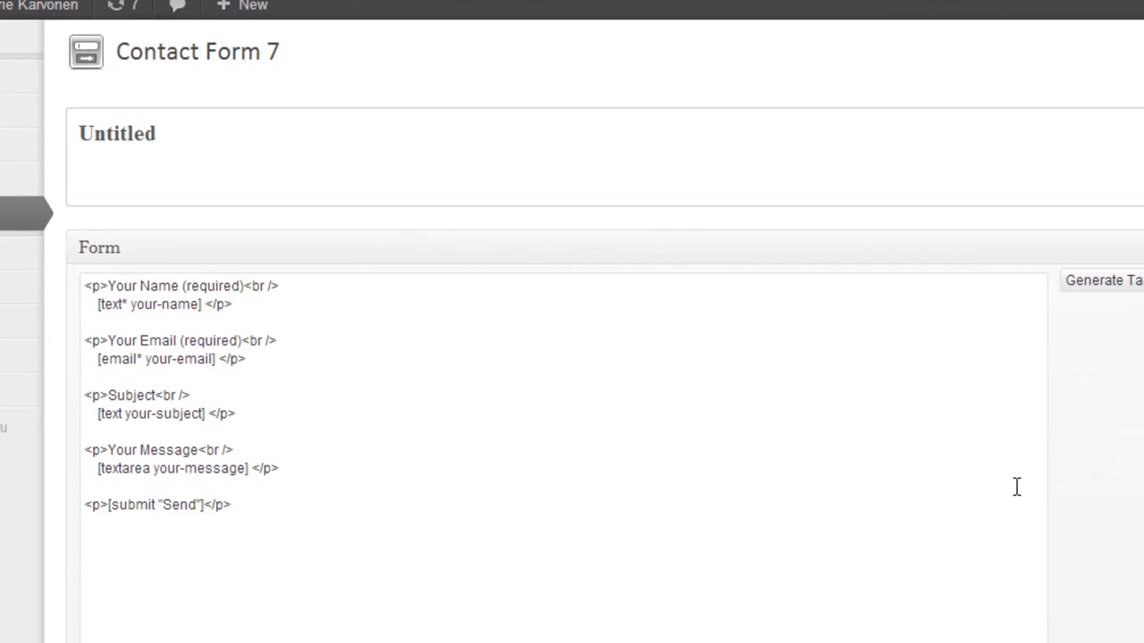
mouse_move(311, 185)
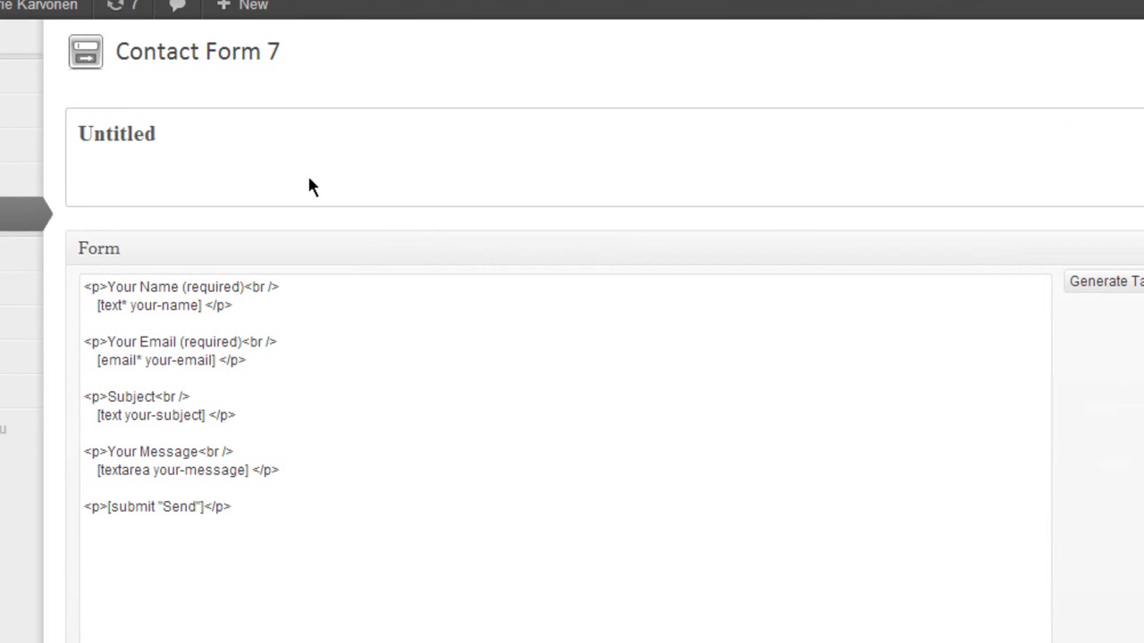
click(116, 132)
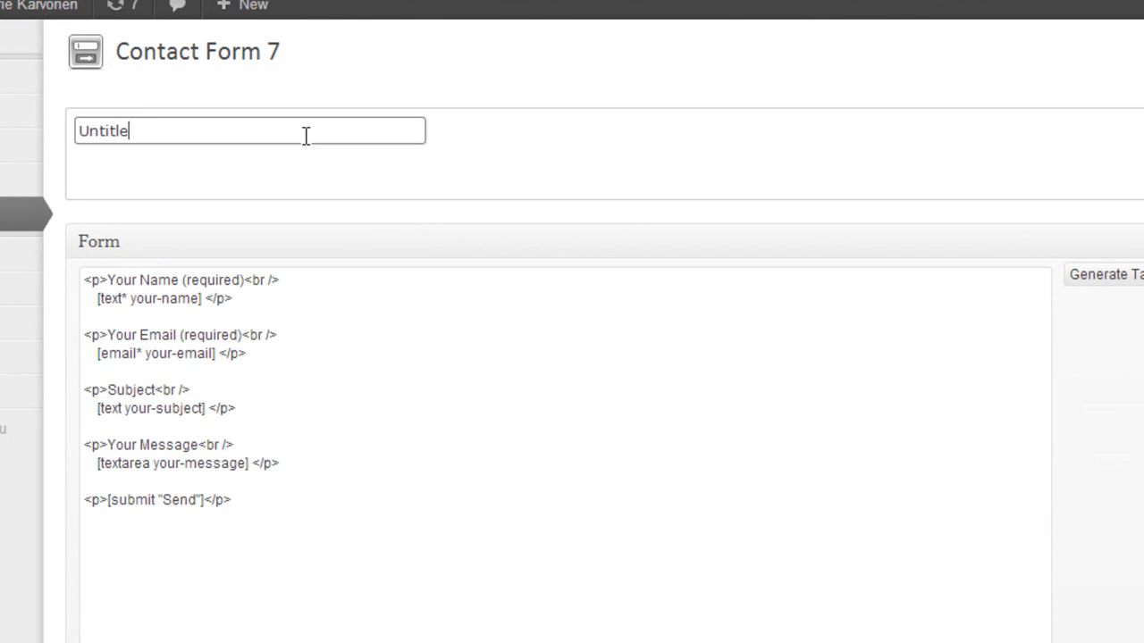
text(My)
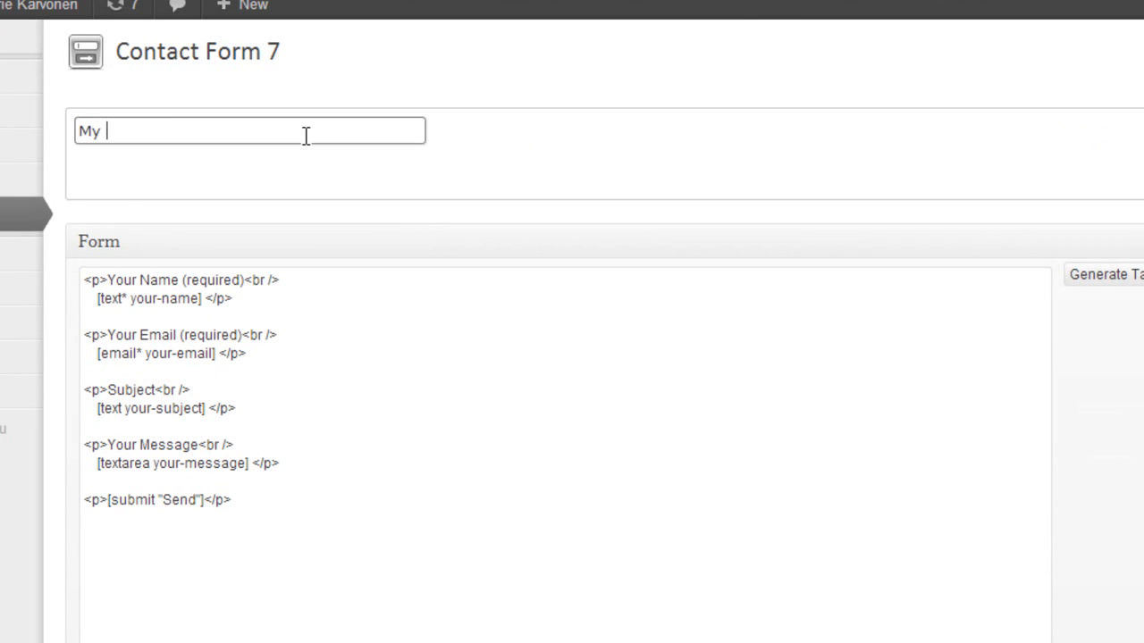
text(Contact Form)
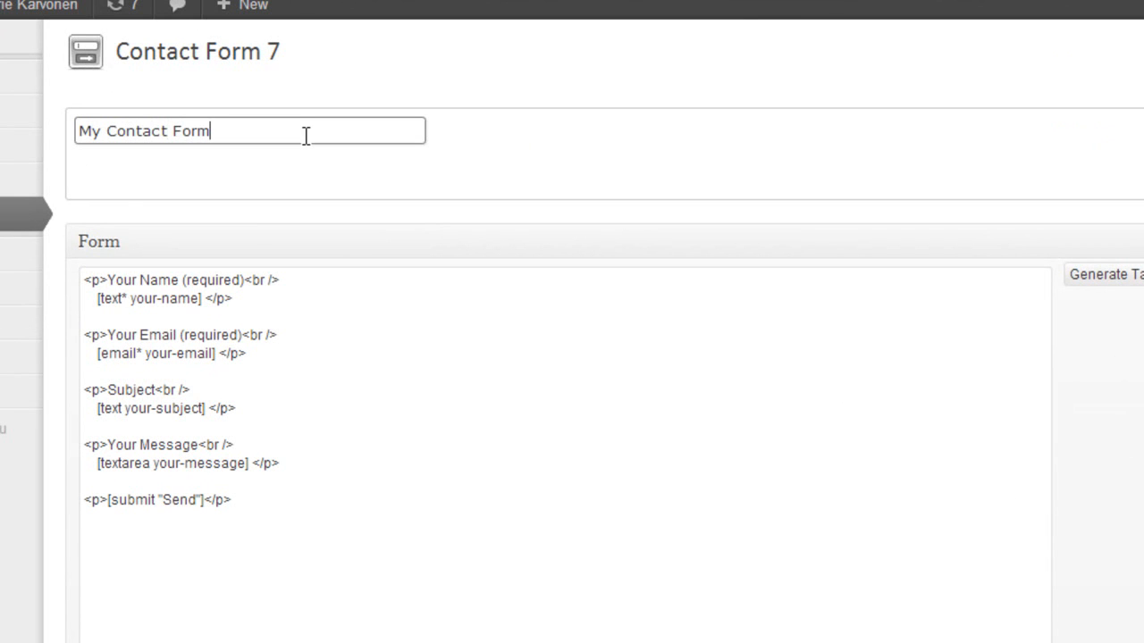
Generate a URL field tag from the Generate Tag list beside the form code.
scroll(down, 3)
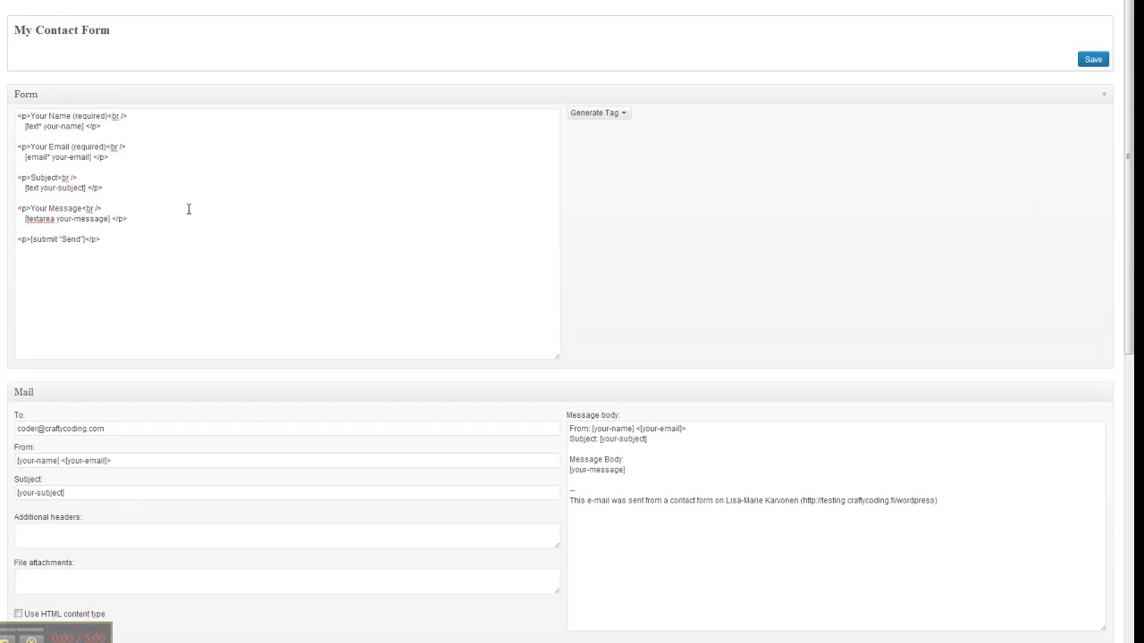
mouse_move(175, 195)
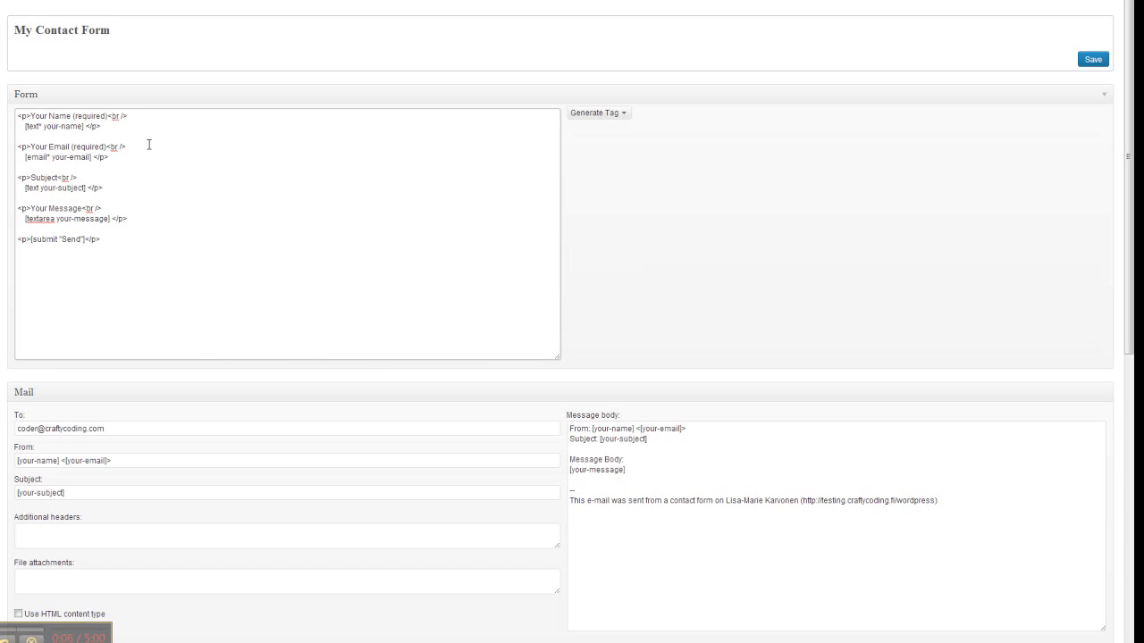
mouse_move(622, 149)
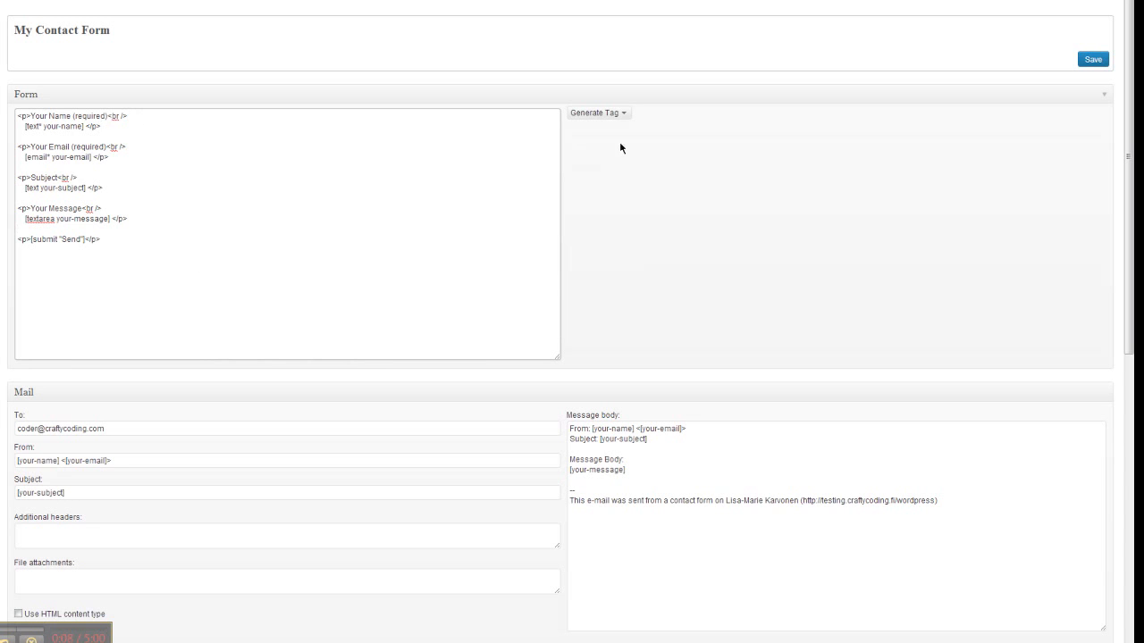
click(599, 112)
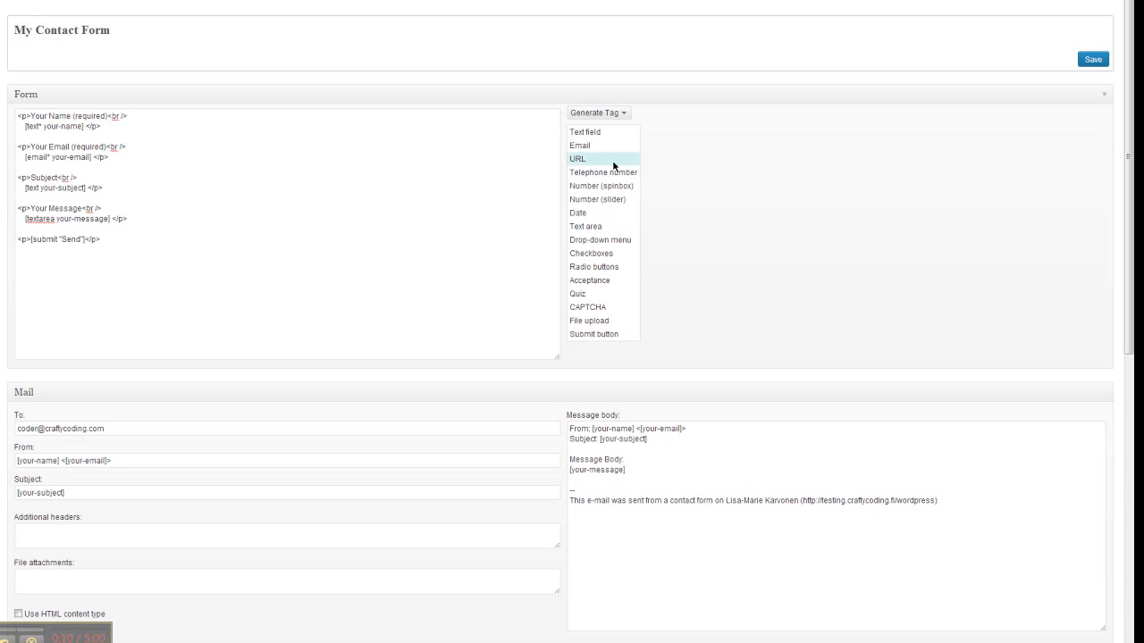
click(579, 159)
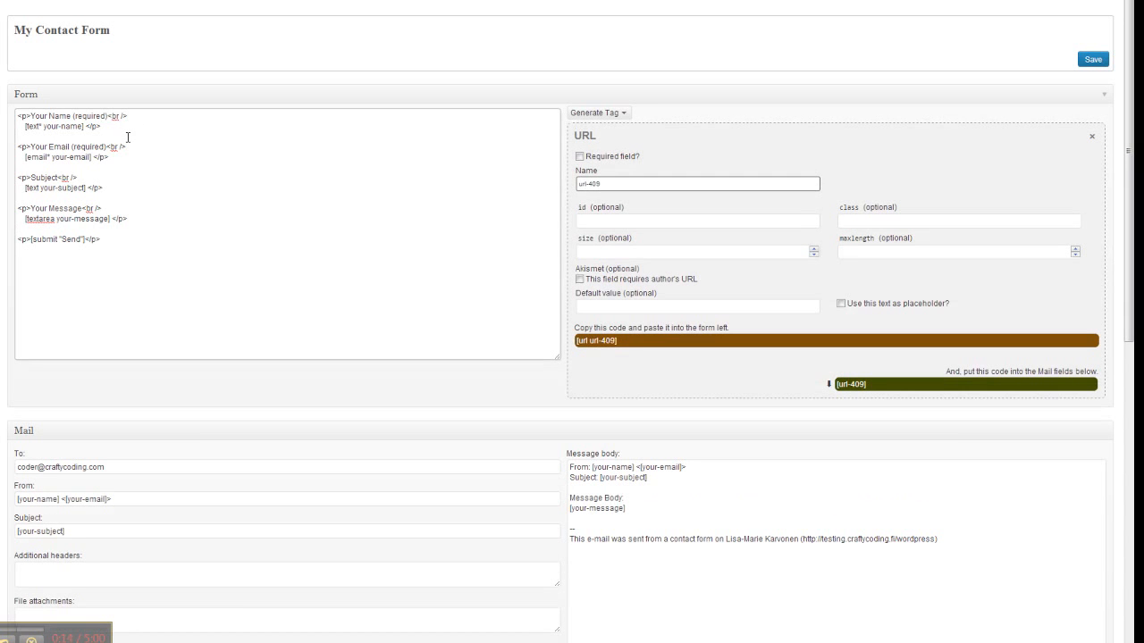
mouse_move(234, 218)
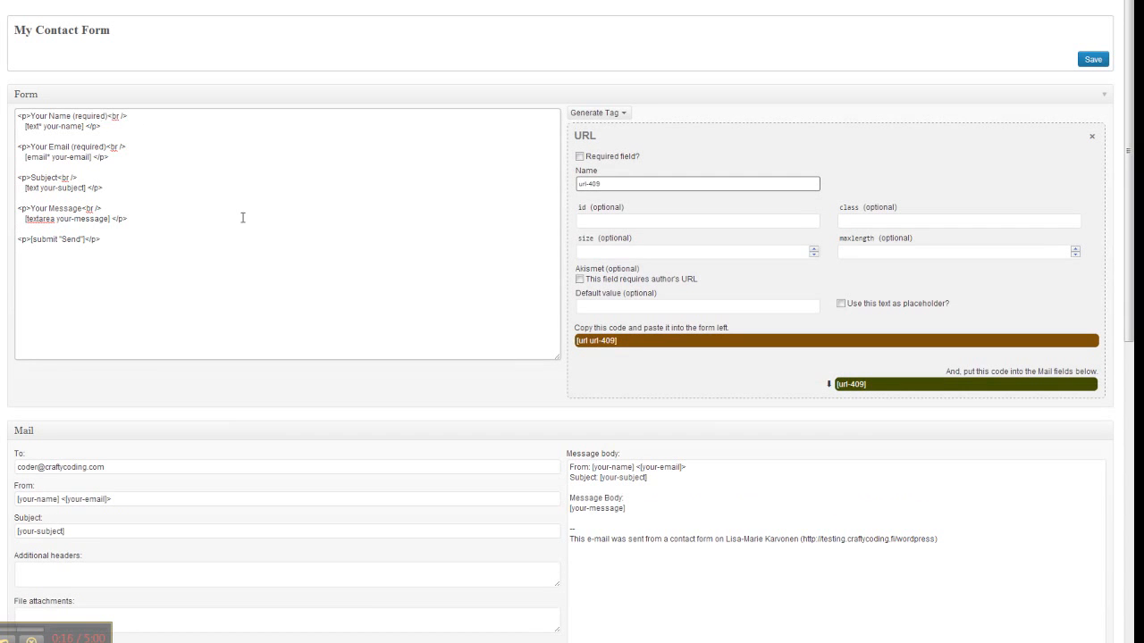
scroll(down, 3)
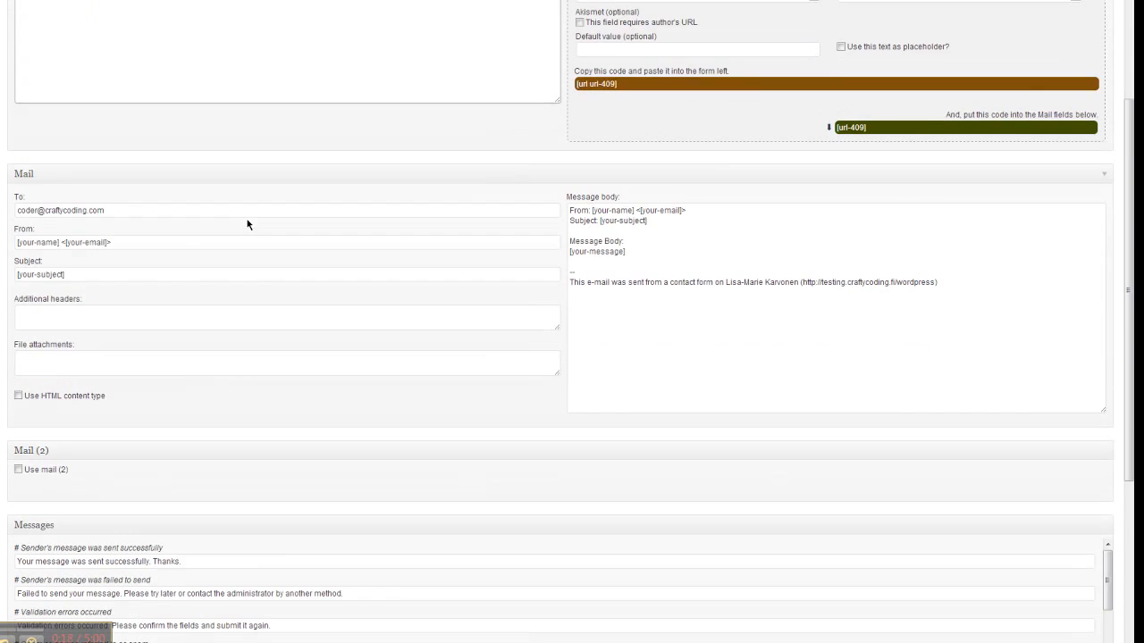
scroll(down, 3)
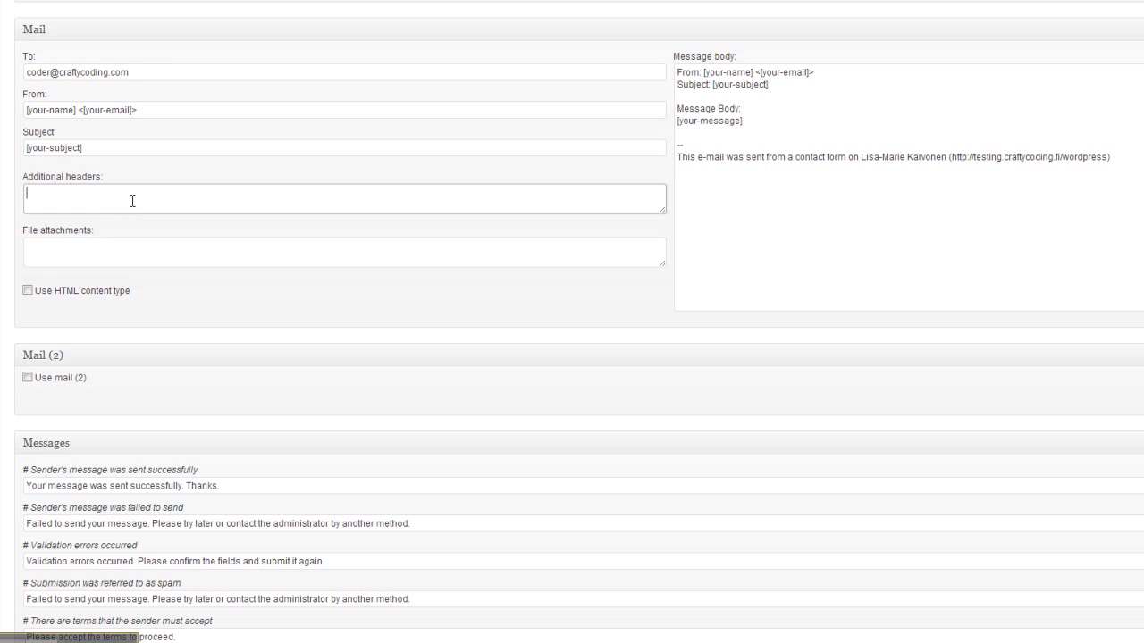
mouse_move(277, 210)
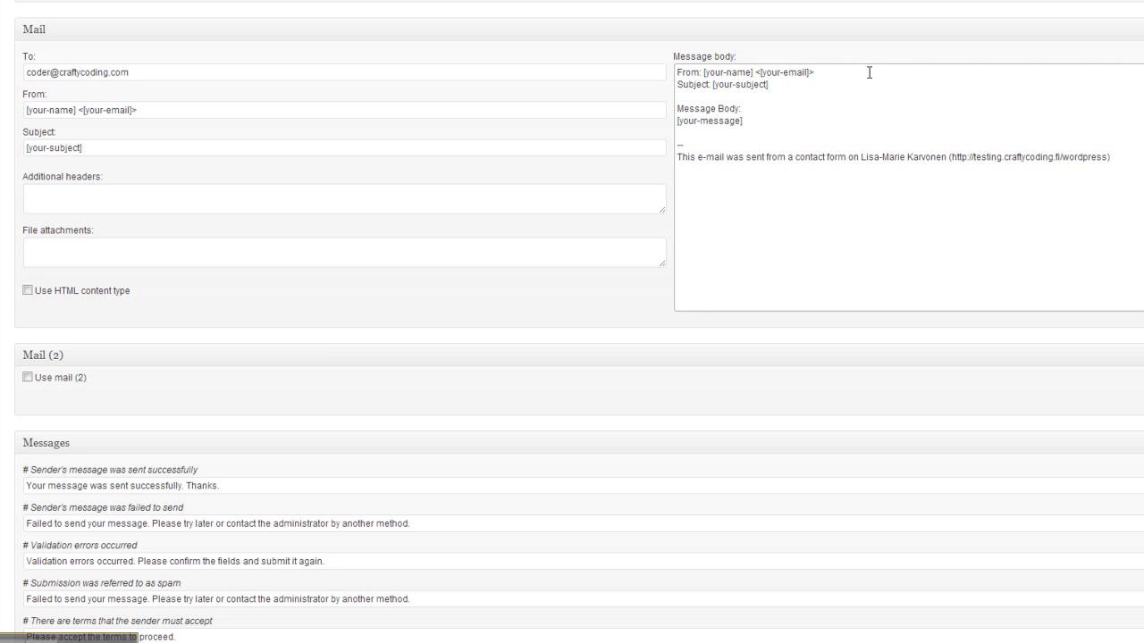
scroll(down, 3)
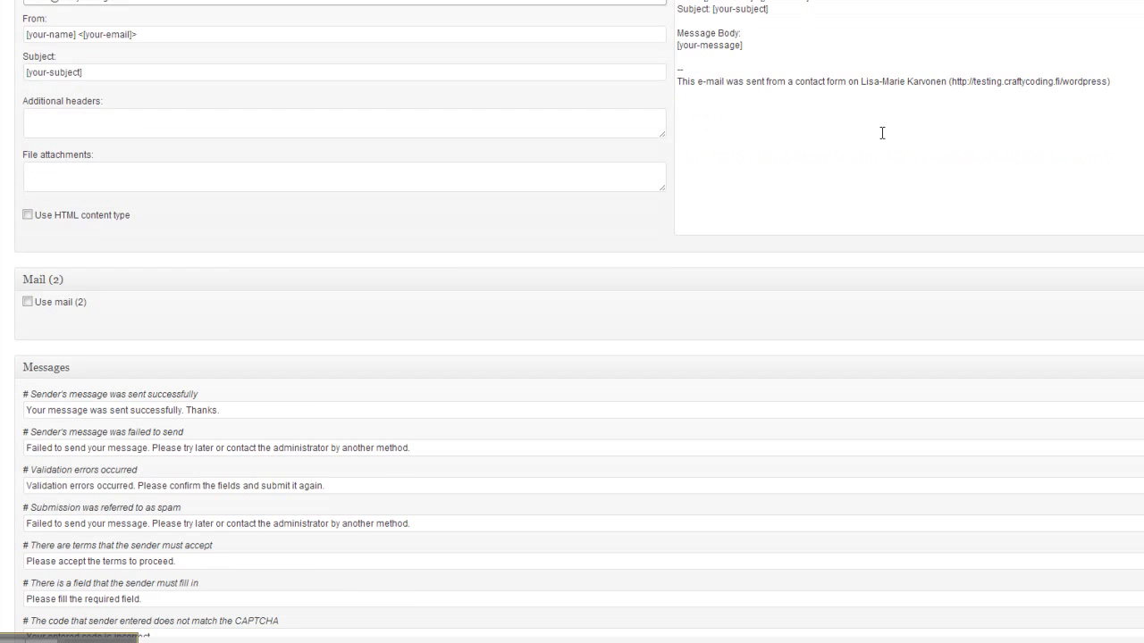
scroll(down, 3)
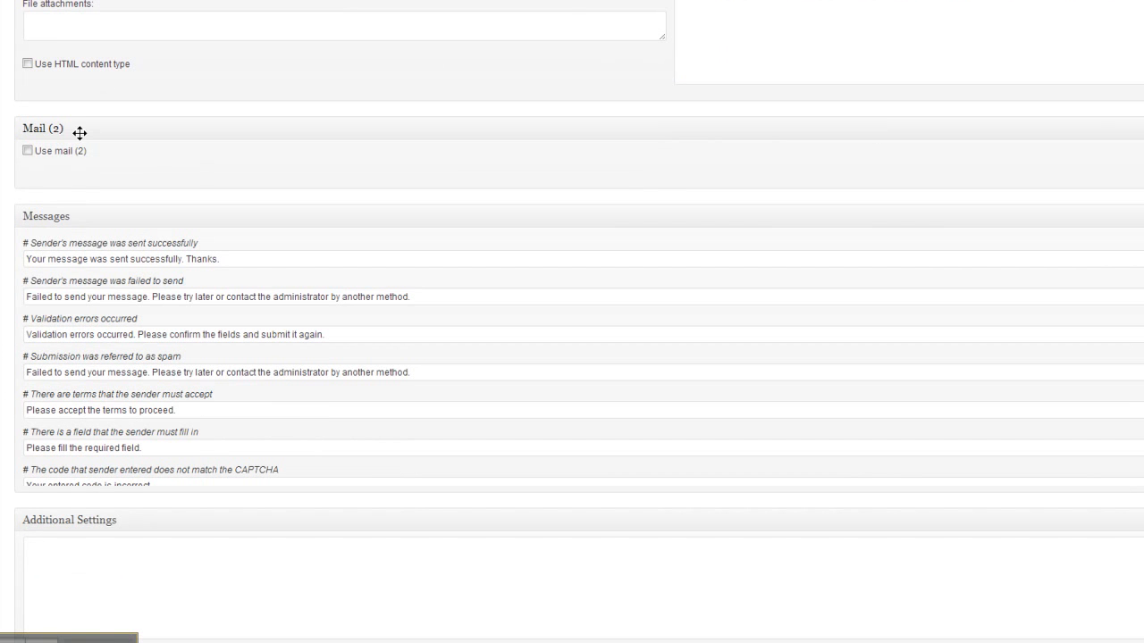
click(26, 150)
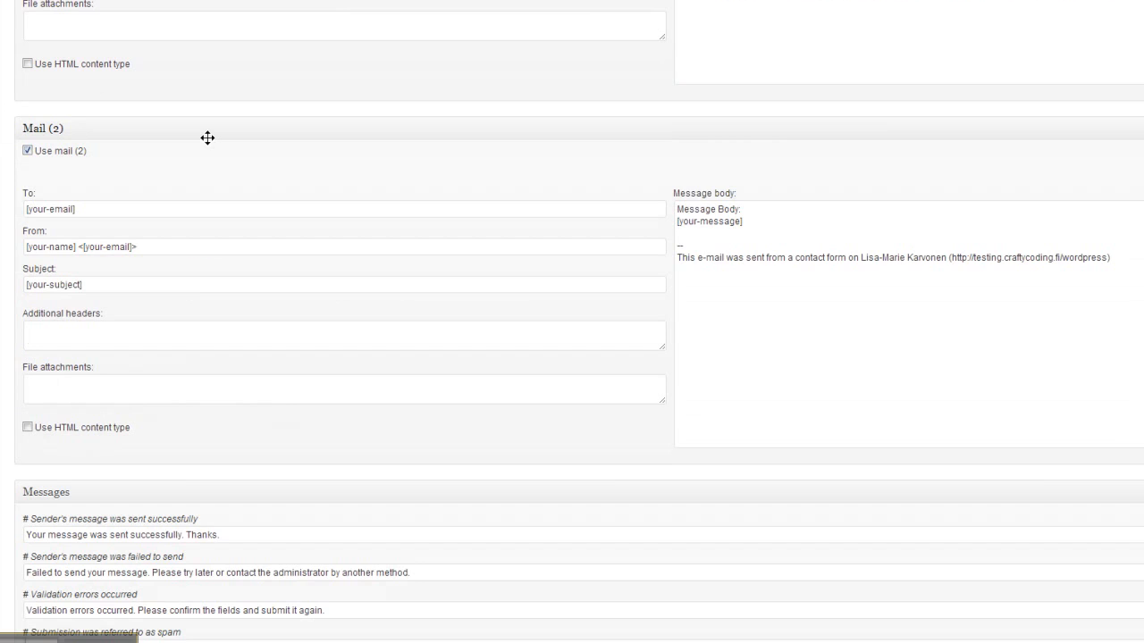
mouse_move(257, 175)
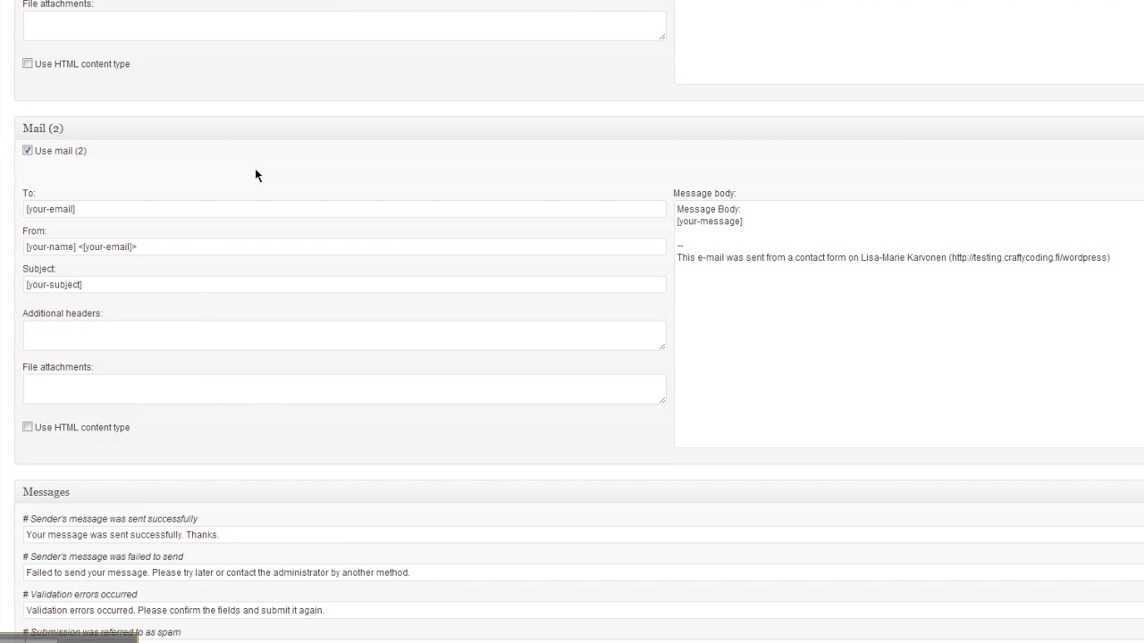
mouse_move(298, 195)
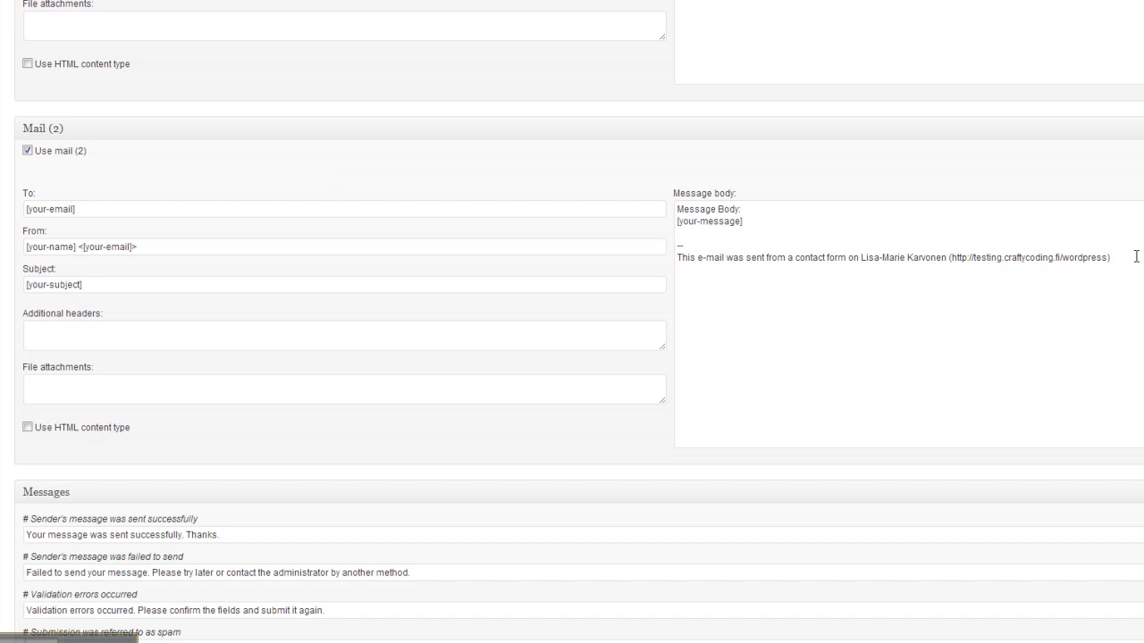
mouse_move(1104, 253)
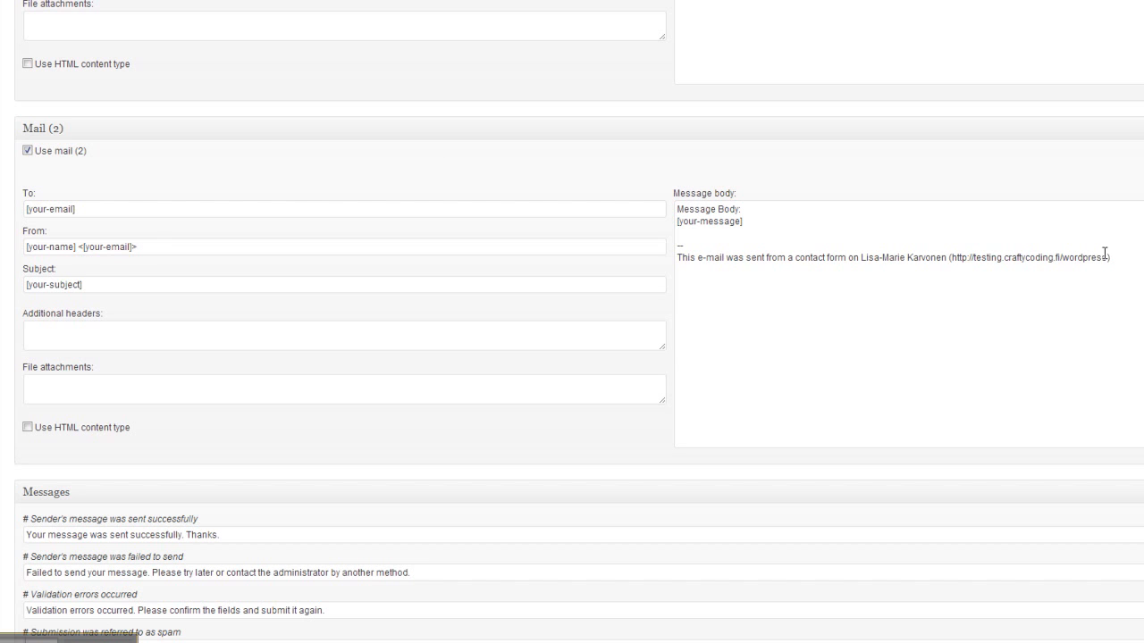
click(27, 151)
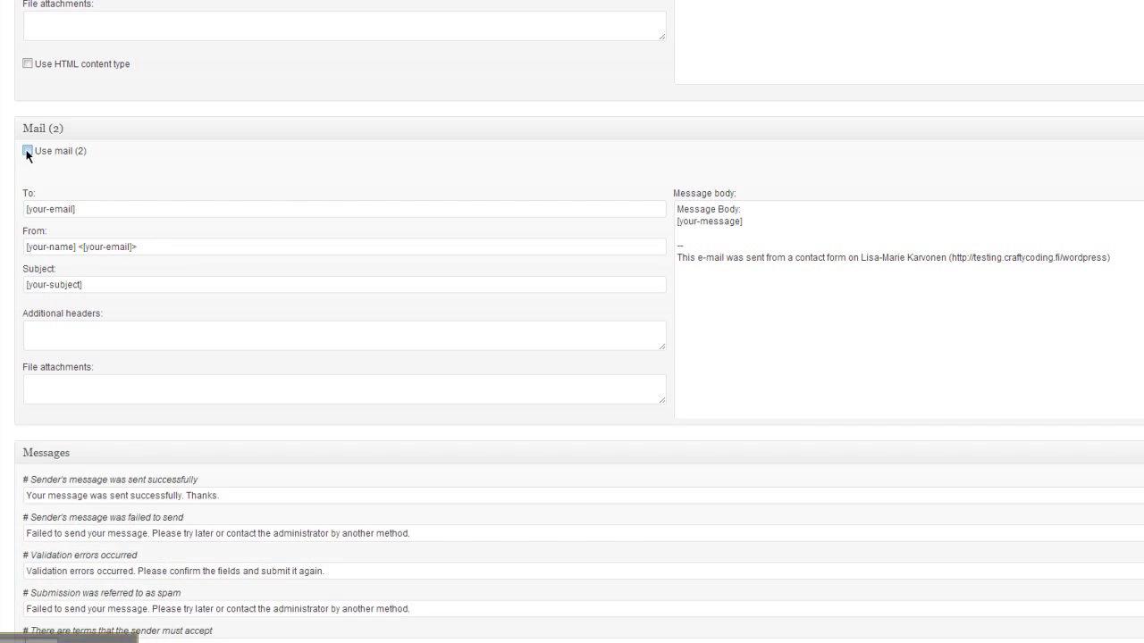
click(29, 150)
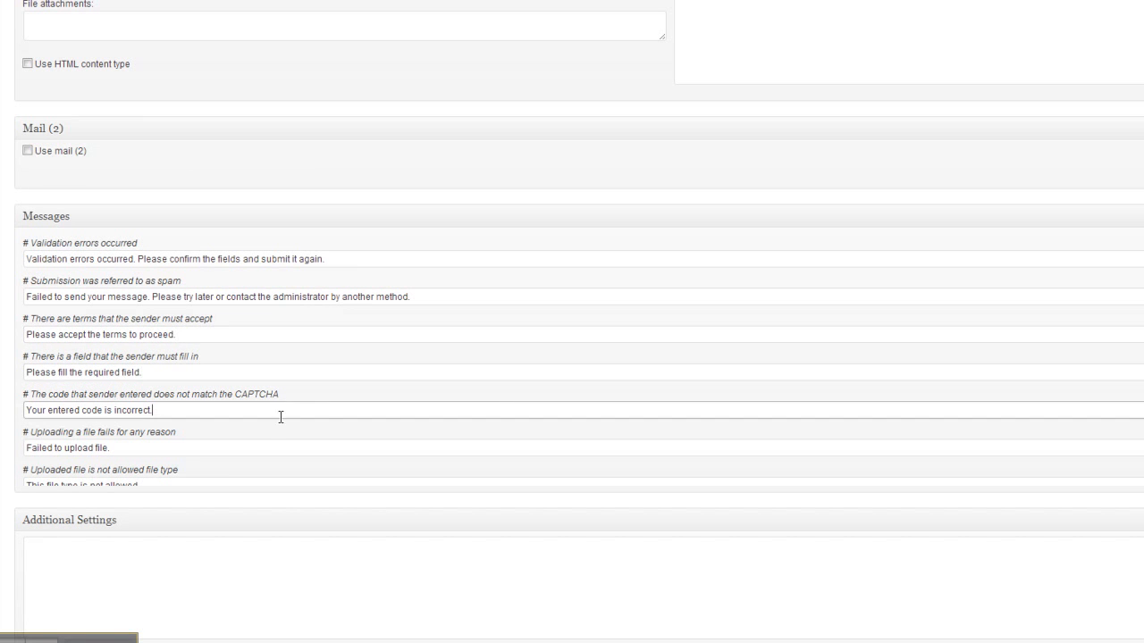
Scroll through the default response messages and back up to the form code.
scroll(down, 3)
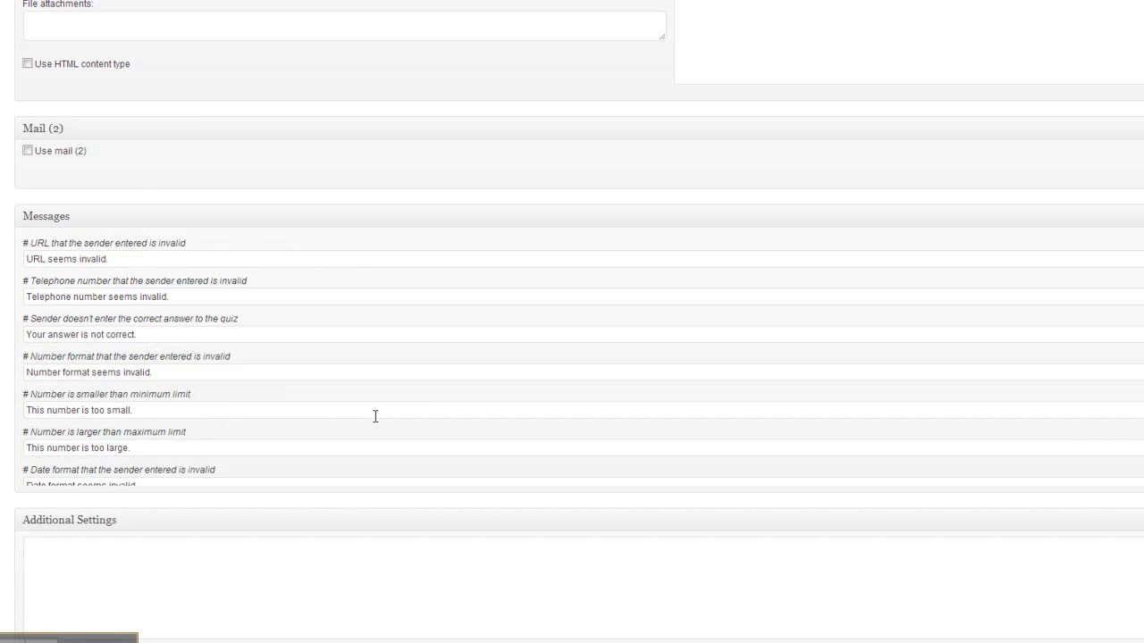
scroll(down, 3)
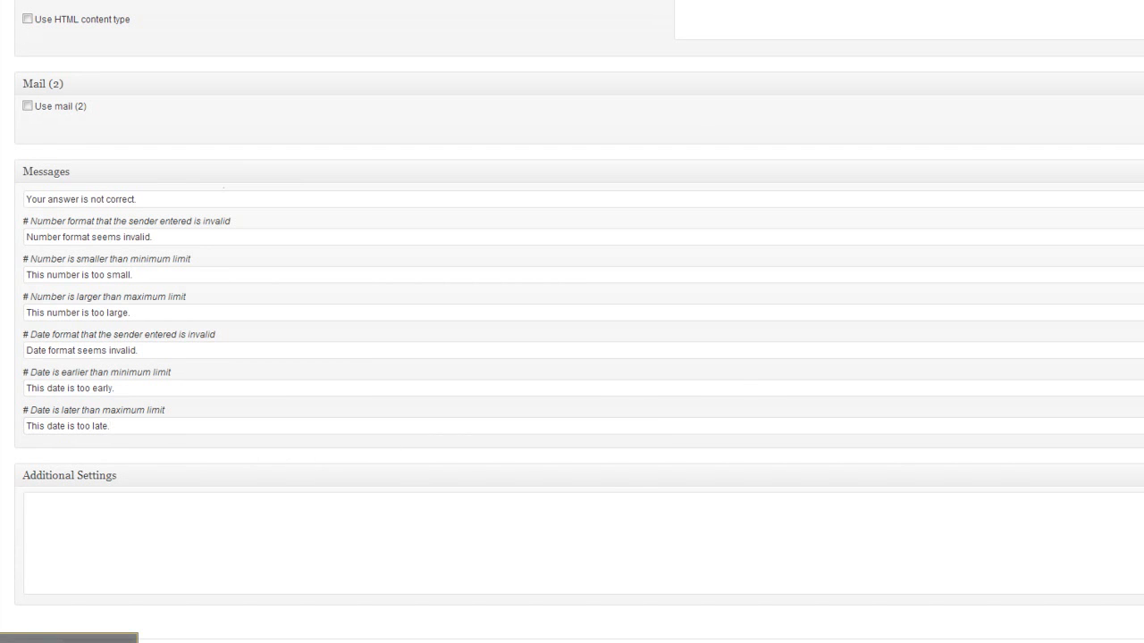
scroll(up, 3)
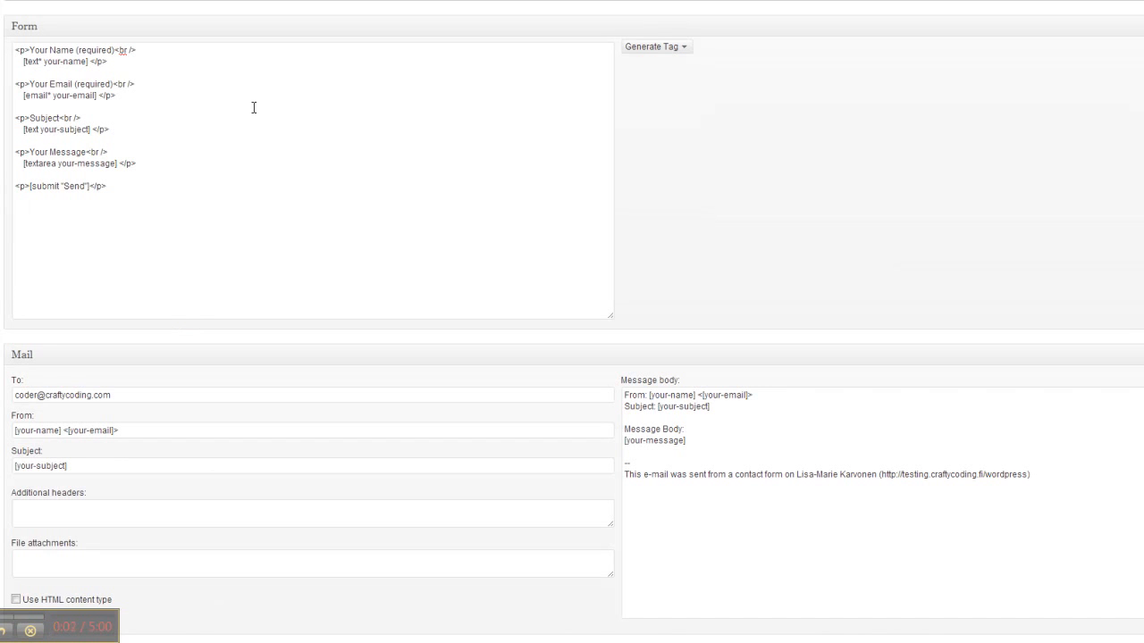
mouse_move(186, 196)
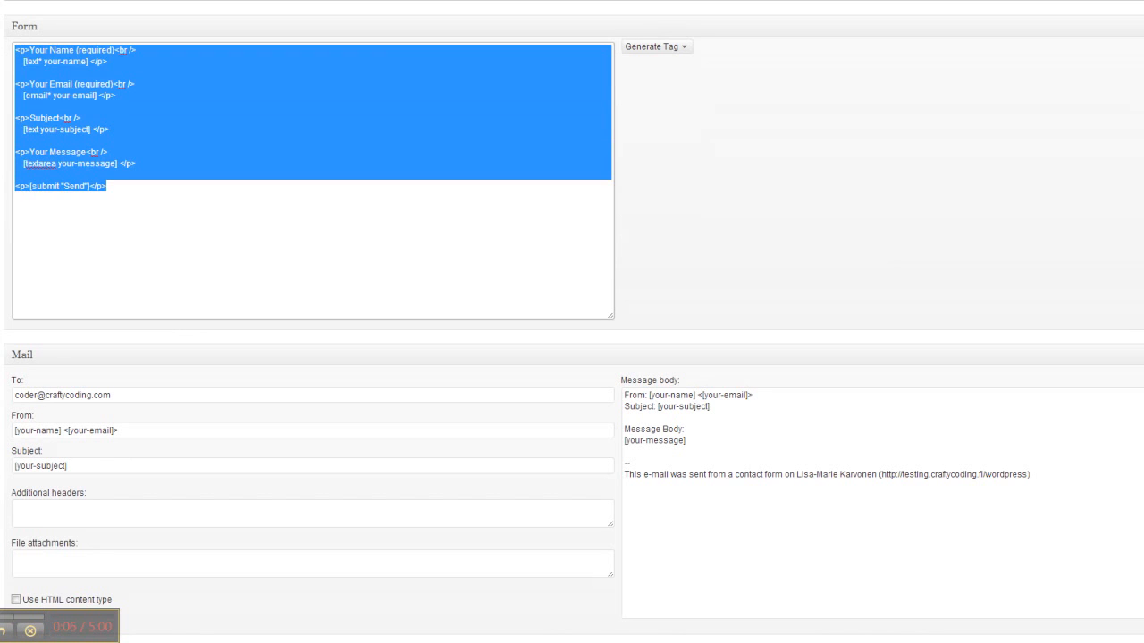
Delete the default form template and show the list of field tag types.
key(Delete)
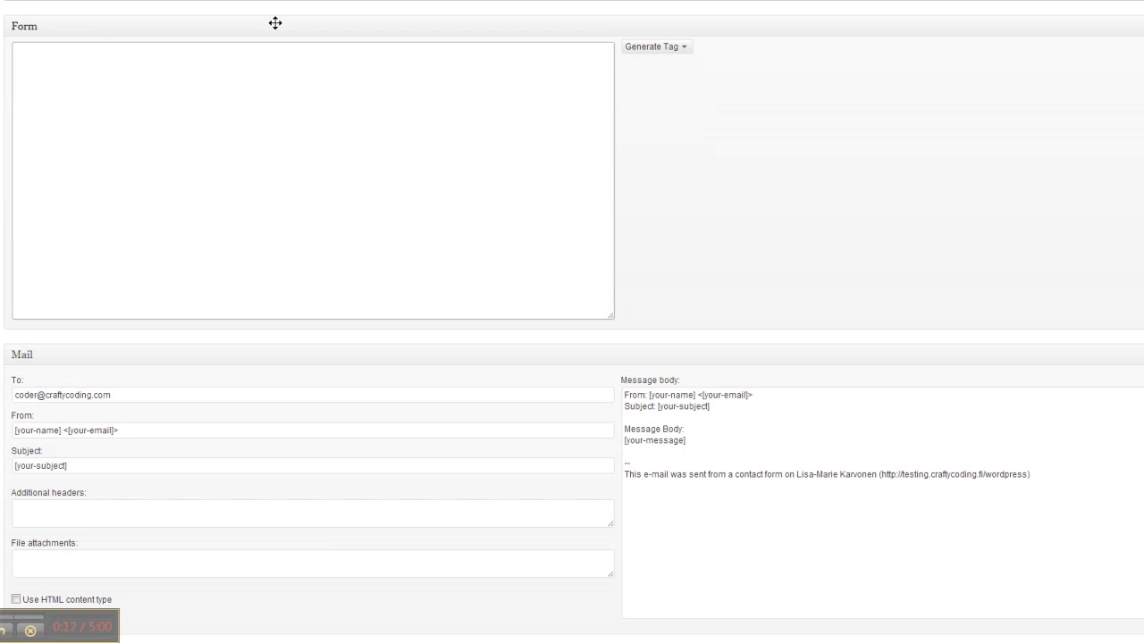
mouse_move(688, 56)
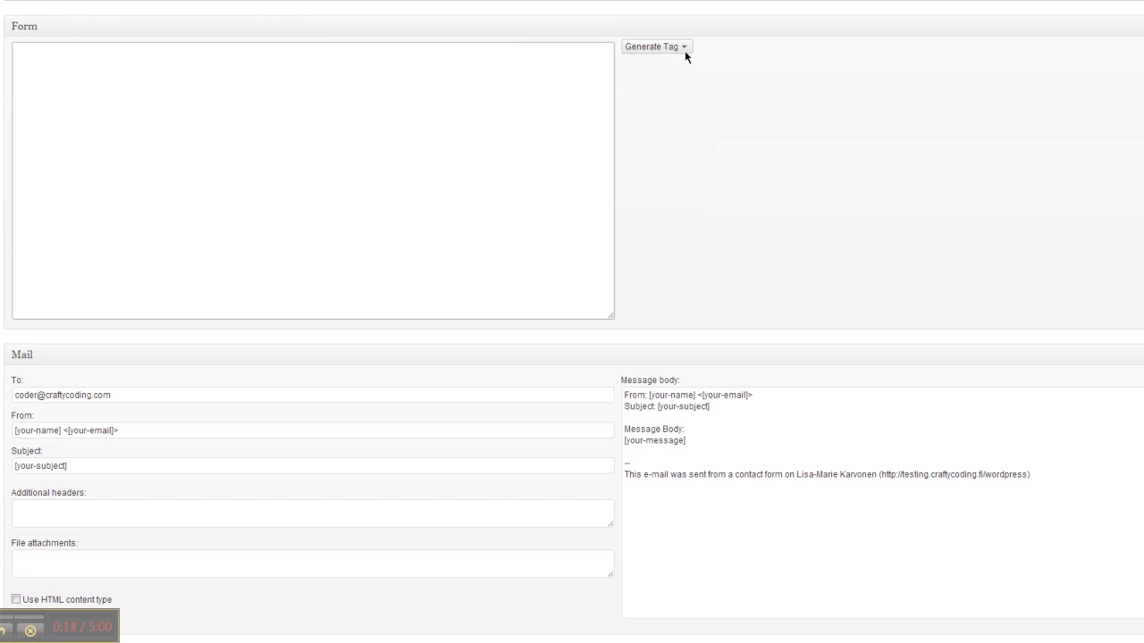
click(661, 47)
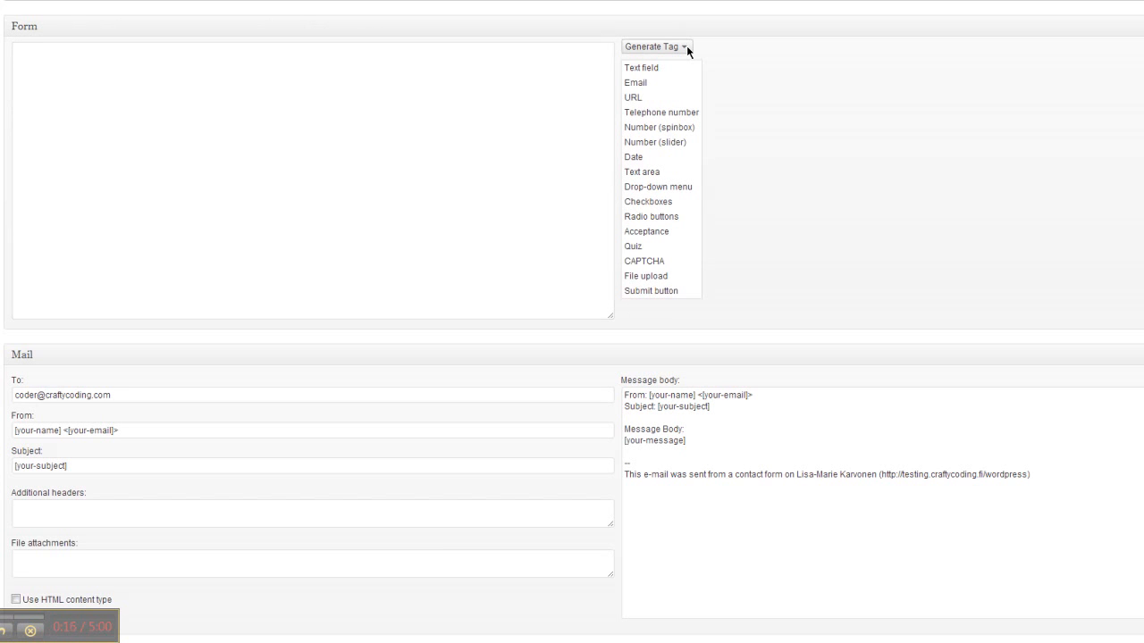
mouse_move(642, 68)
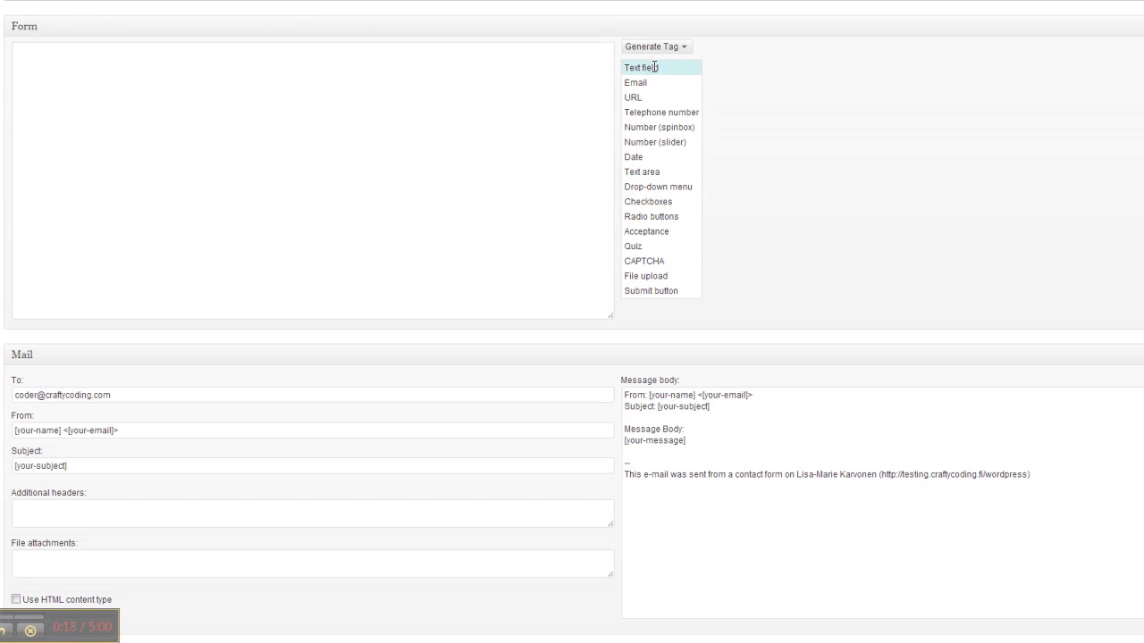
Generate a required text field named name with size 25.
click(642, 68)
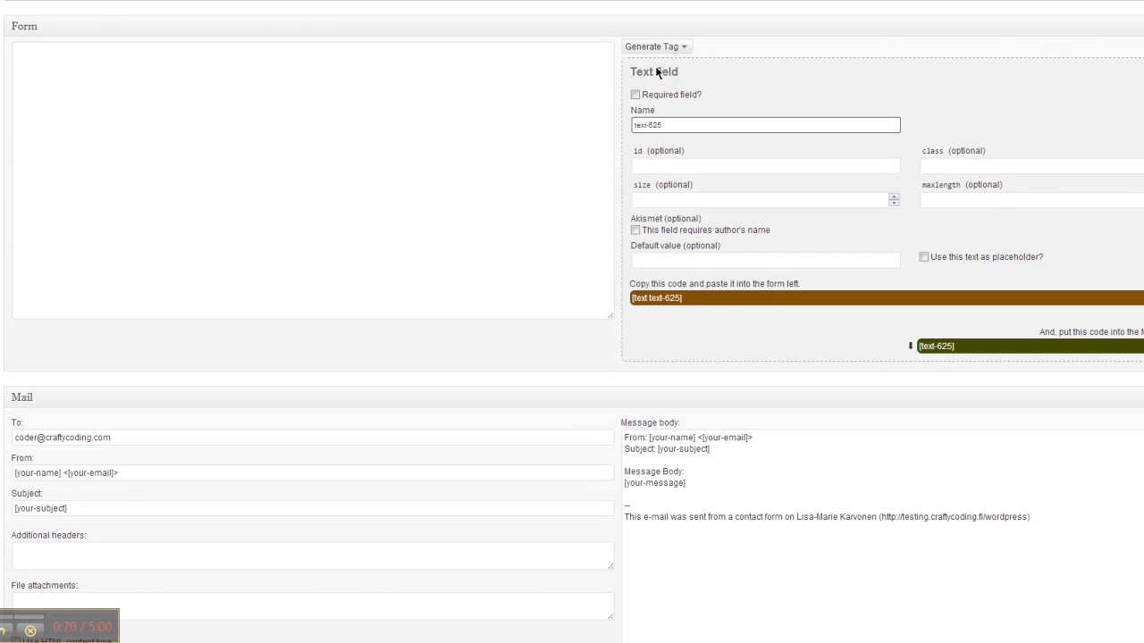
click(765, 125)
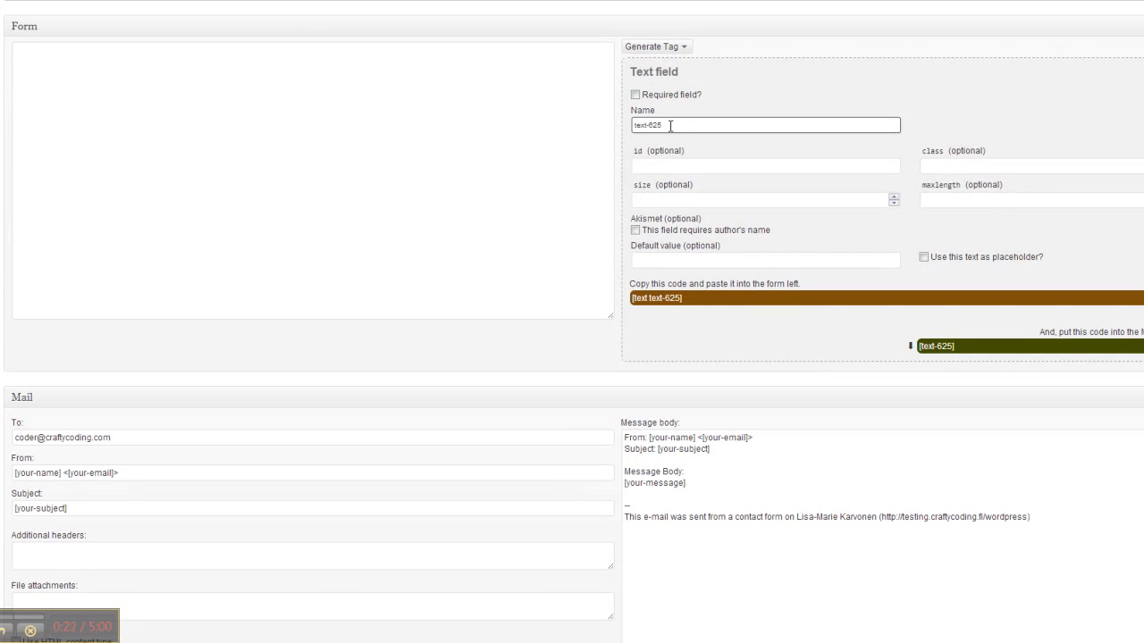
text(name)
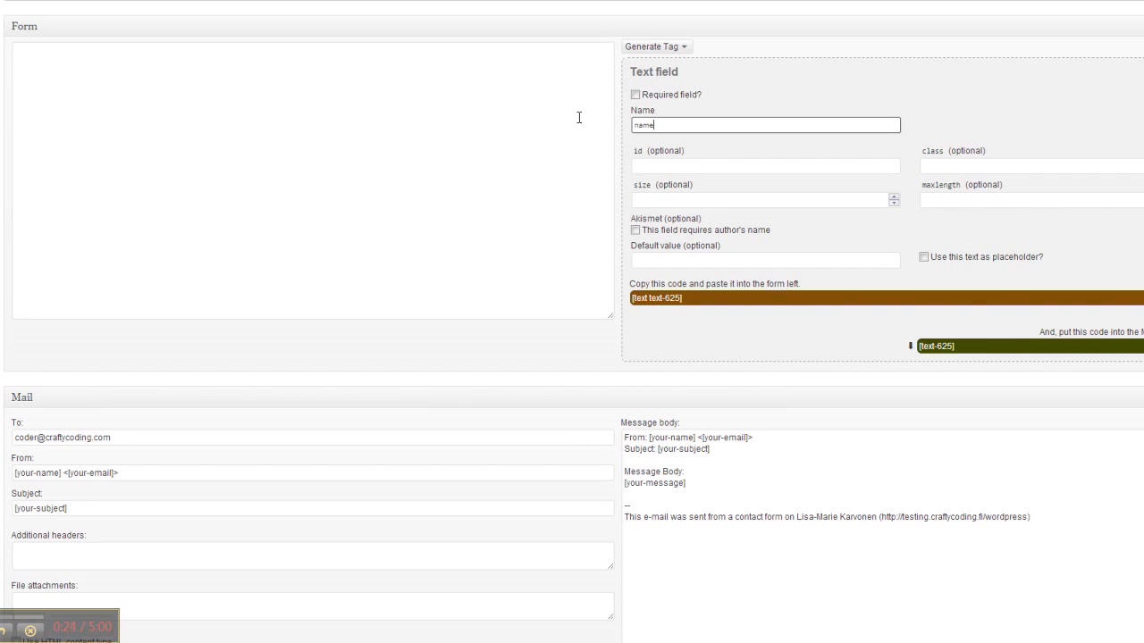
mouse_move(706, 168)
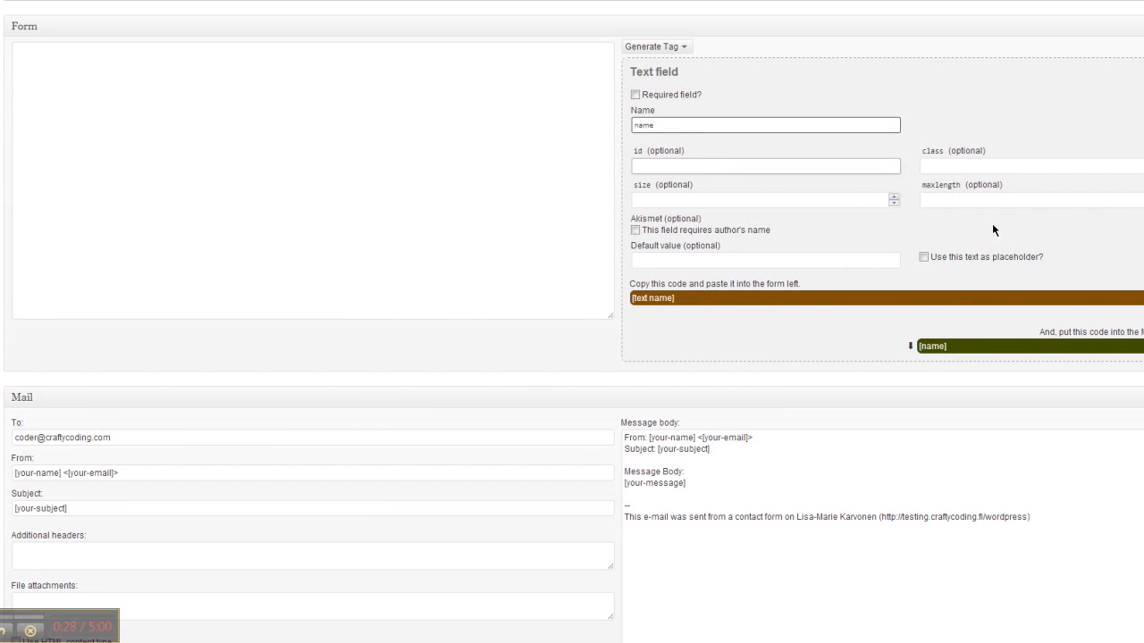
mouse_move(702, 150)
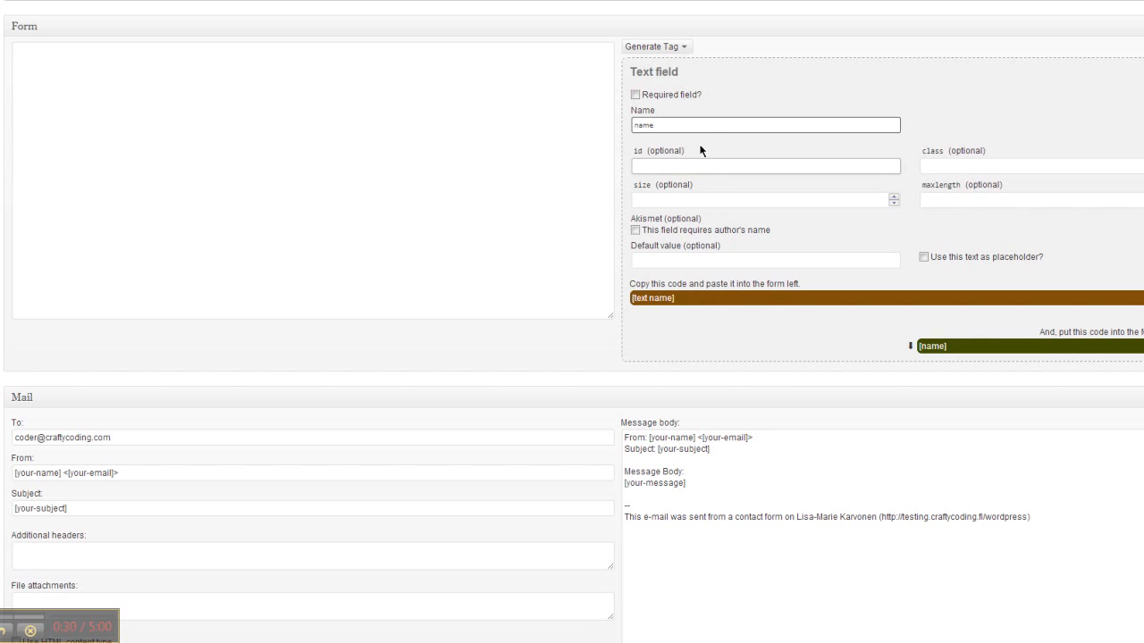
click(760, 201)
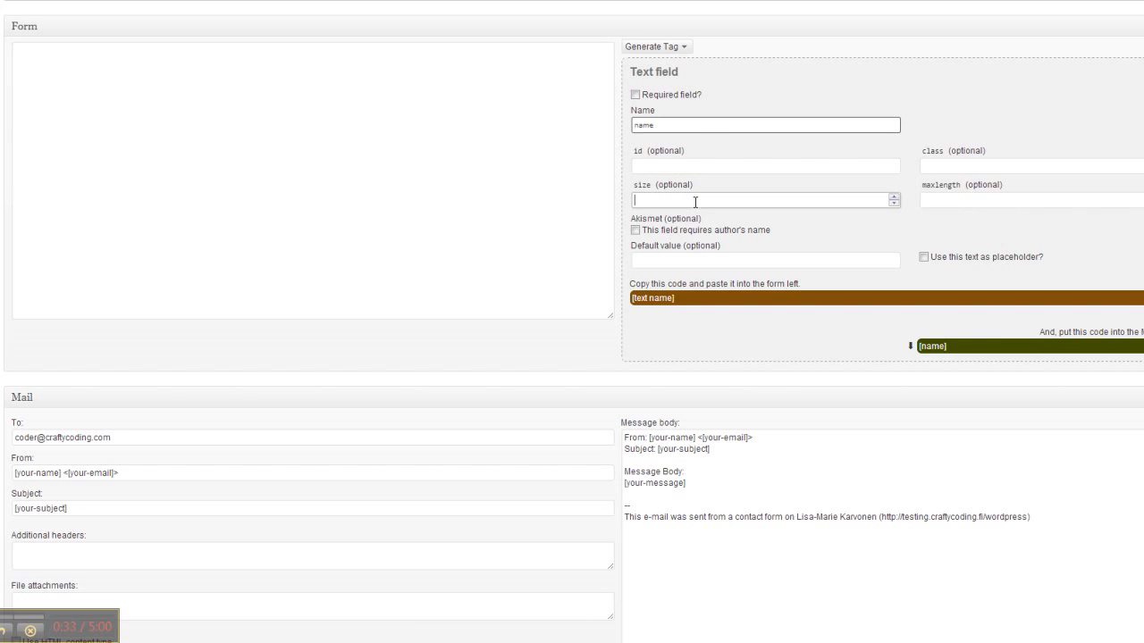
text(25)
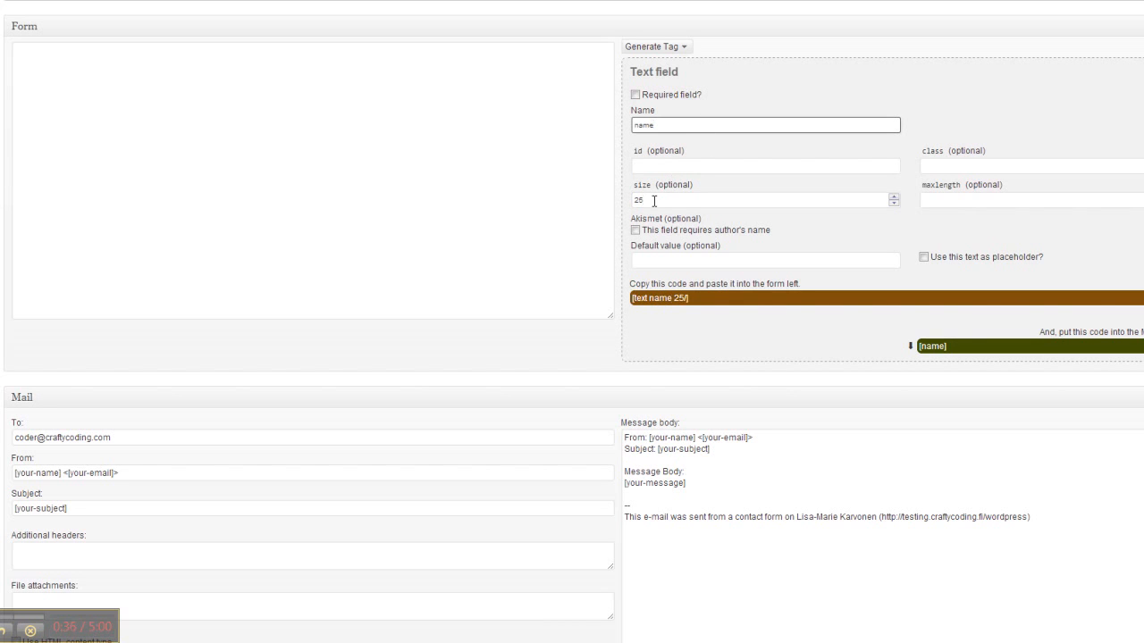
mouse_move(972, 220)
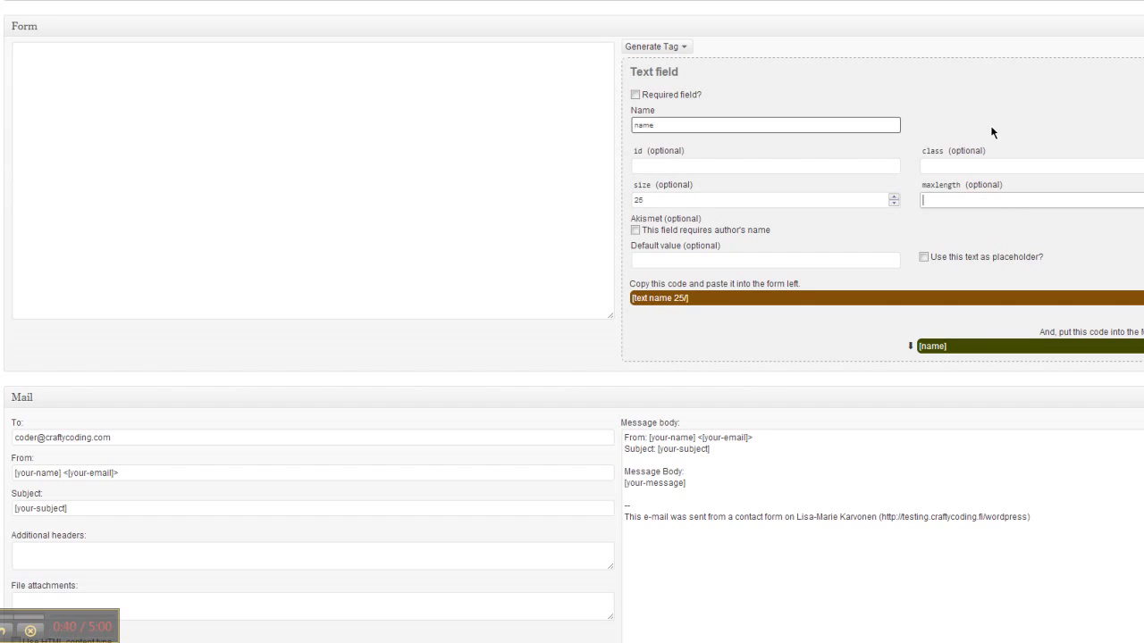
mouse_move(976, 132)
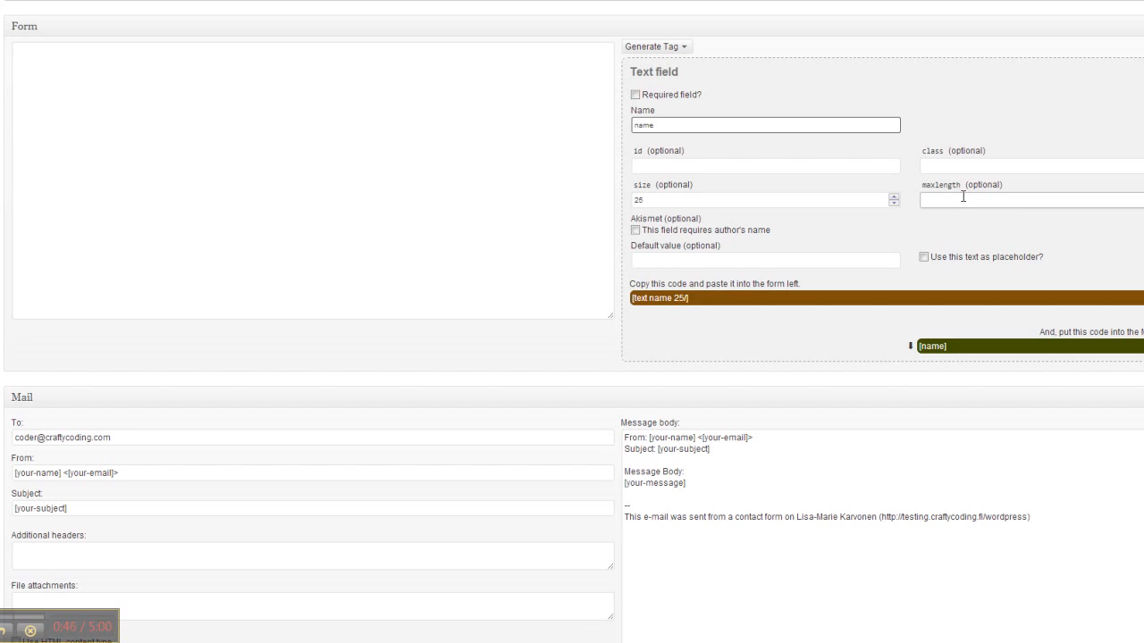
click(634, 93)
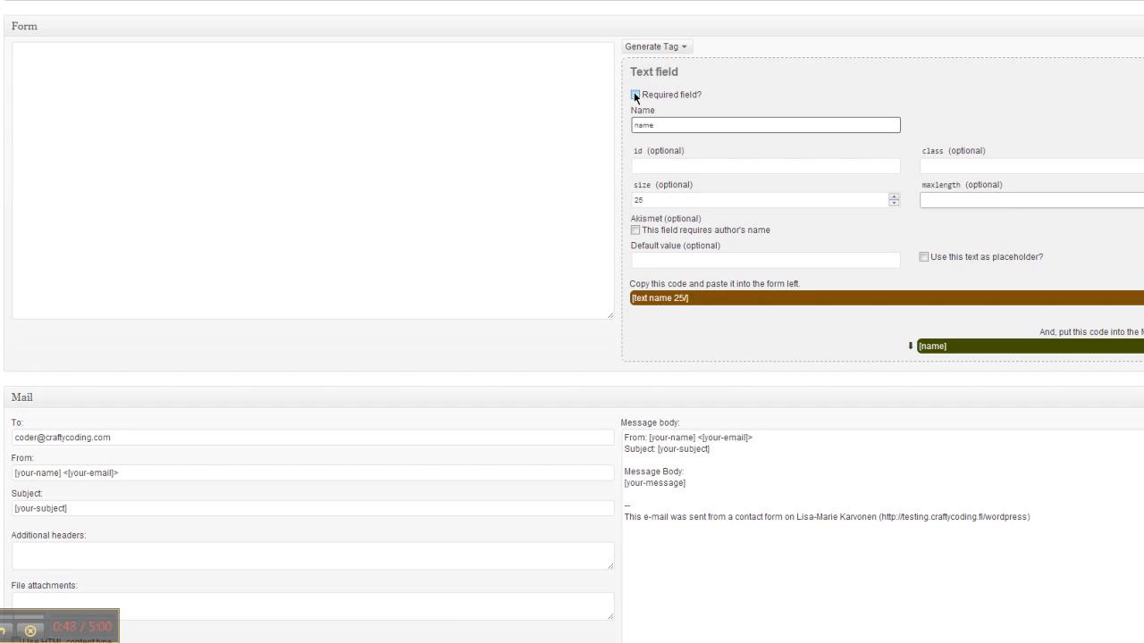
click(634, 93)
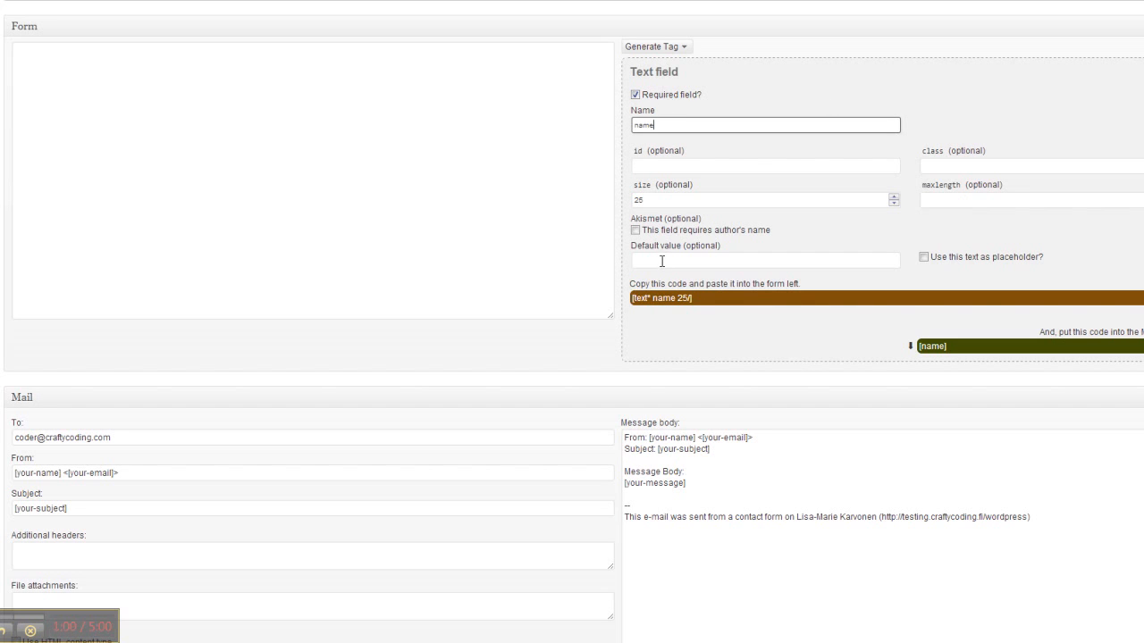
Give it placeholder "Your name" and copy the generated tag into the form.
click(765, 261)
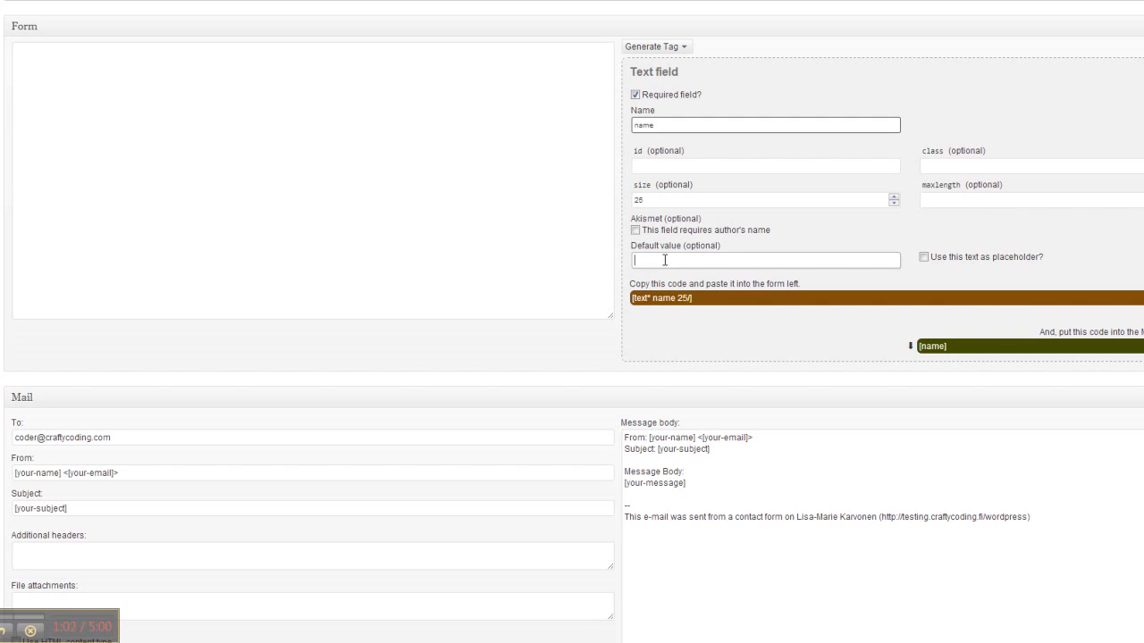
text(Your name)
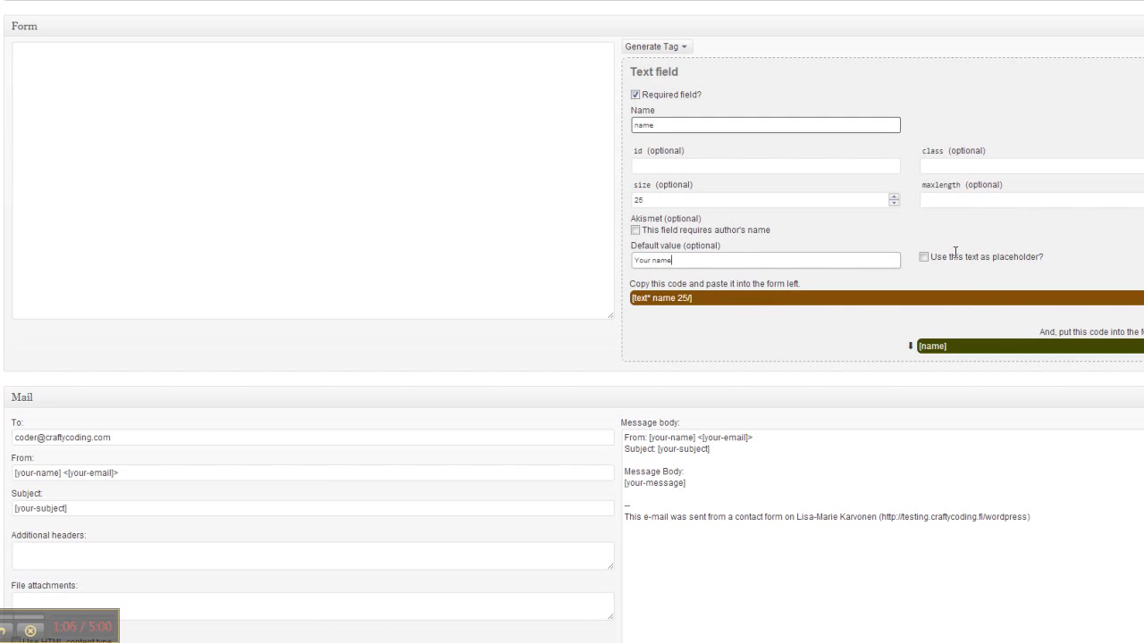
click(922, 257)
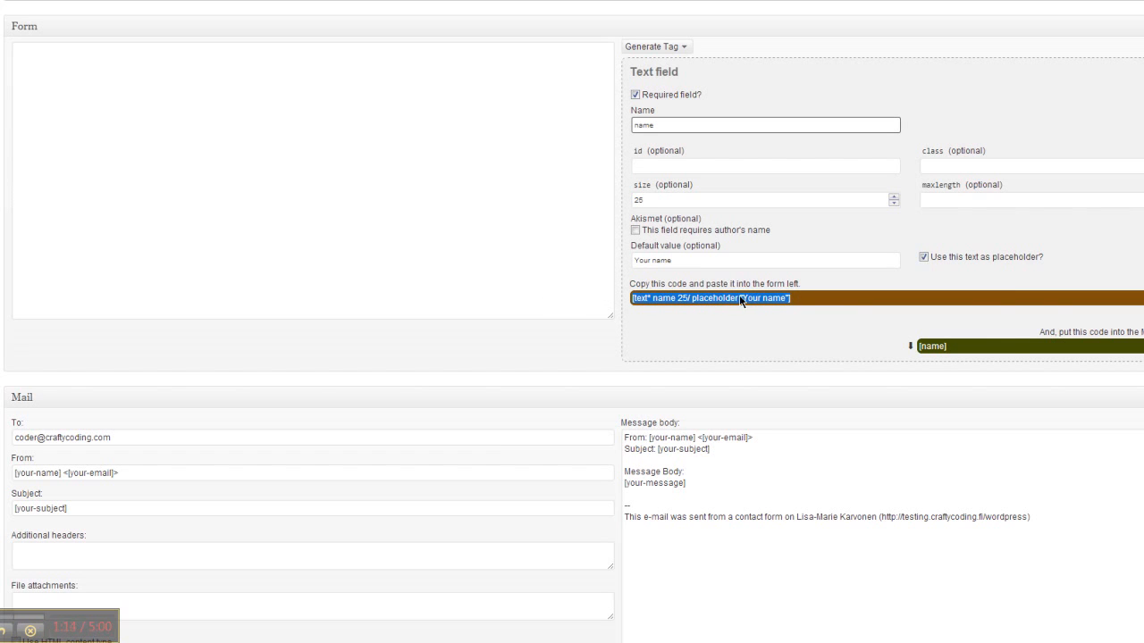
right_click(740, 296)
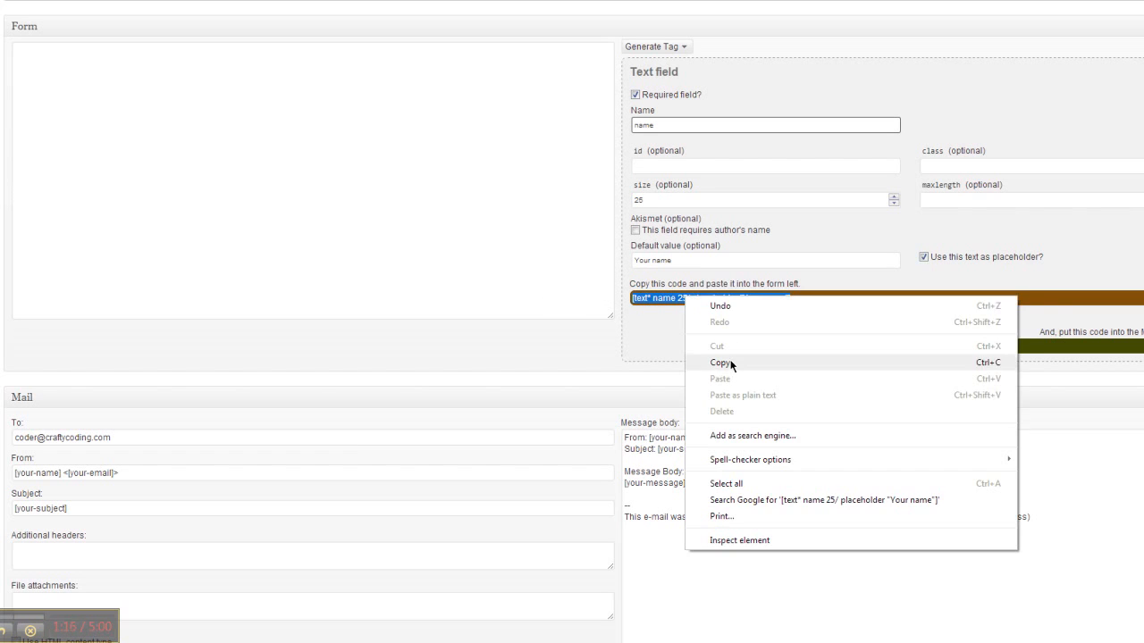
click(718, 364)
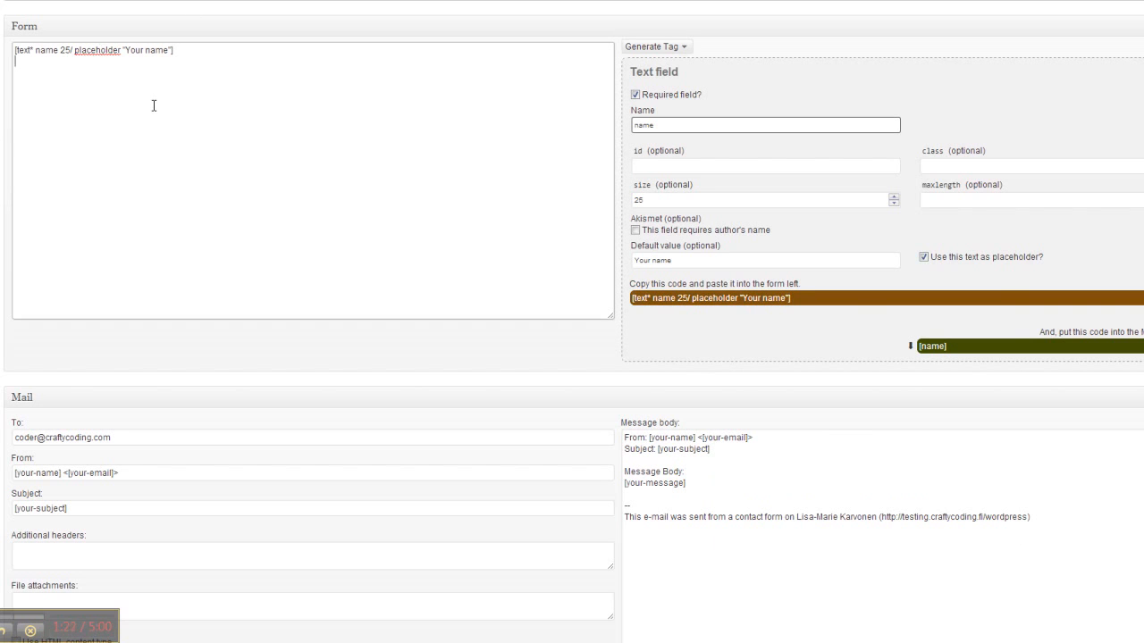
Replace [your-name] with [name] in the mail message body and From field.
double_click(933, 345)
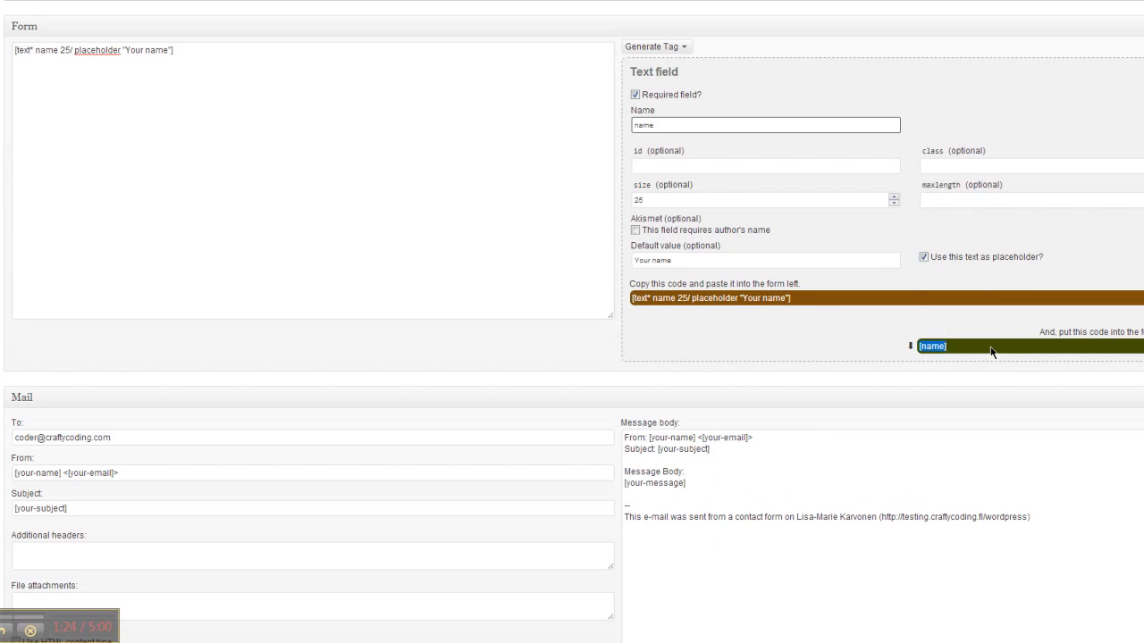
scroll(down, 3)
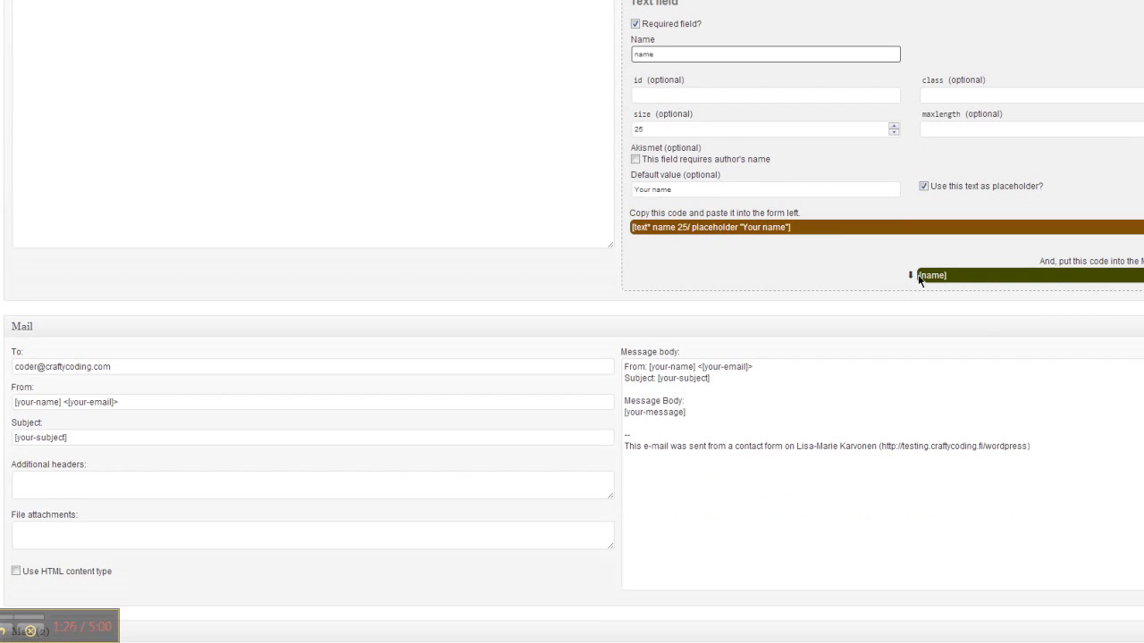
right_click(933, 276)
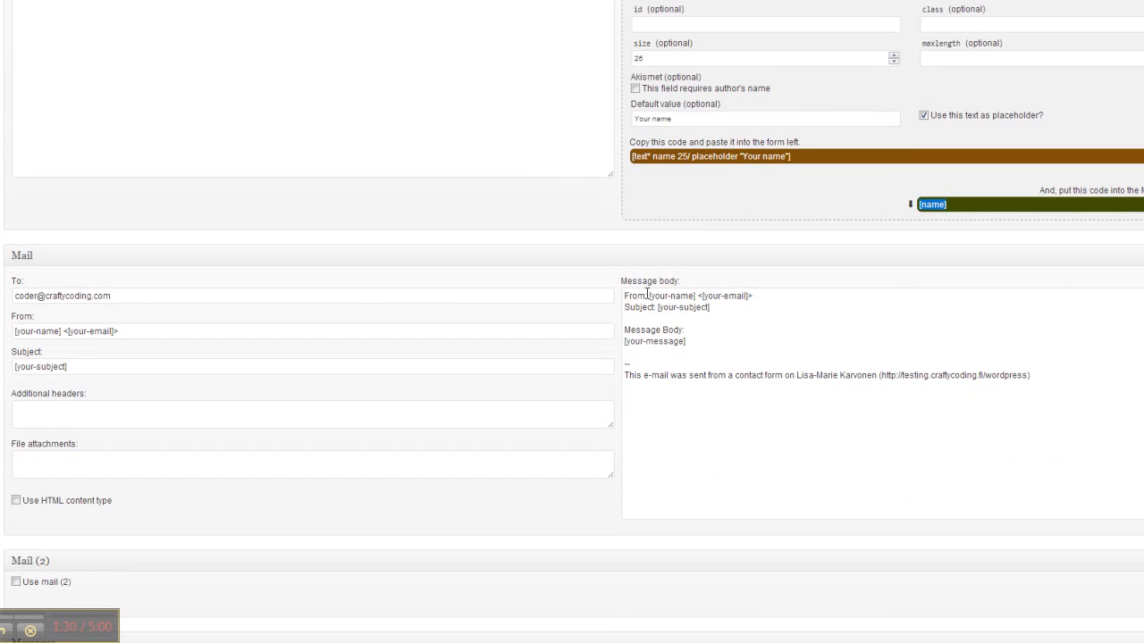
double_click(666, 296)
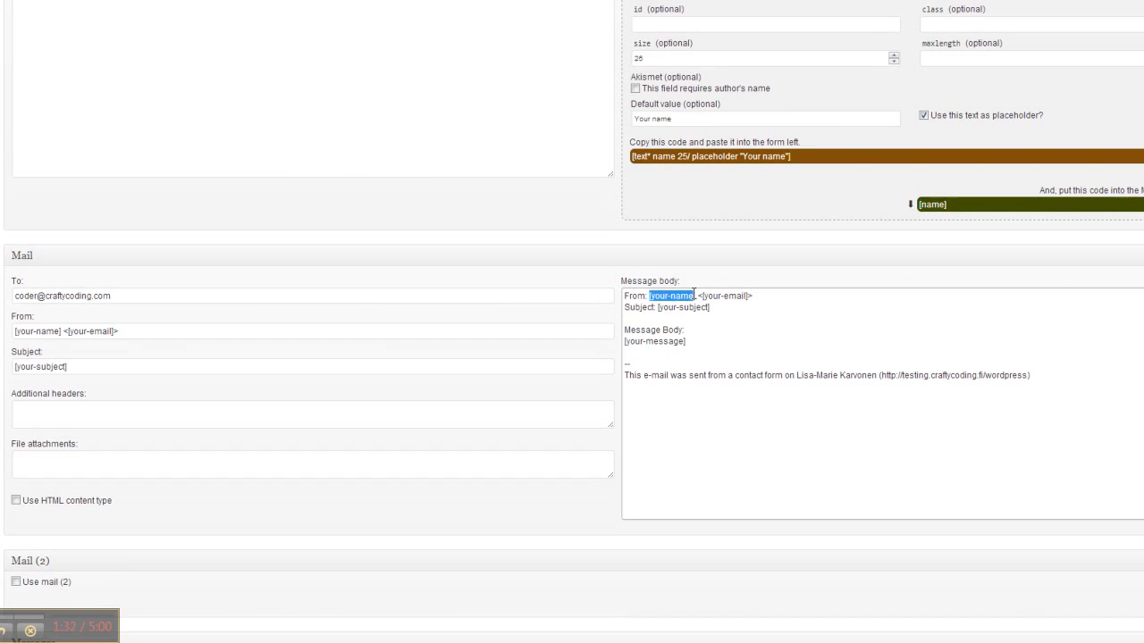
right_click(672, 296)
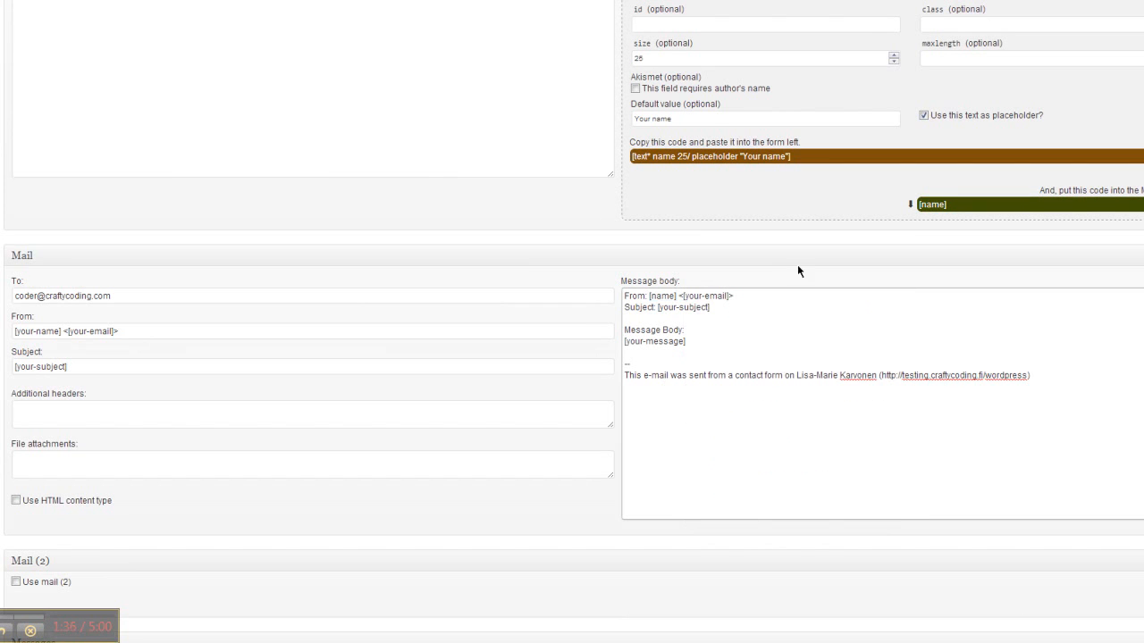
mouse_move(619, 329)
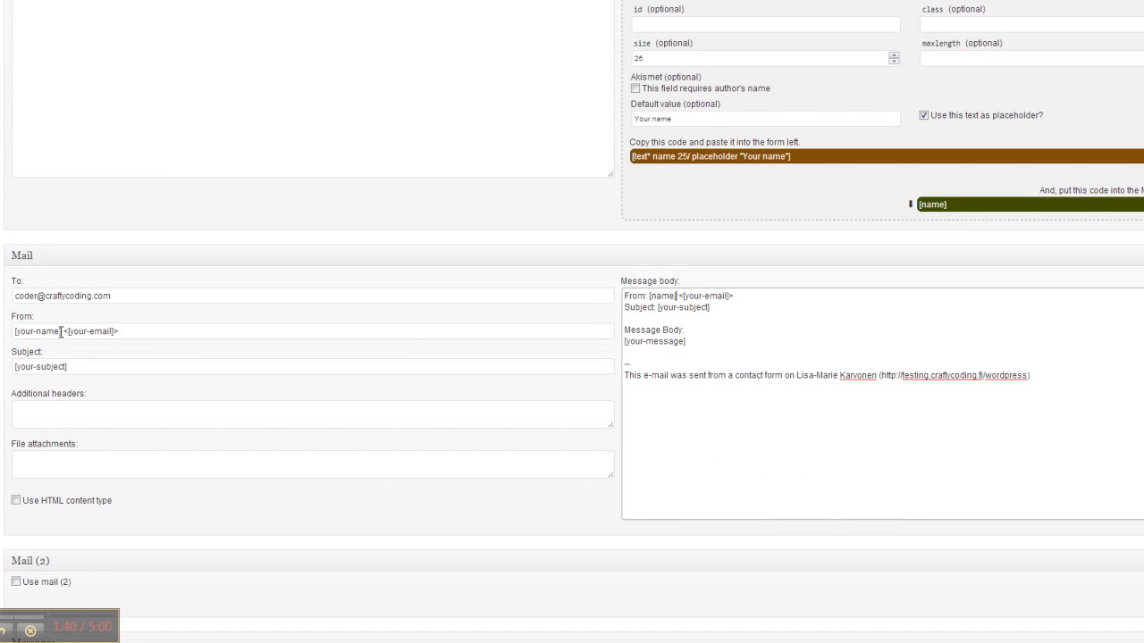
right_click(61, 331)
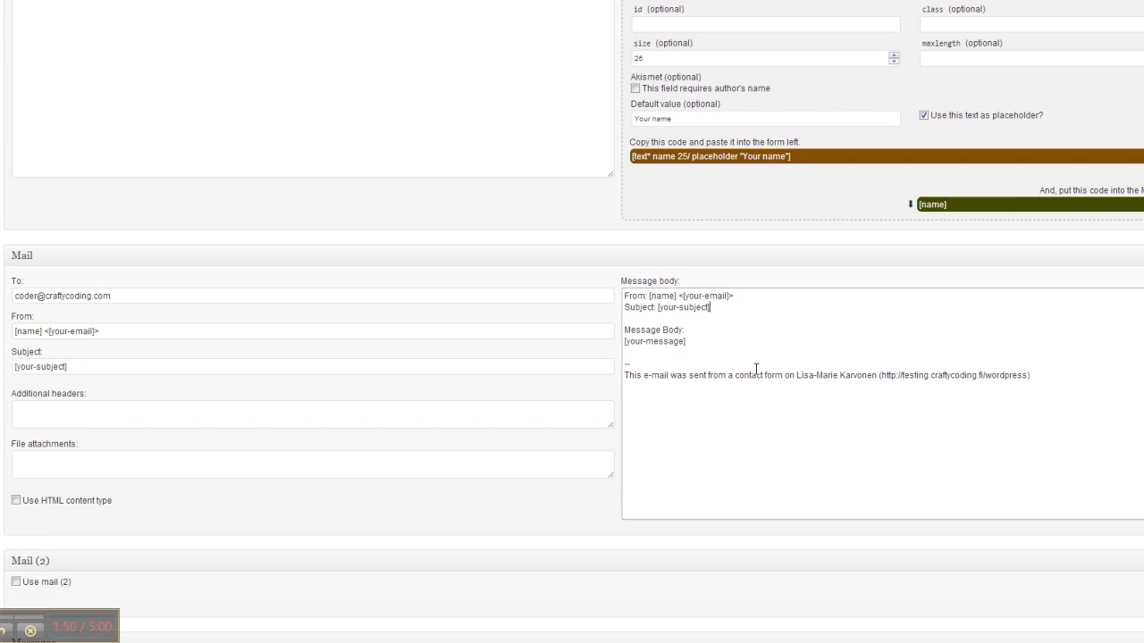
mouse_move(744, 376)
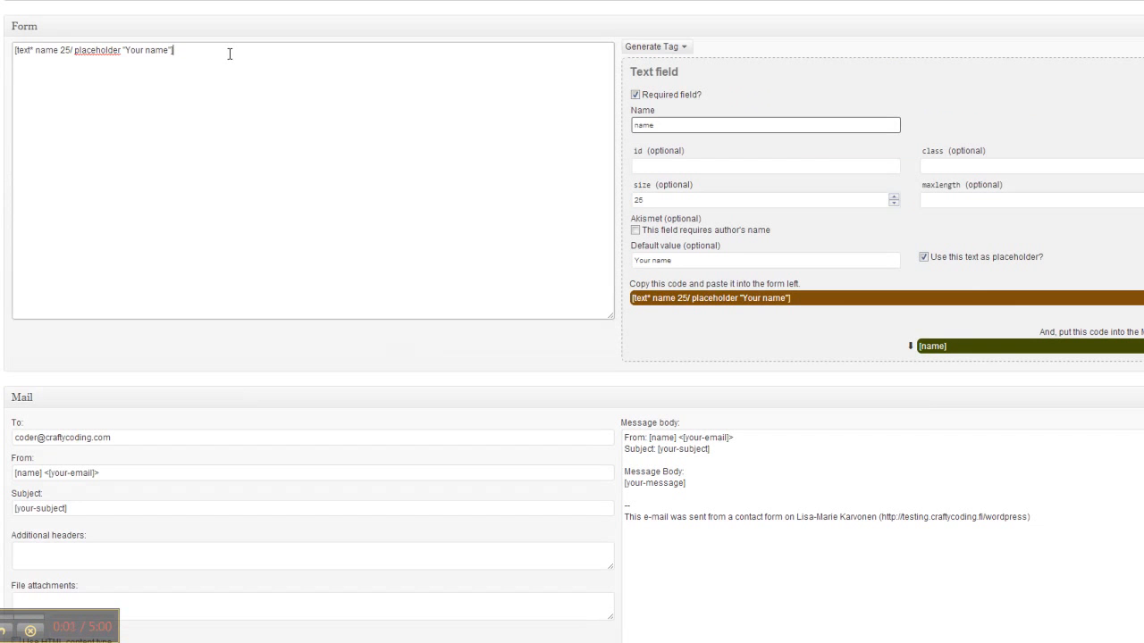
key(Enter)
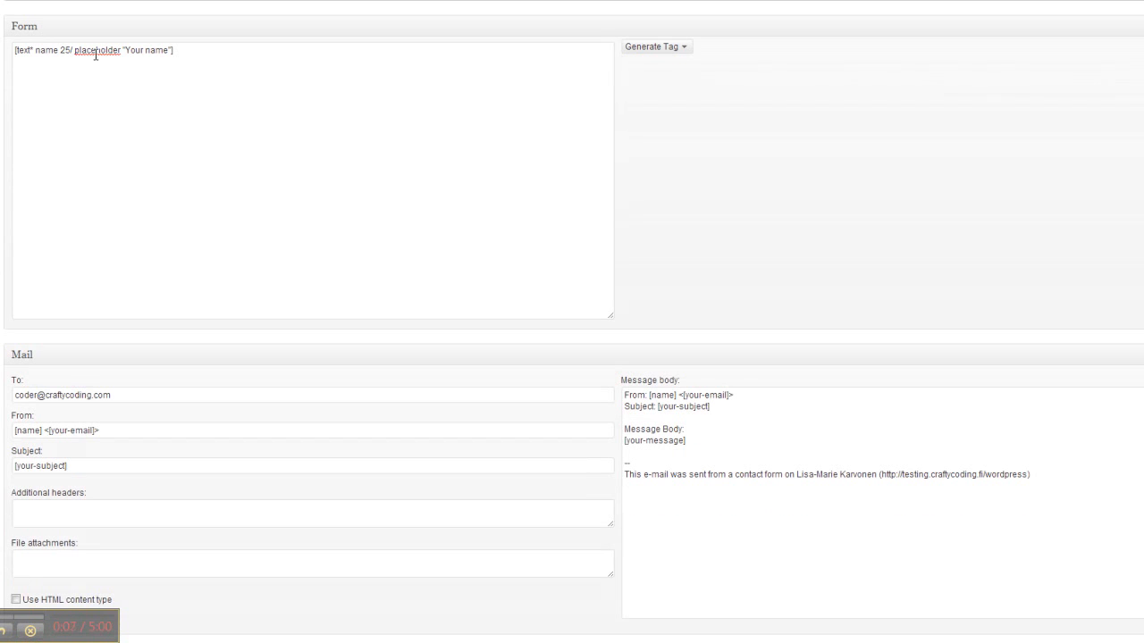
Generate a required email field named email with size 25.
click(660, 46)
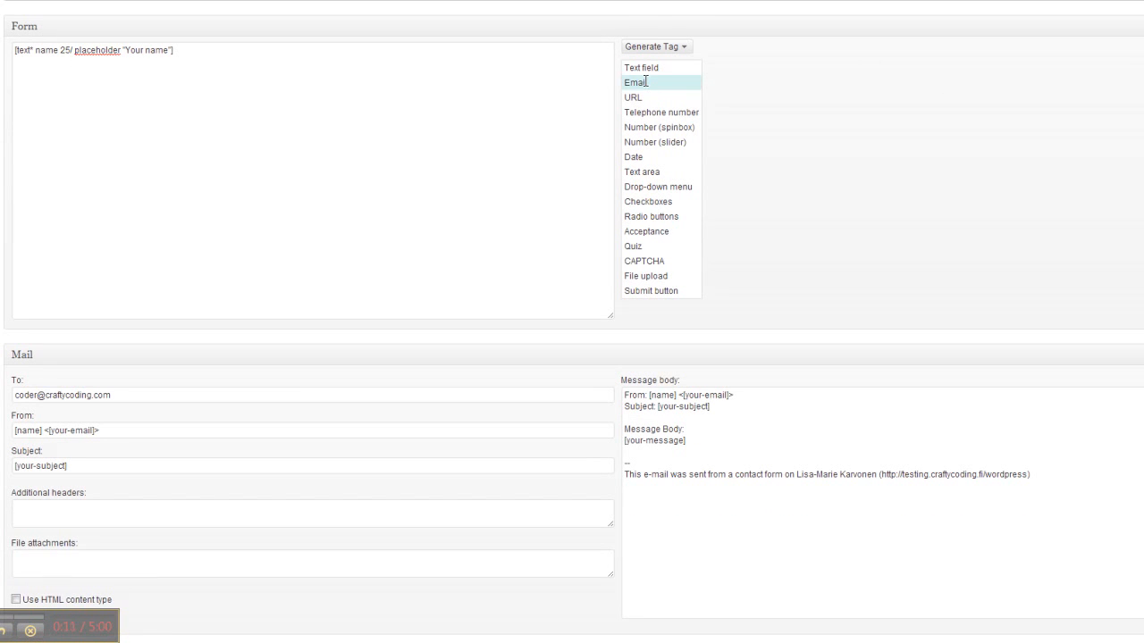
mouse_move(665, 85)
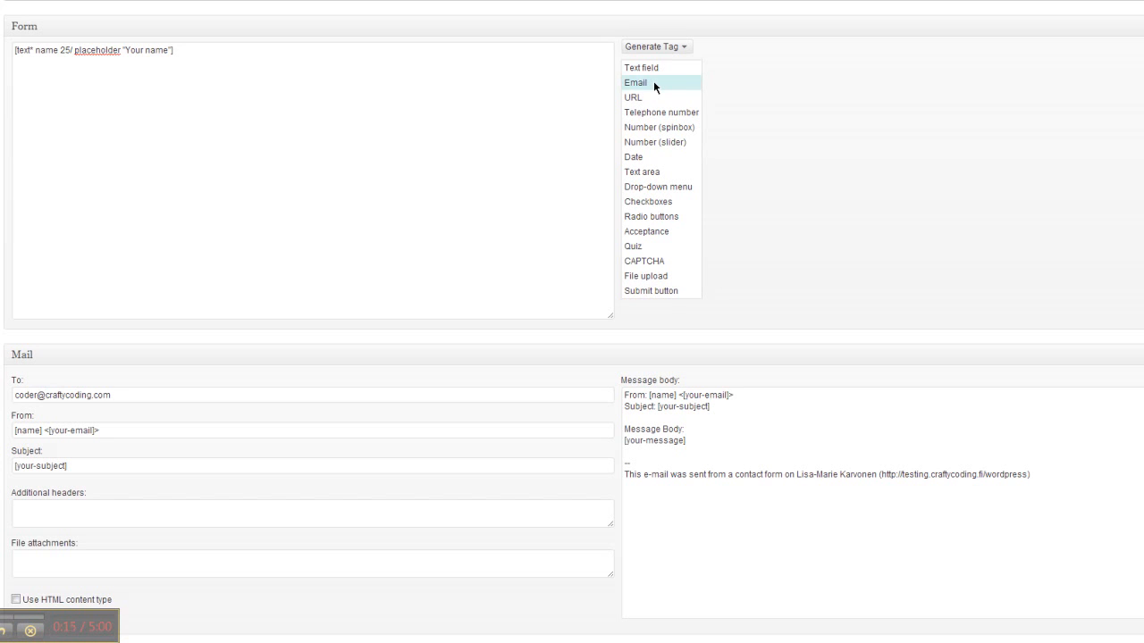
click(636, 83)
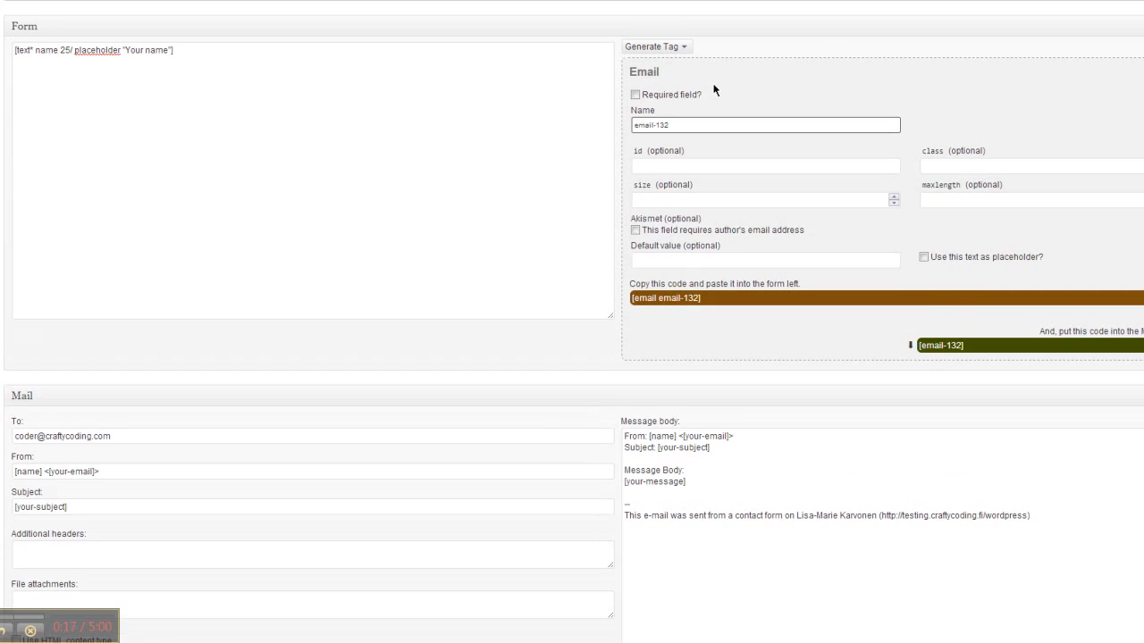
click(632, 95)
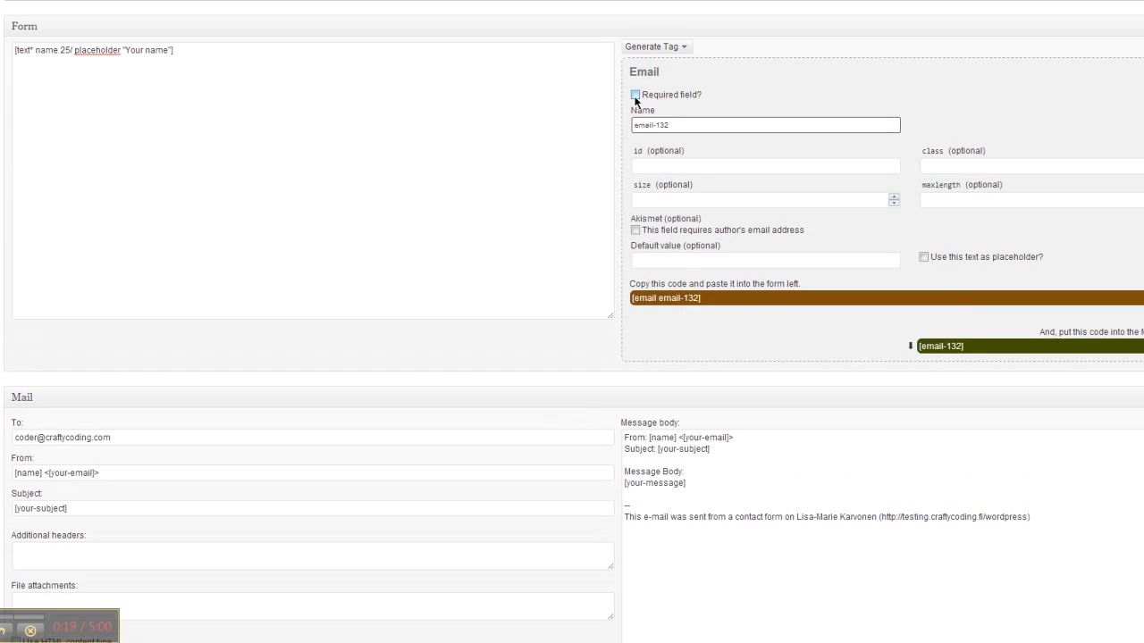
click(633, 95)
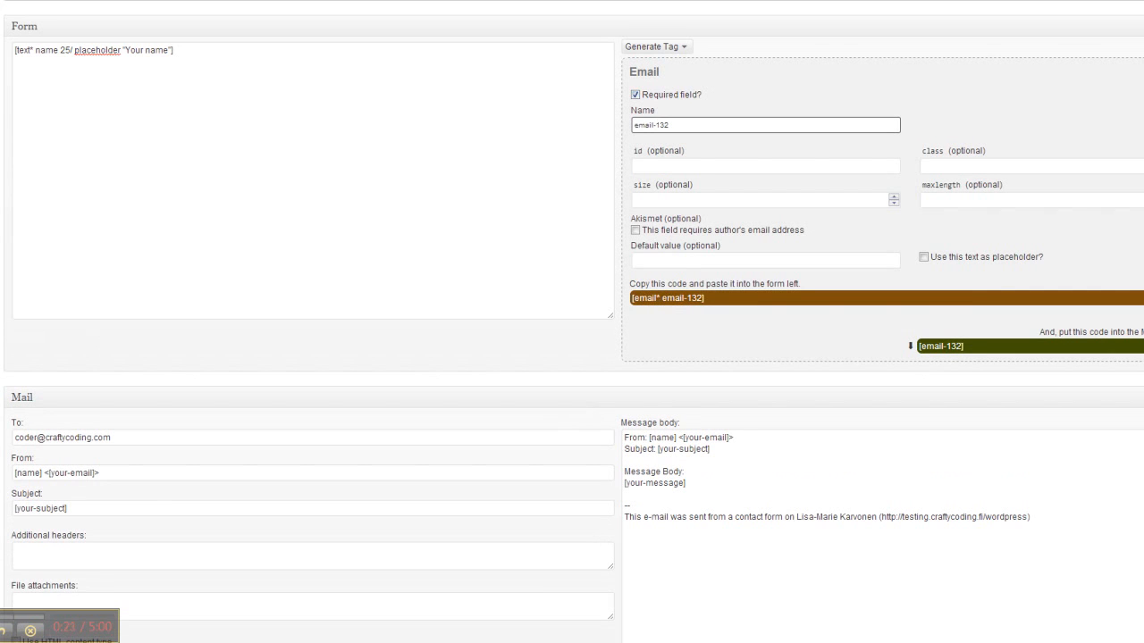
mouse_move(82, 475)
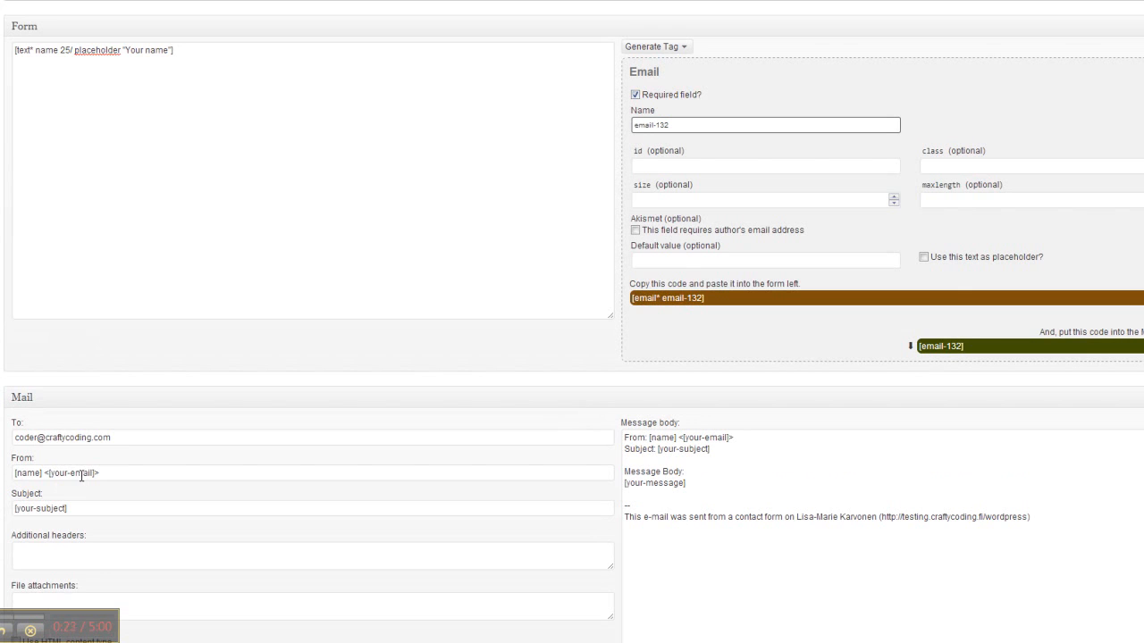
double_click(664, 125)
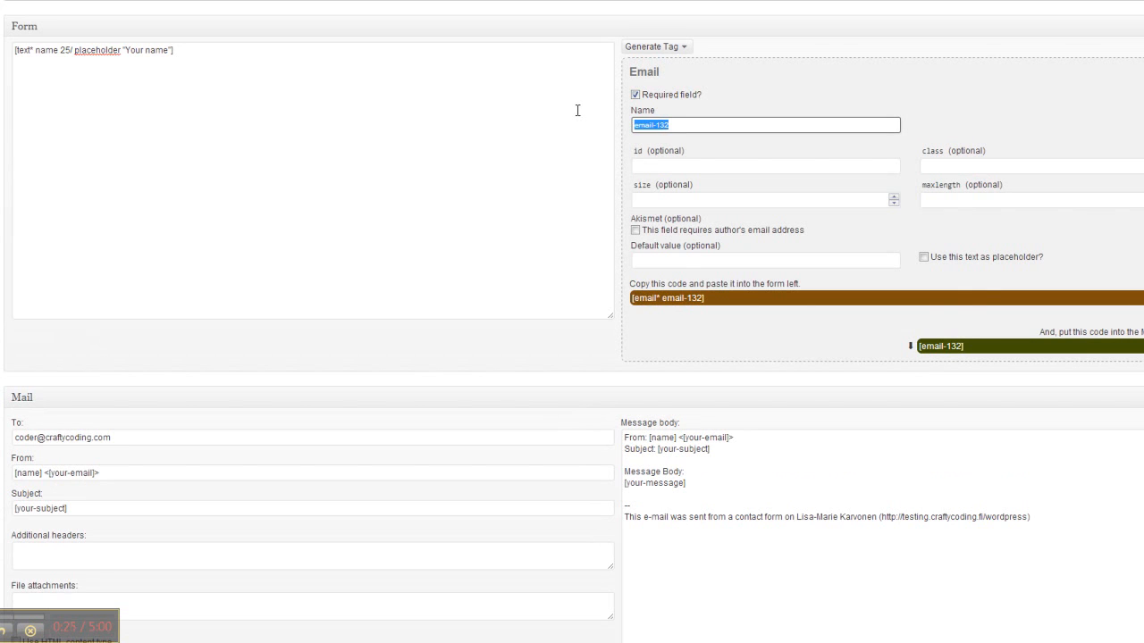
text(email)
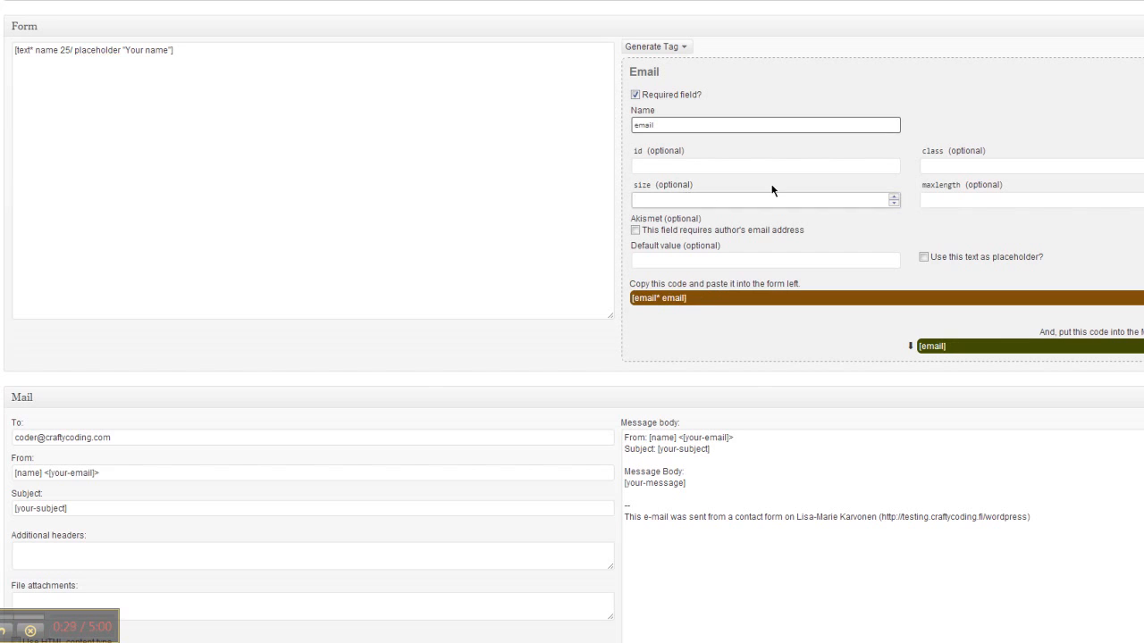
text(25)
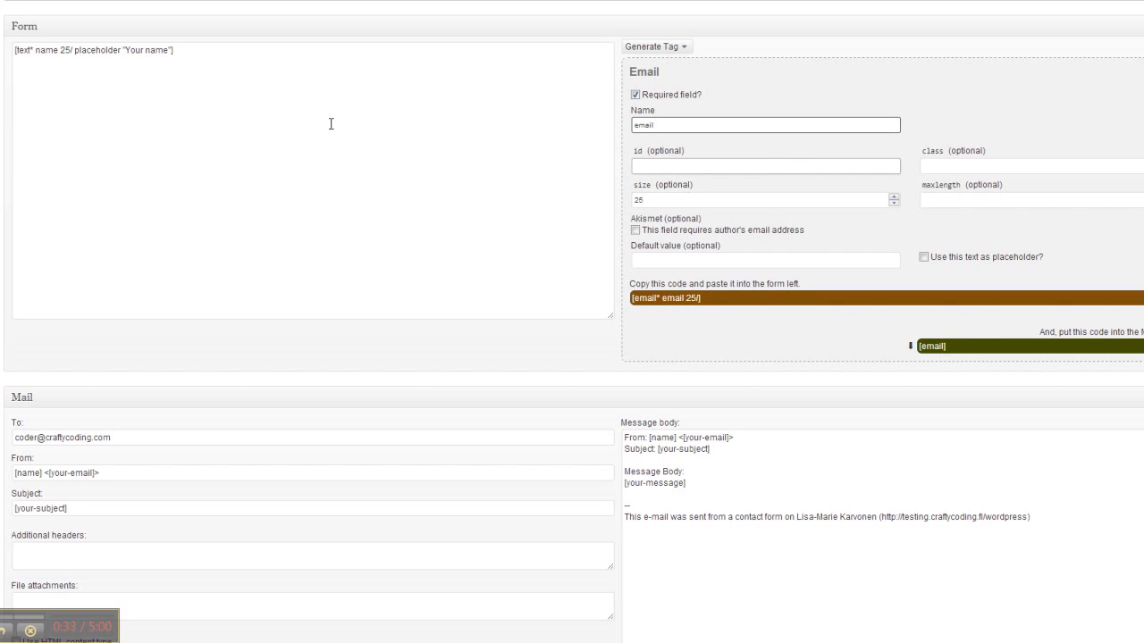
mouse_move(736, 188)
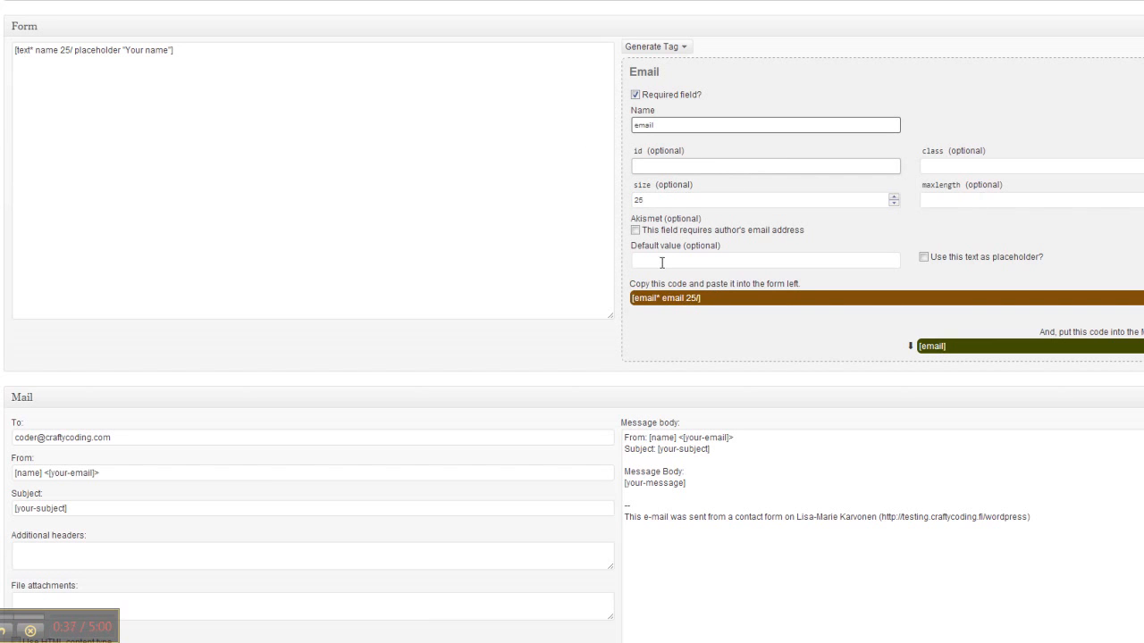
text(your@youremail.com)
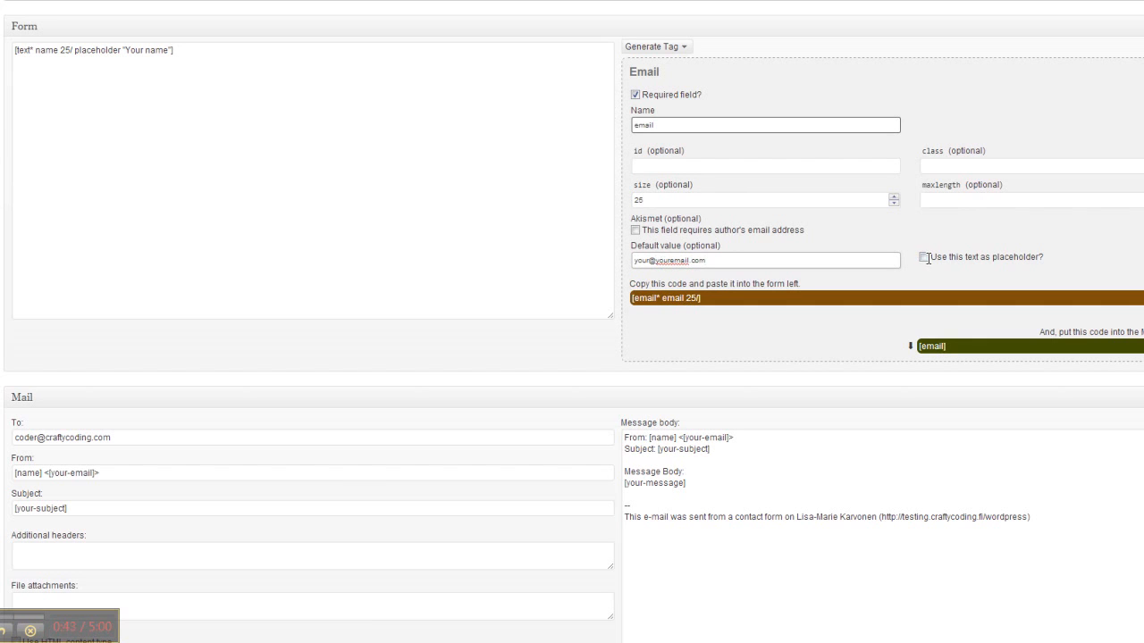
click(926, 257)
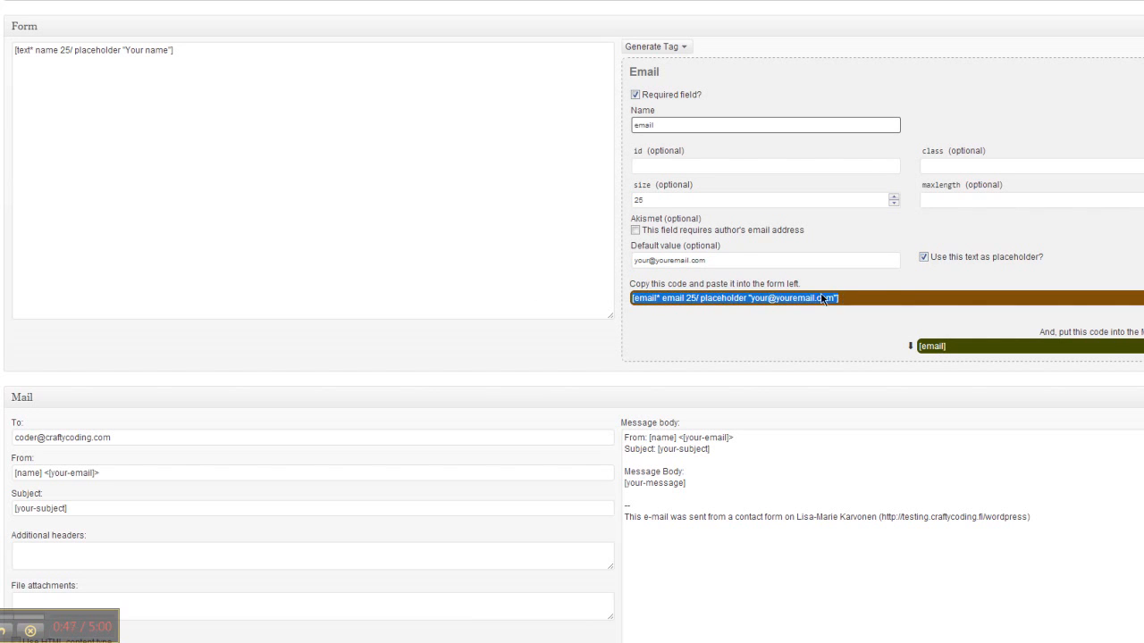
click(68, 86)
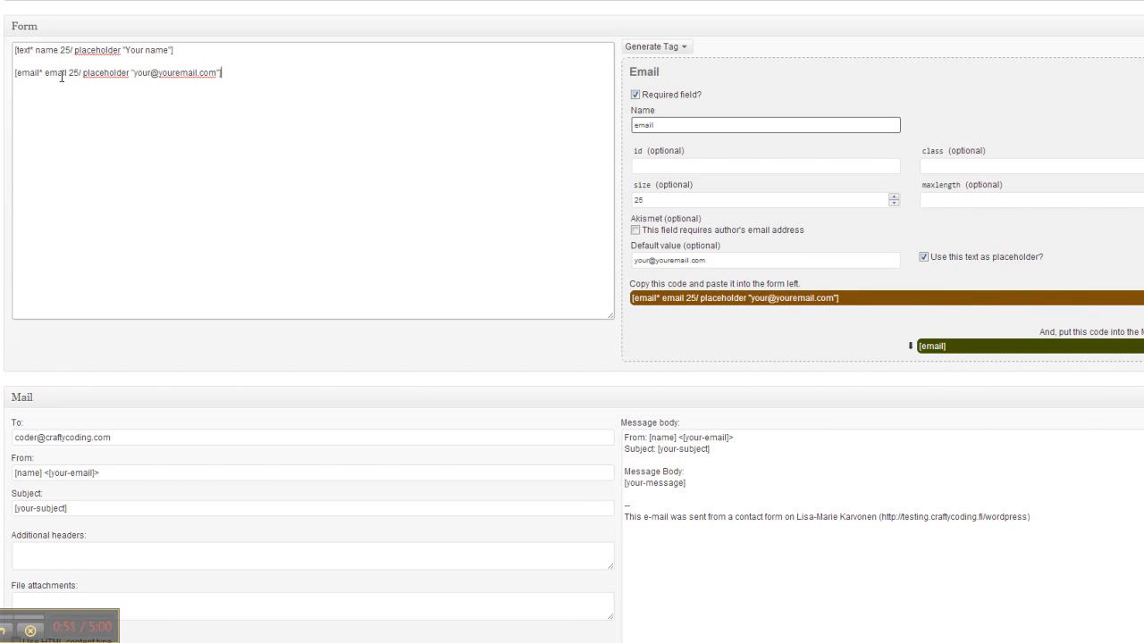
Replace [your-email] with [email] in the mail message body and From field.
double_click(933, 347)
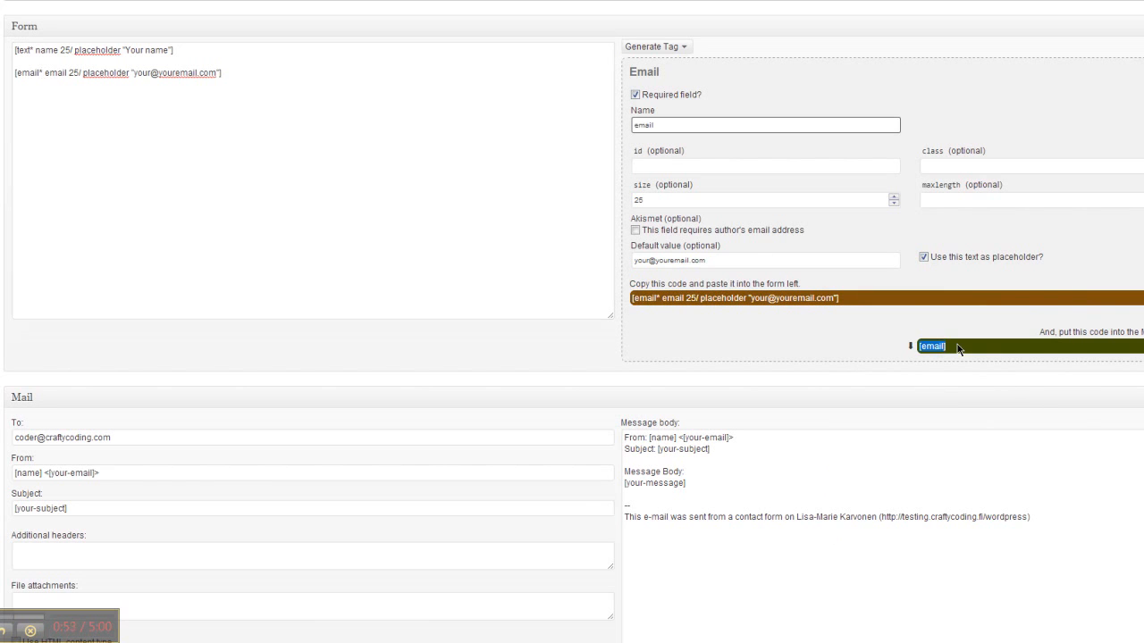
mouse_move(677, 436)
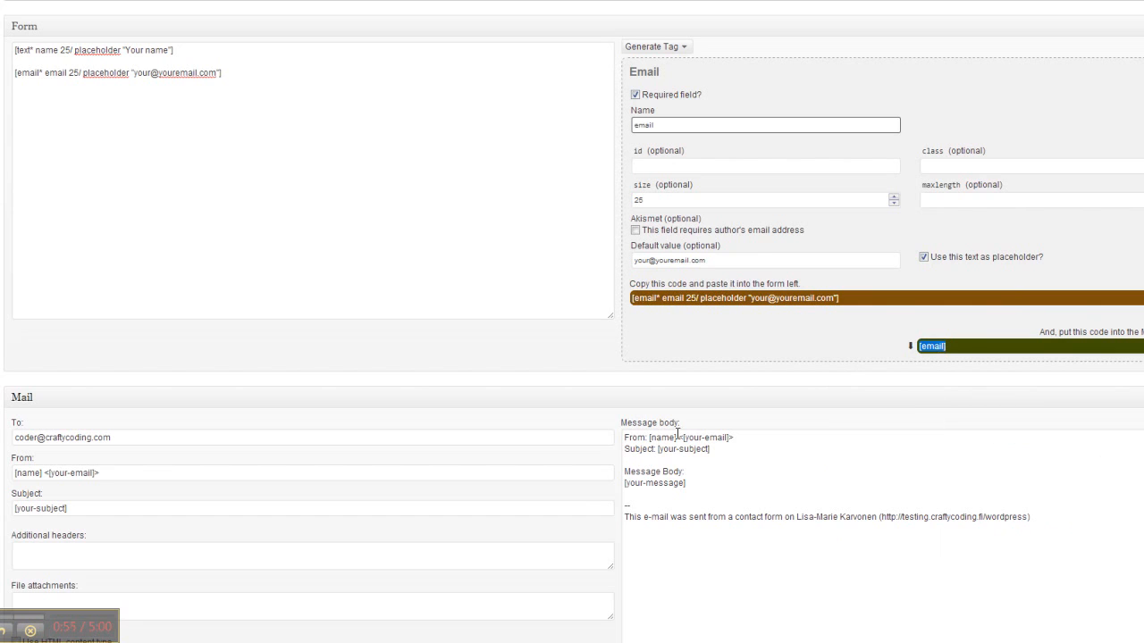
double_click(701, 438)
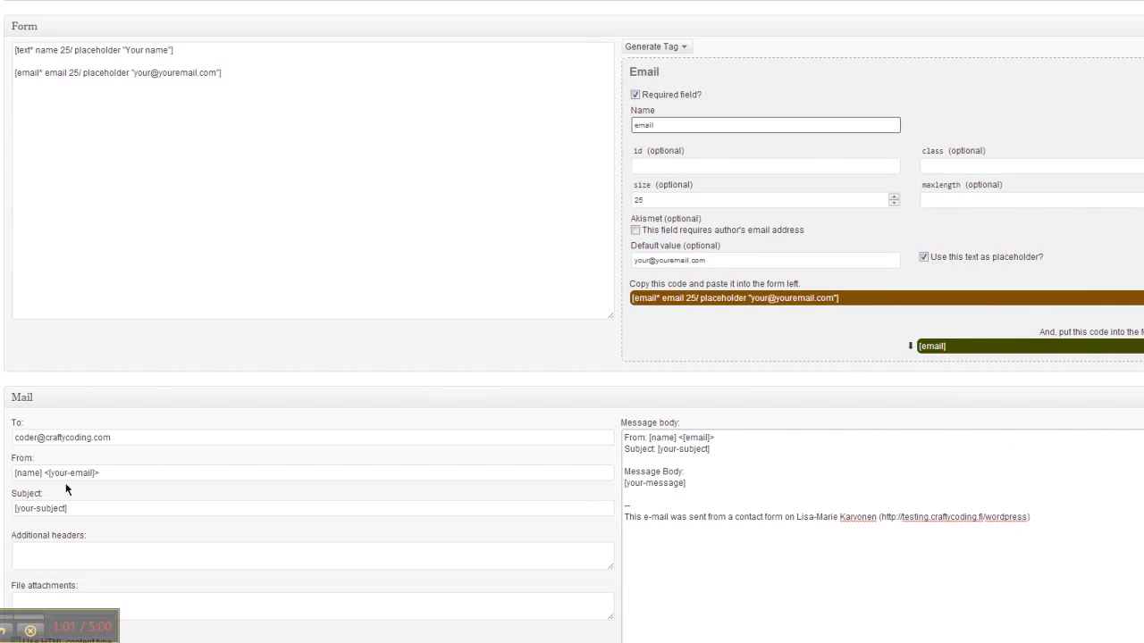
double_click(69, 472)
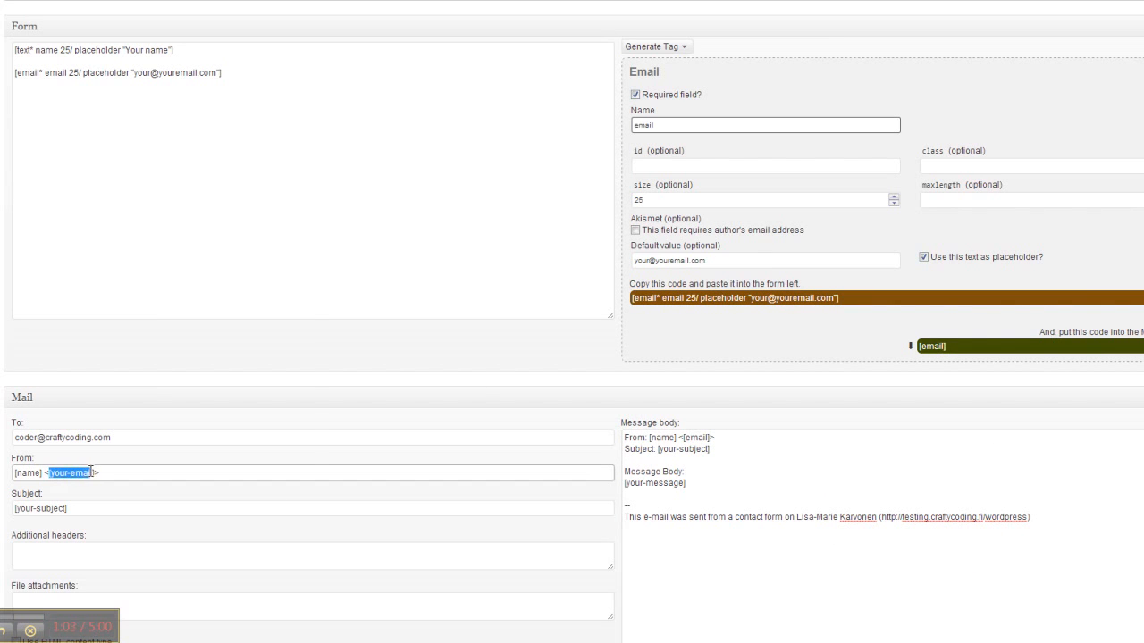
right_click(73, 472)
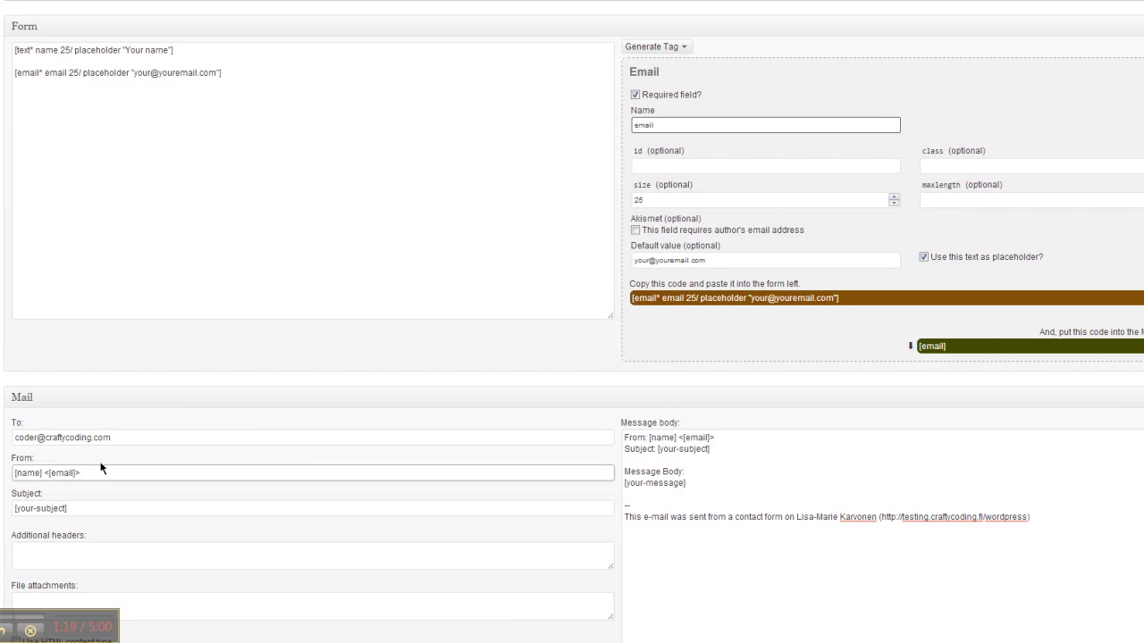
mouse_move(83, 490)
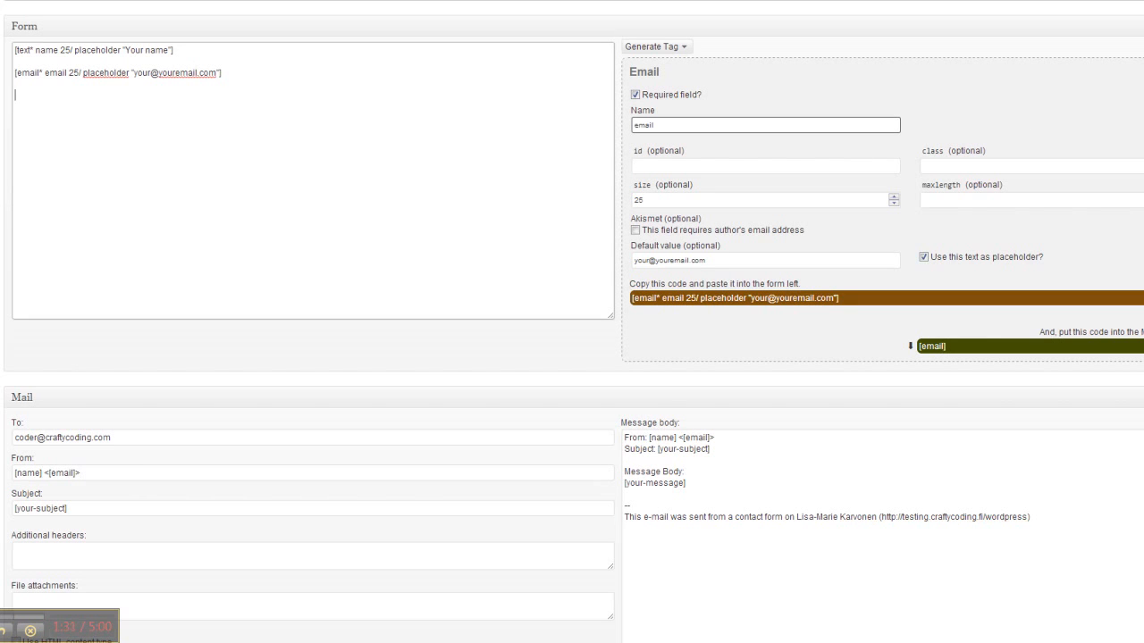
click(658, 46)
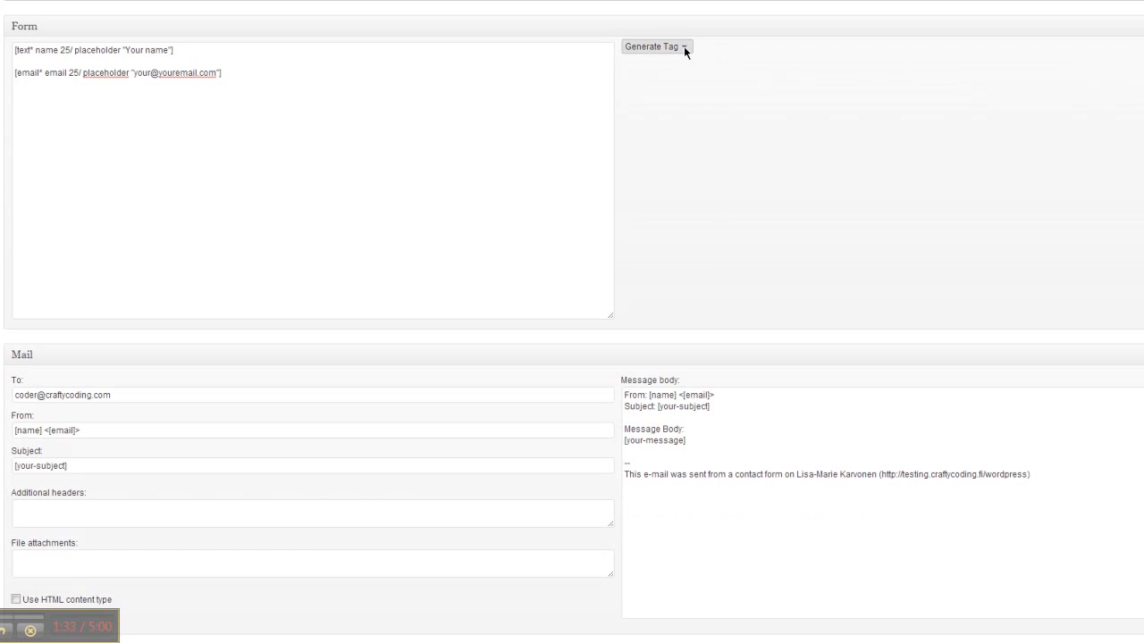
Generate a required text area field and select its tag code for the form.
click(658, 47)
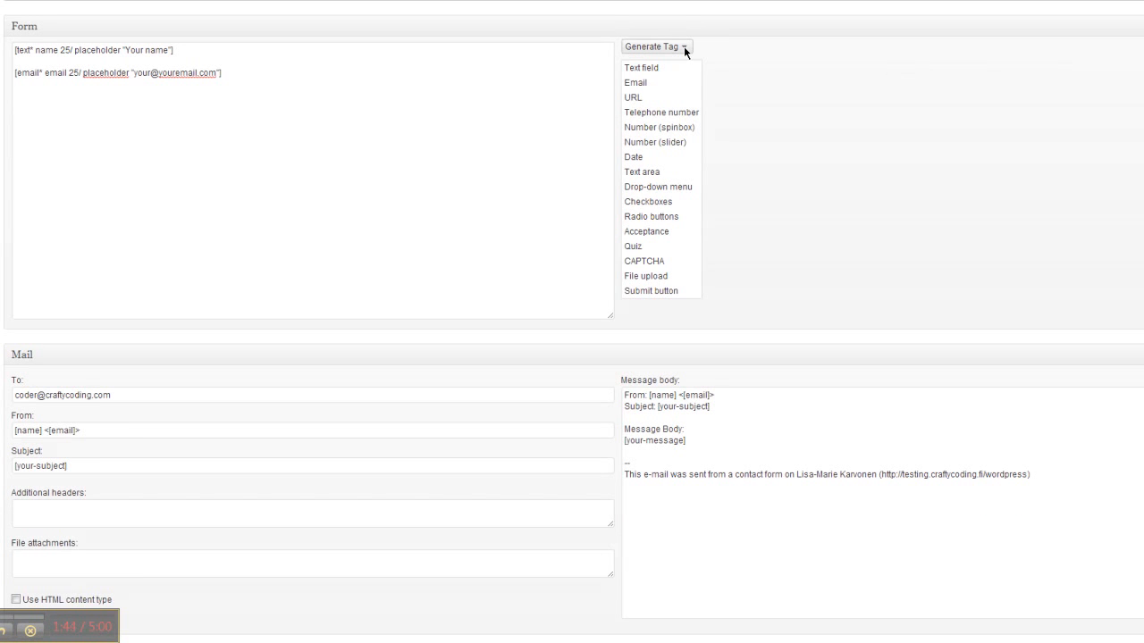
mouse_move(643, 171)
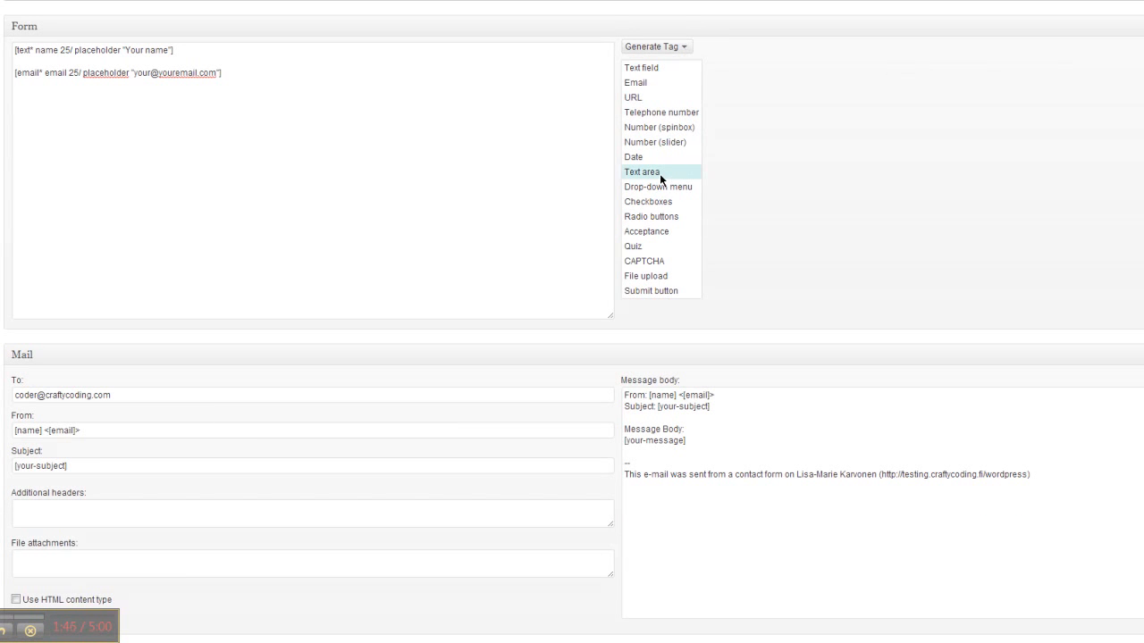
click(639, 172)
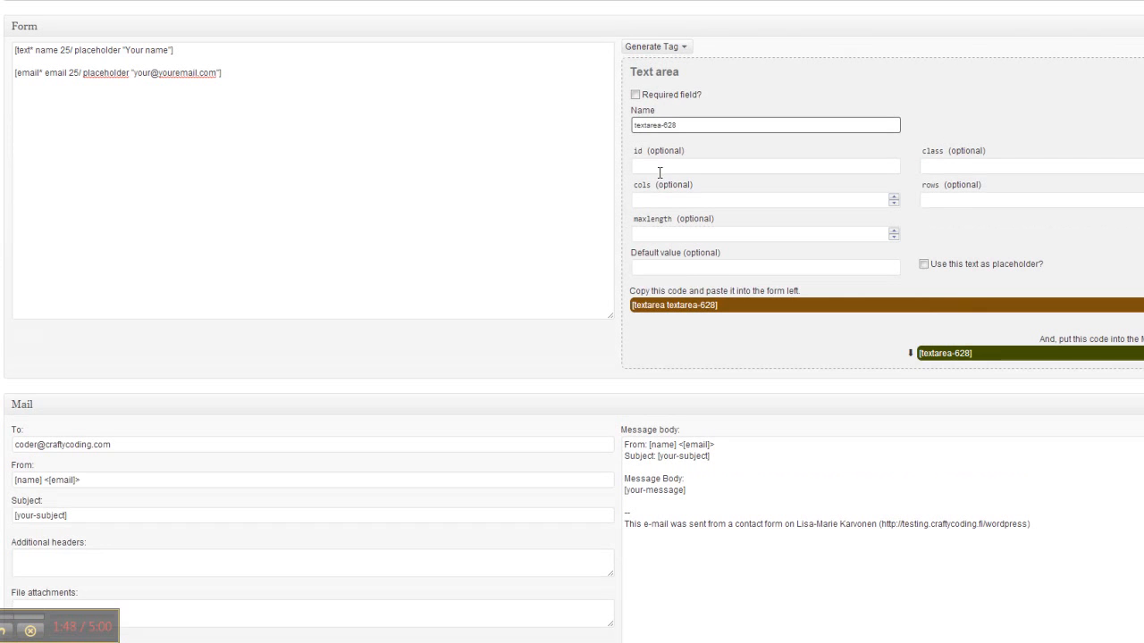
click(638, 95)
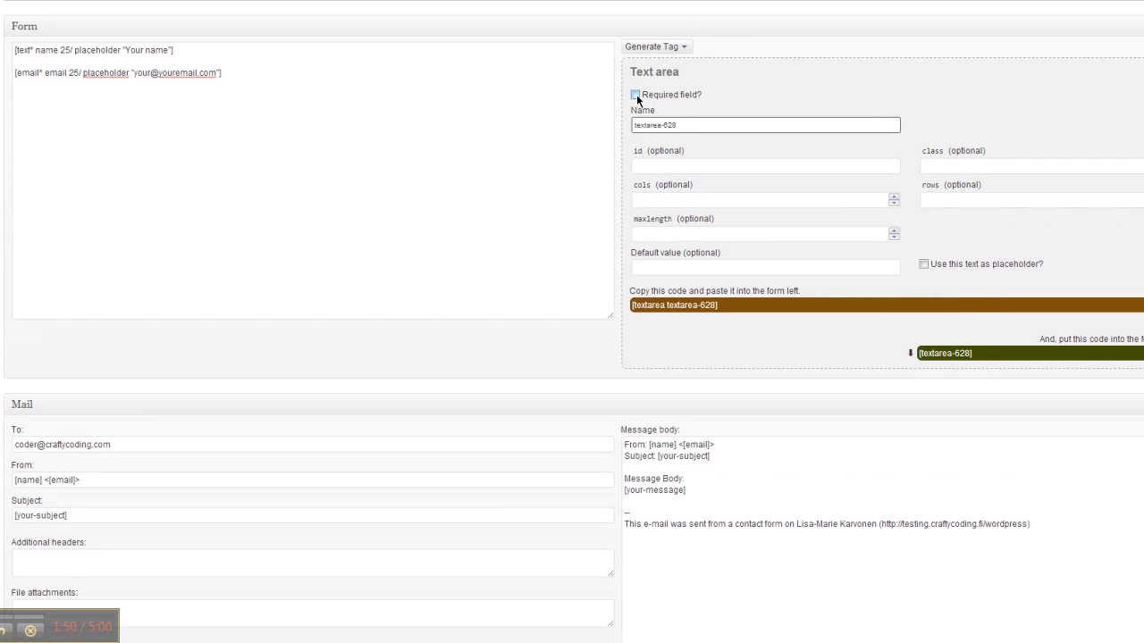
click(634, 94)
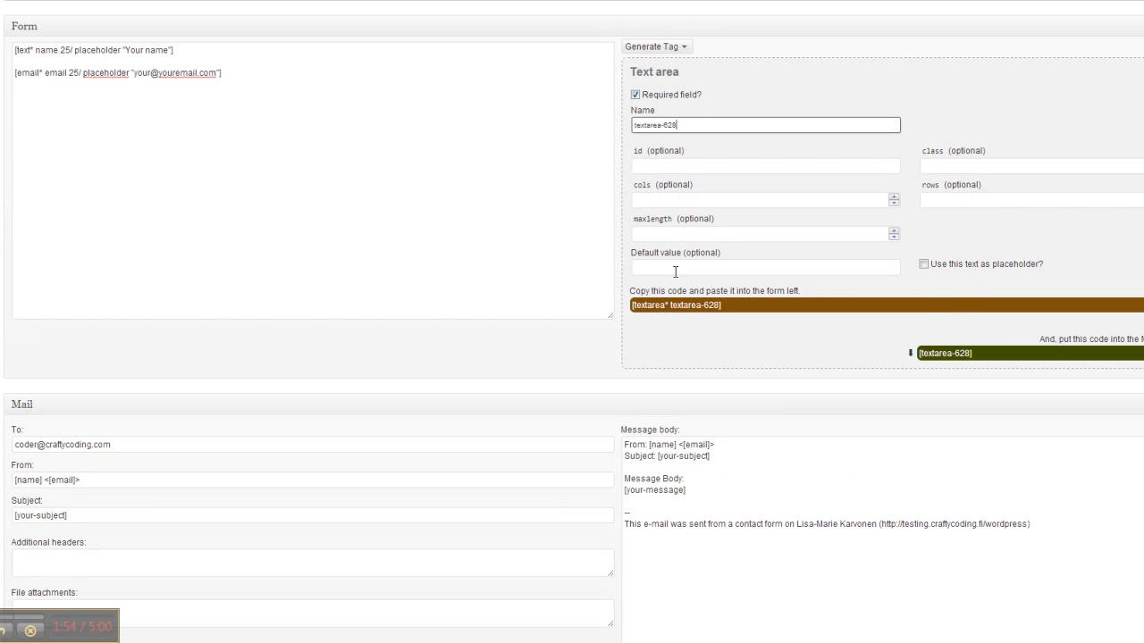
mouse_move(1035, 283)
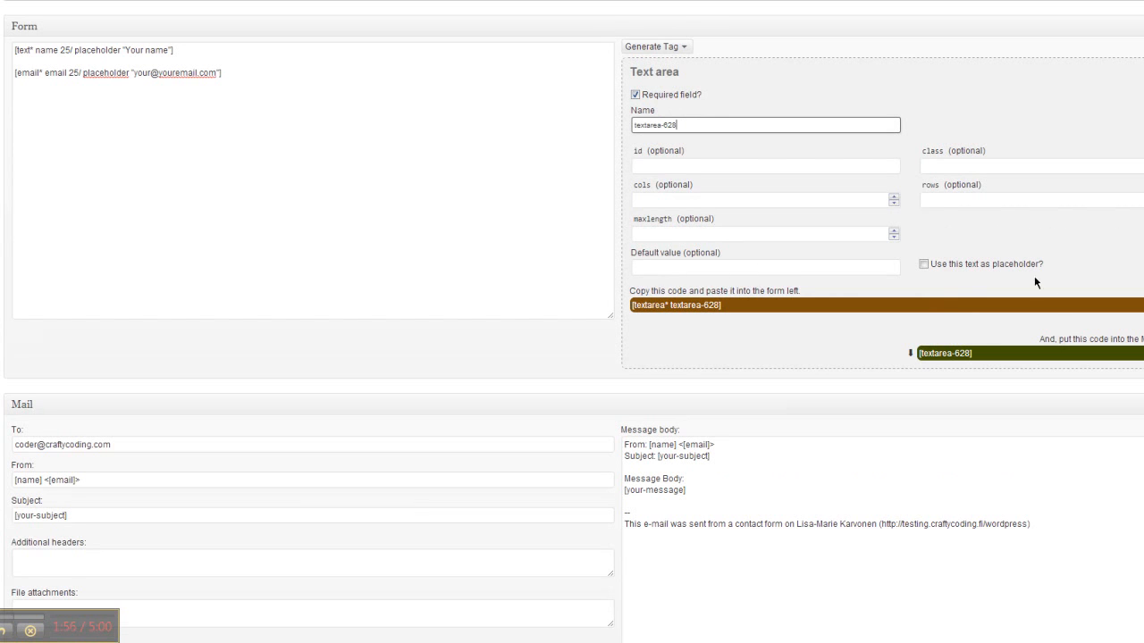
mouse_move(649, 261)
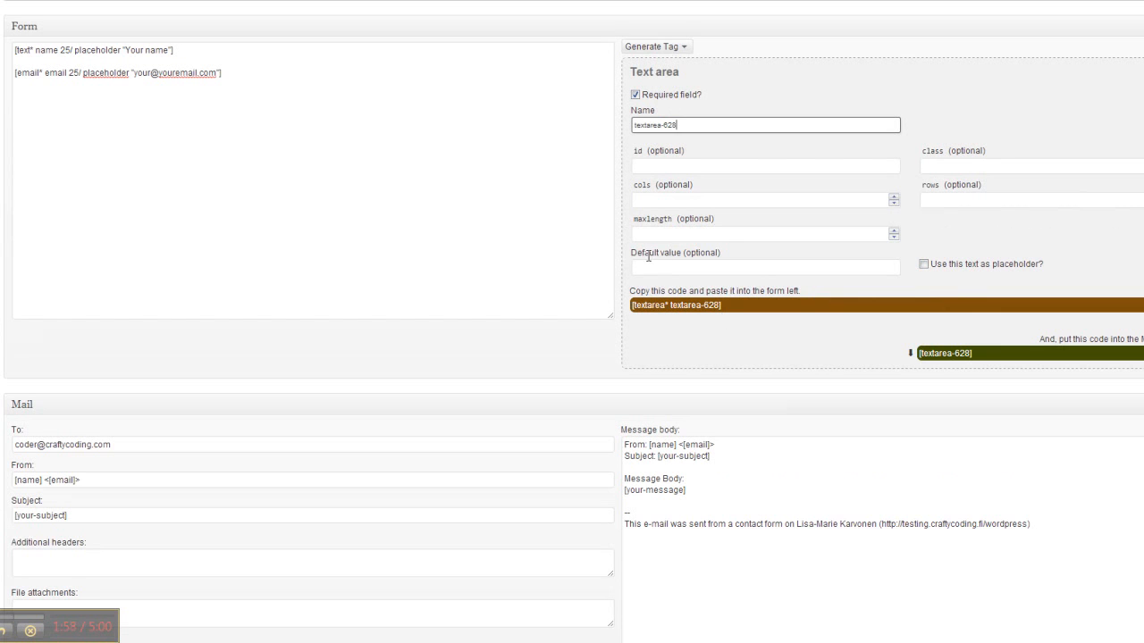
double_click(679, 306)
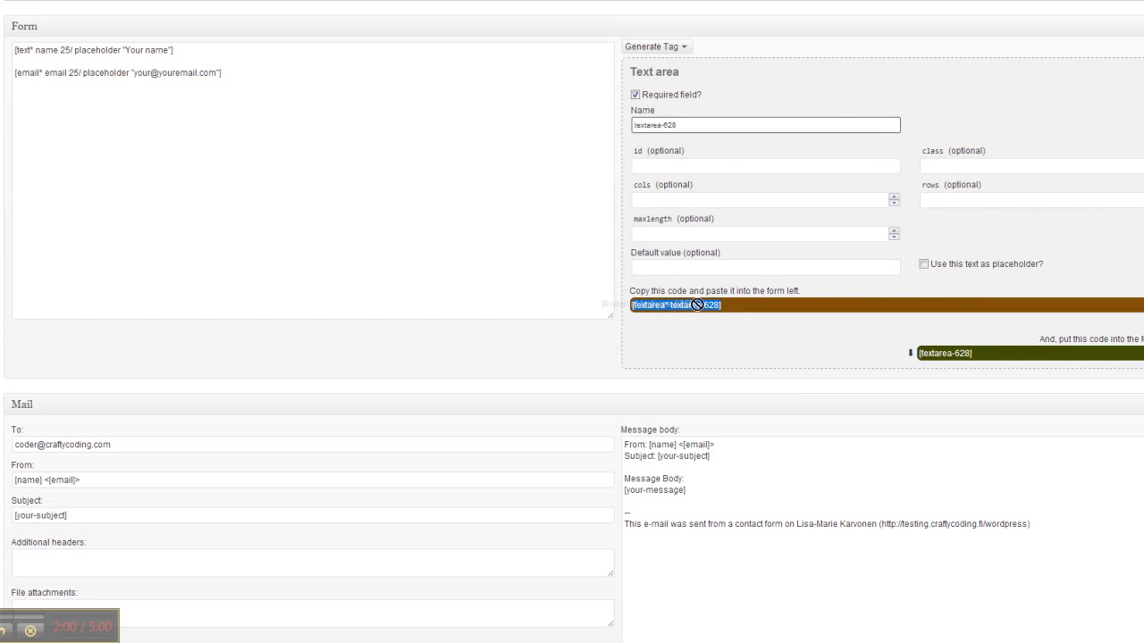
mouse_move(749, 368)
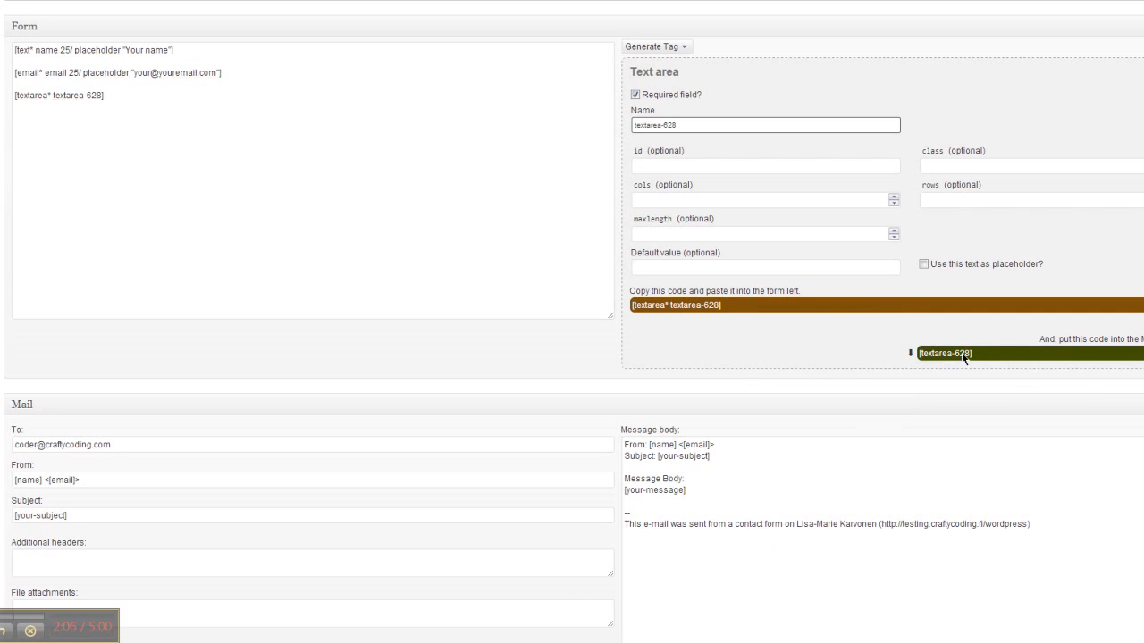
Replace [your-message] in the mail body with the [textarea-628] tag.
double_click(940, 354)
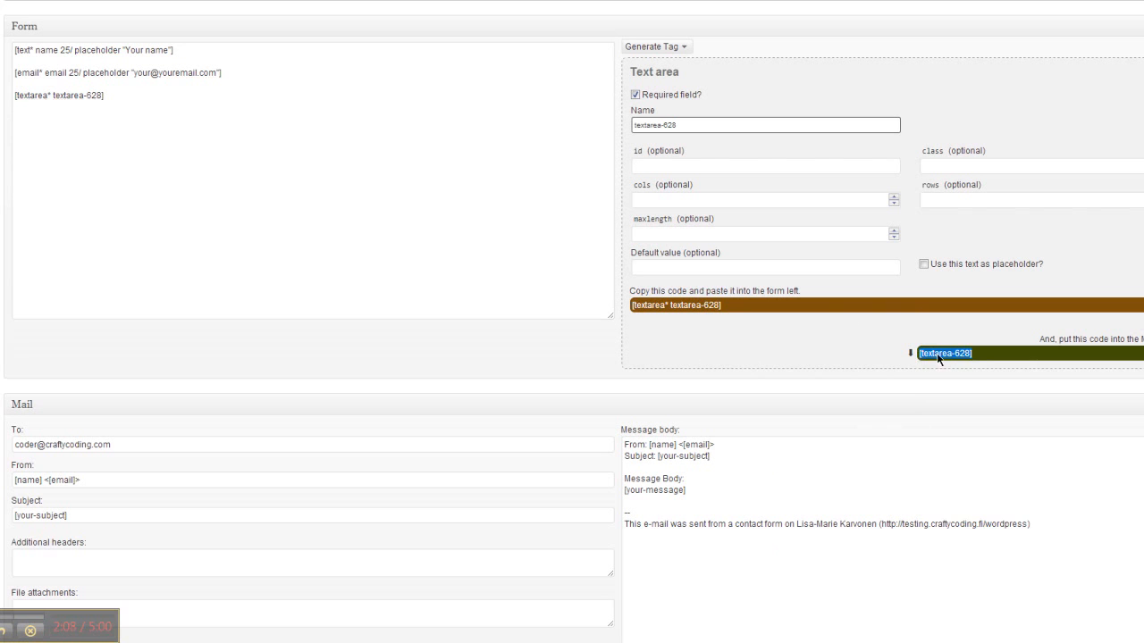
mouse_move(883, 332)
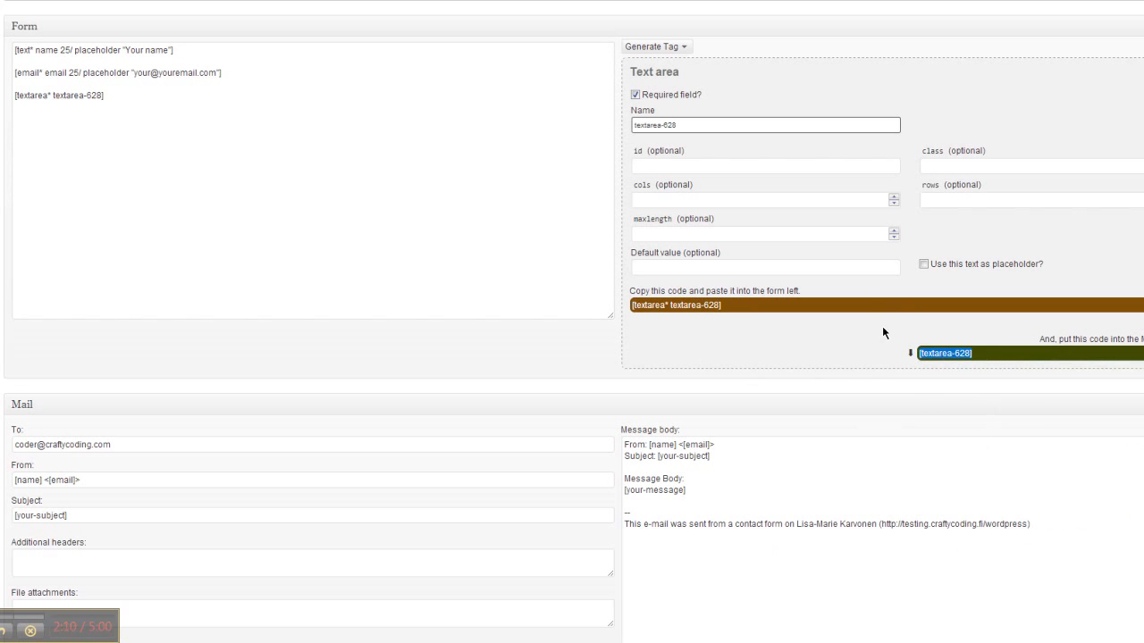
scroll(down, 3)
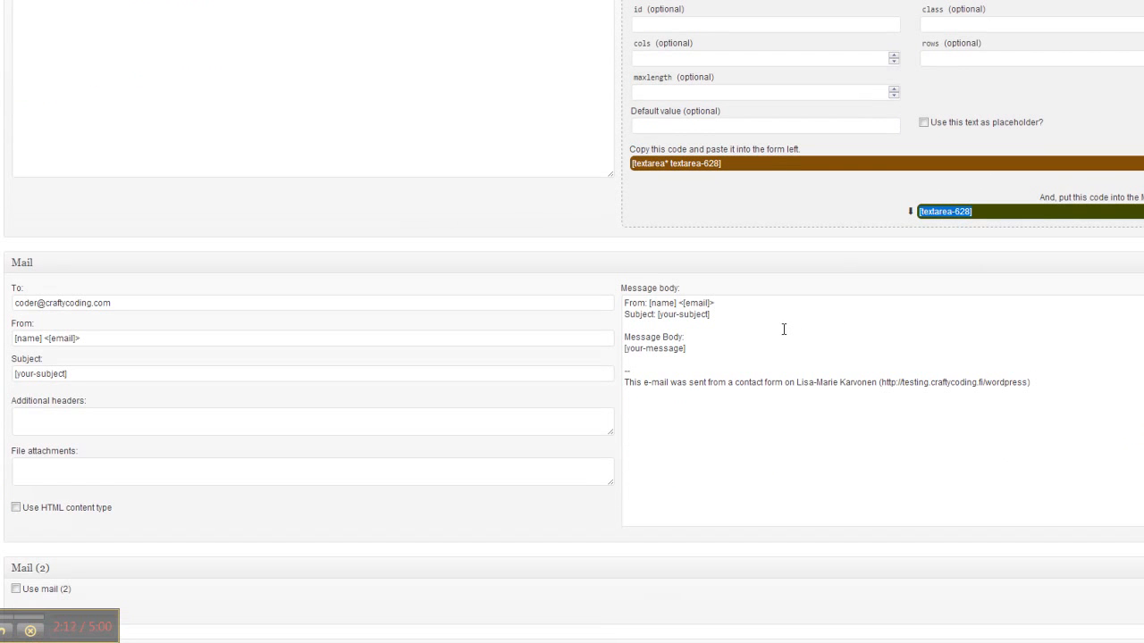
double_click(654, 349)
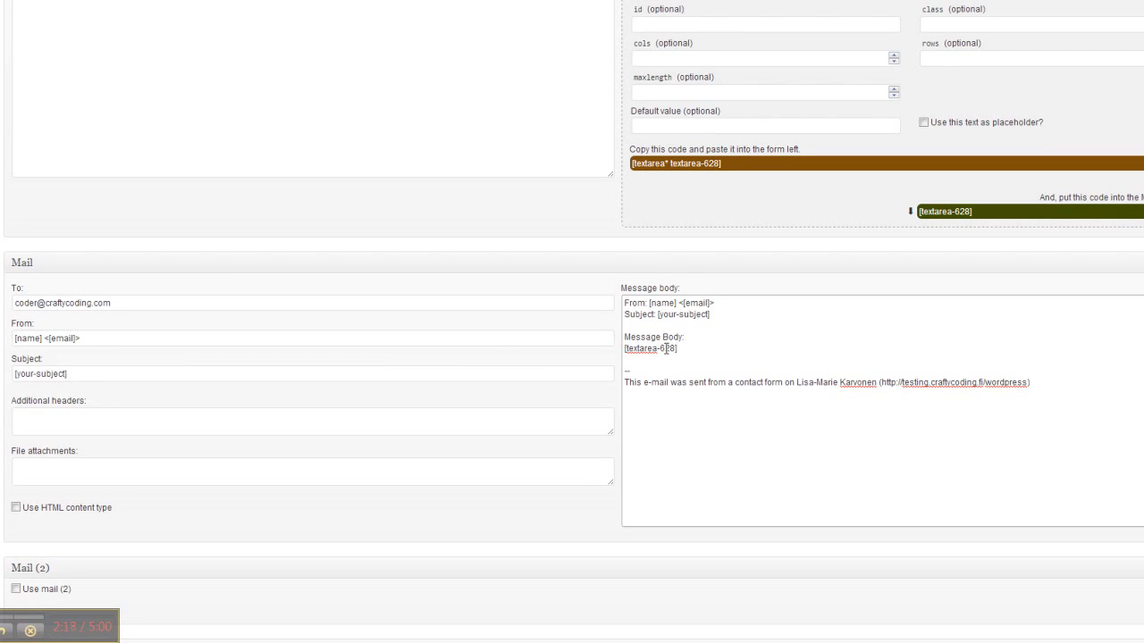
click(78, 373)
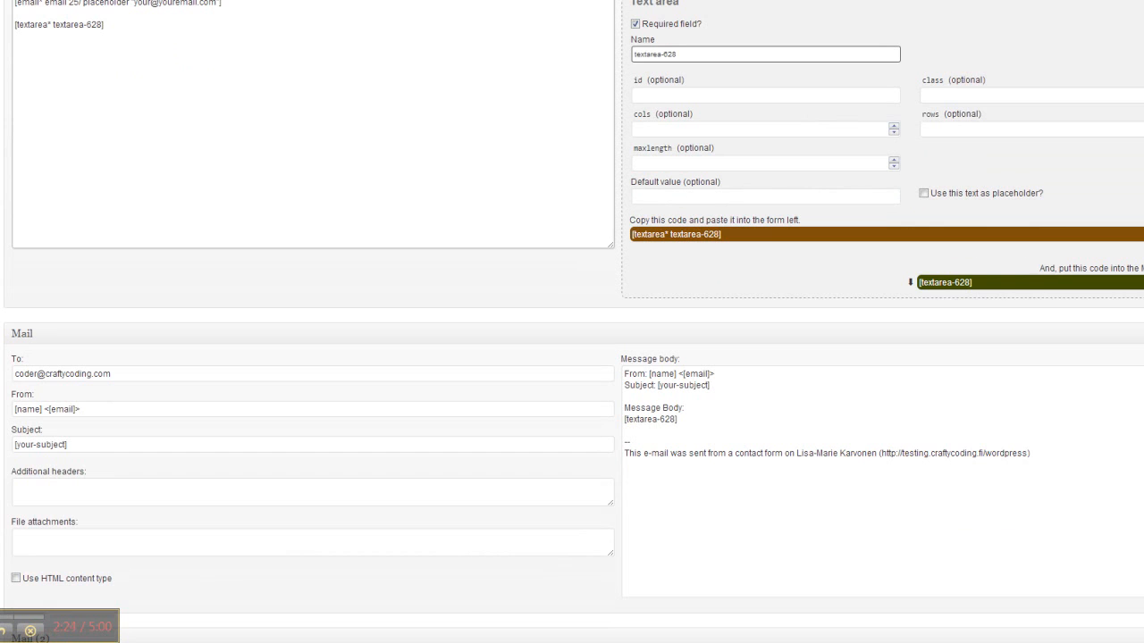
Set the mail subject to "Contact from submission from my site.".
double_click(39, 443)
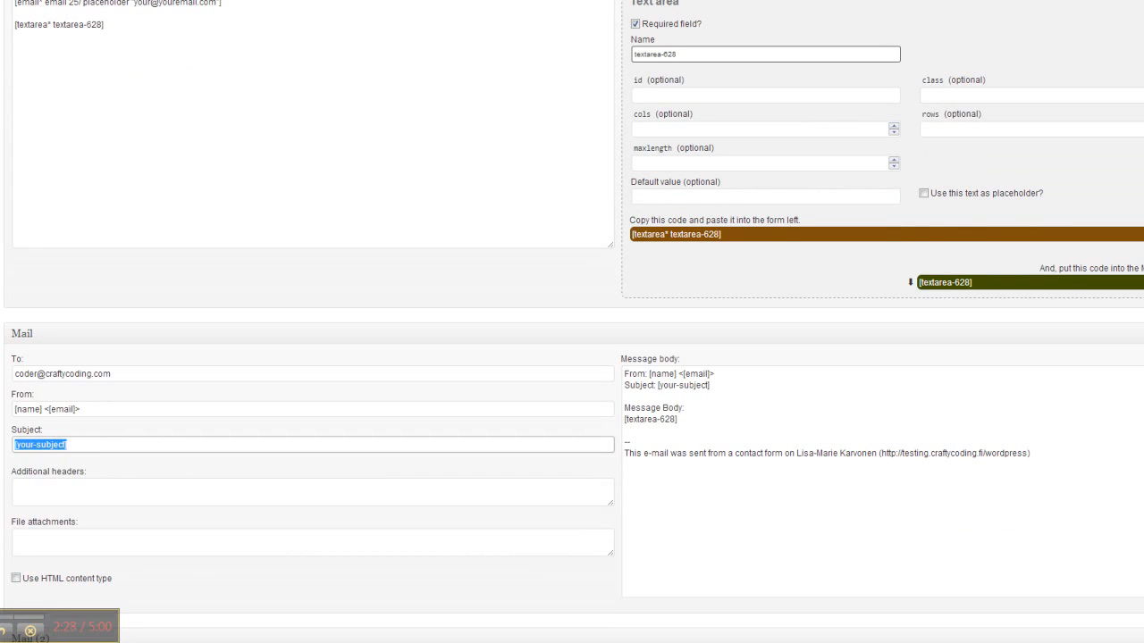
text(Contact from subm)
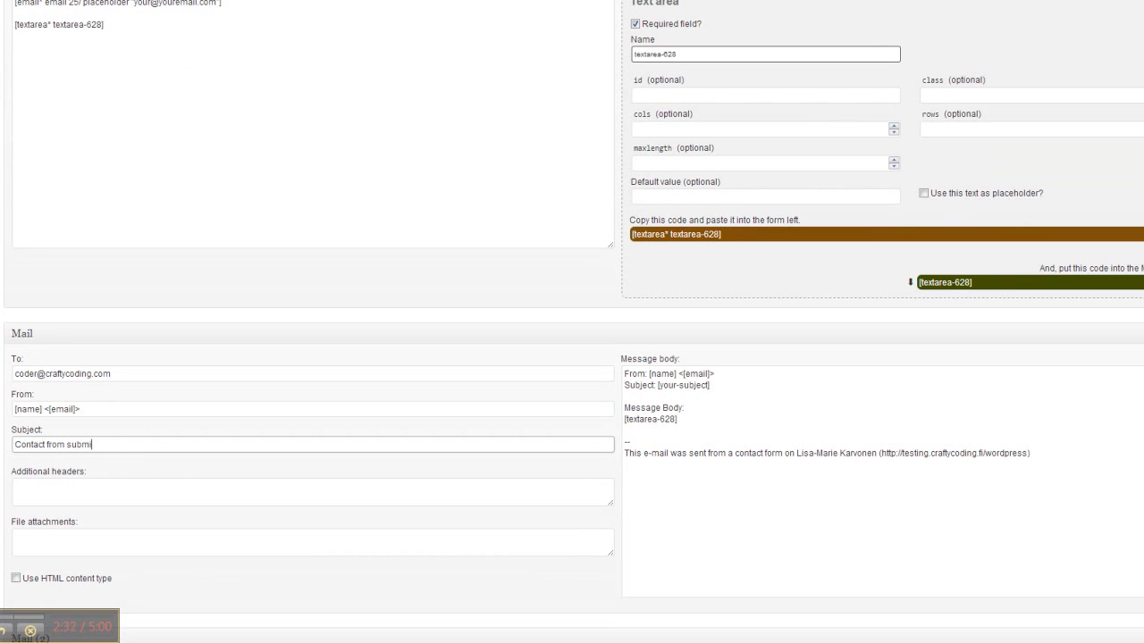
text(ission from my site.)
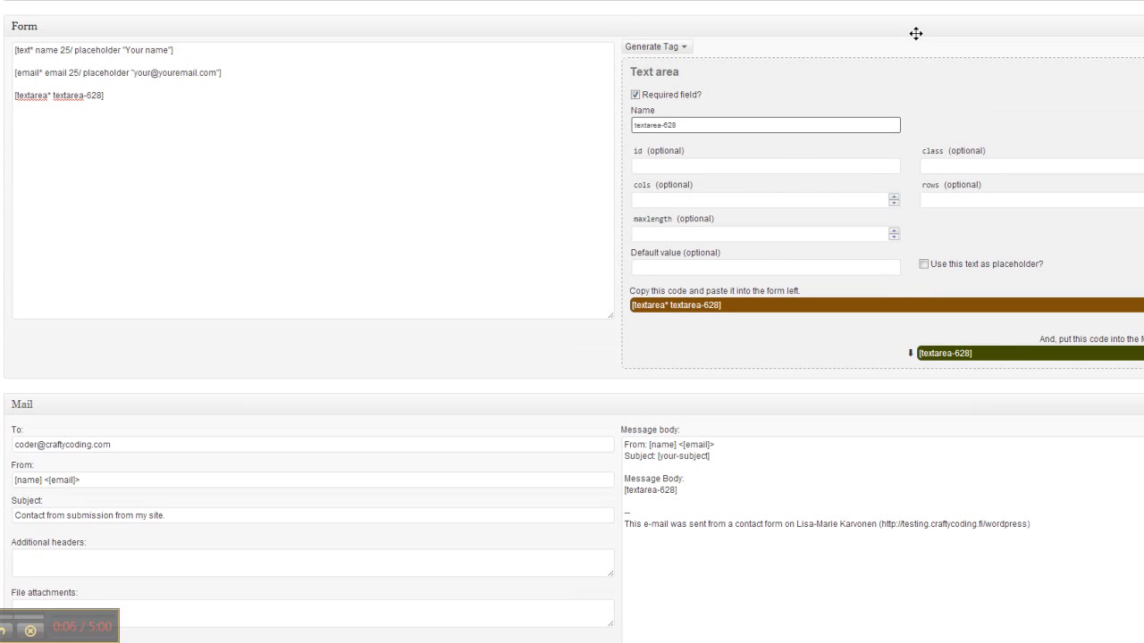
Save My Contact Form and select its generated shortcode for copying.
click(18, 118)
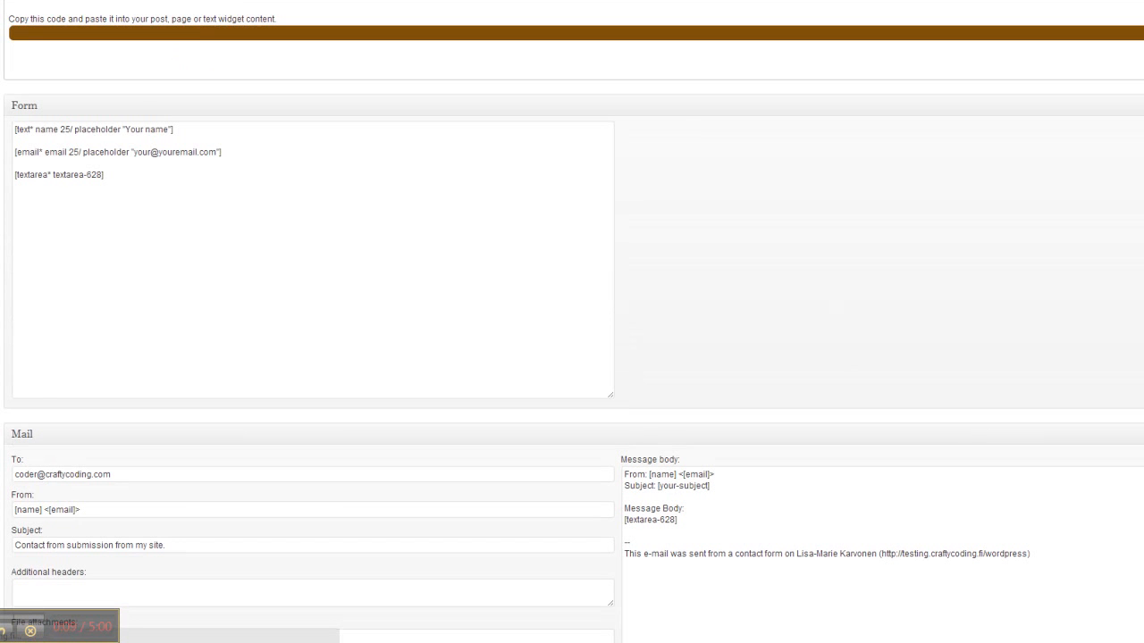
click(108, 38)
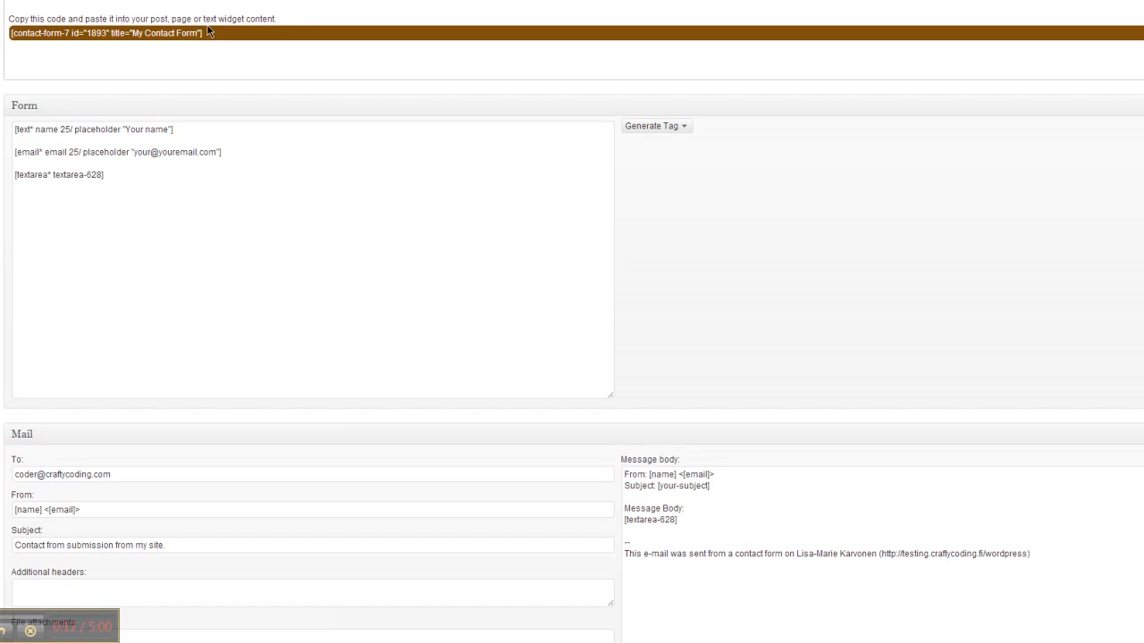
triple_click(107, 40)
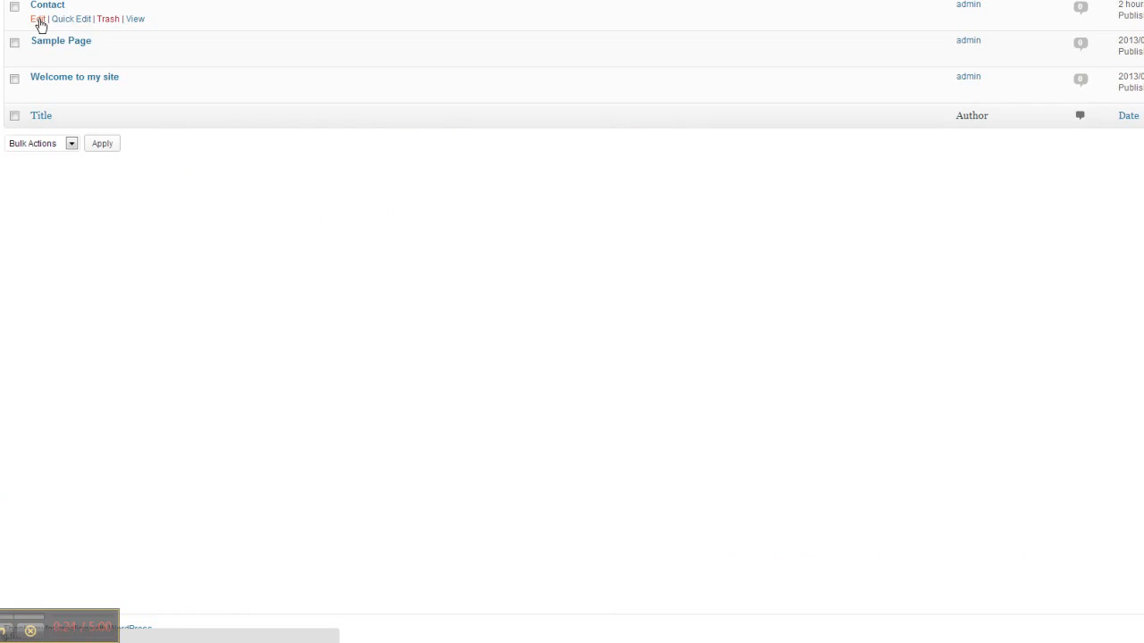
Replace the Contact page's placeholder with [contact-form-7 id="1893" title="My Contact Form"].
click(36, 18)
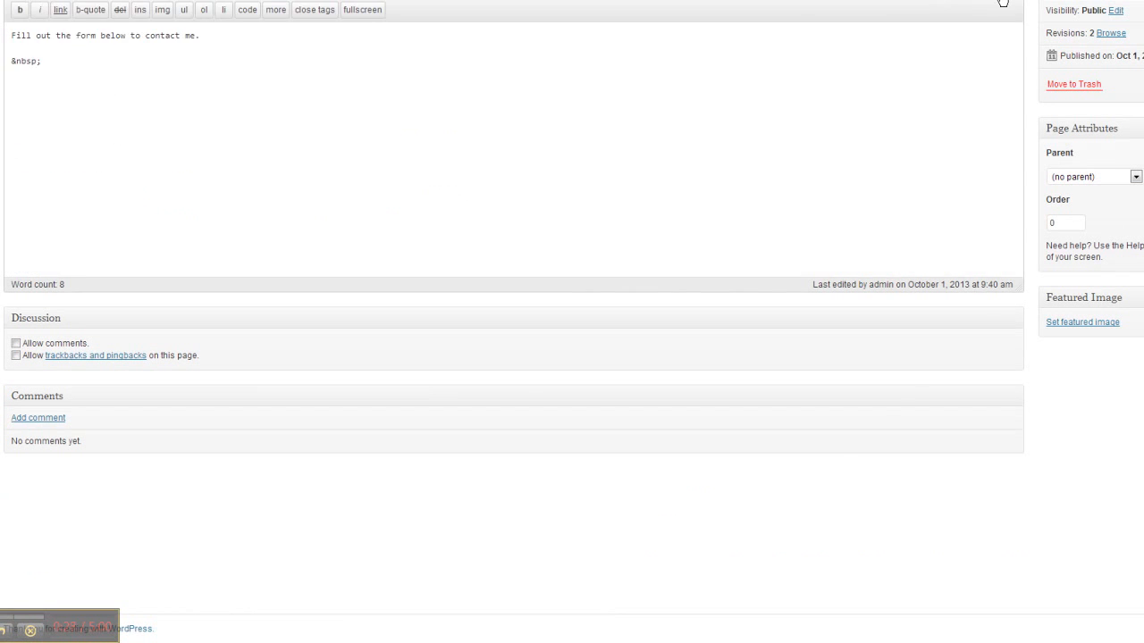
double_click(27, 64)
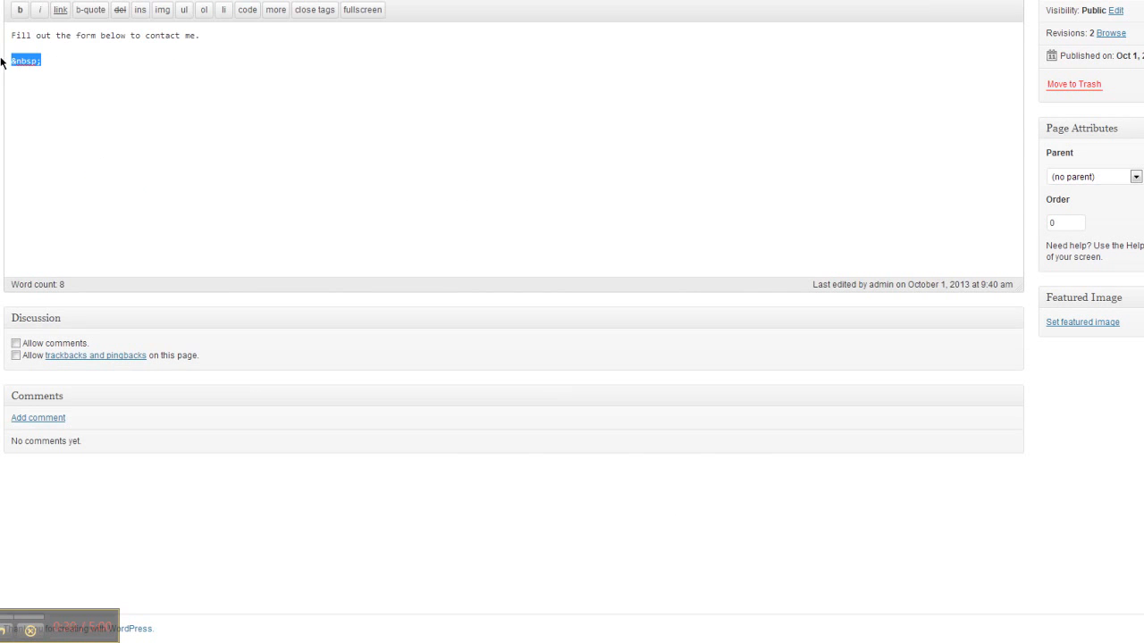
text([contact-form-7 id="1893" title="My Contact Form"])
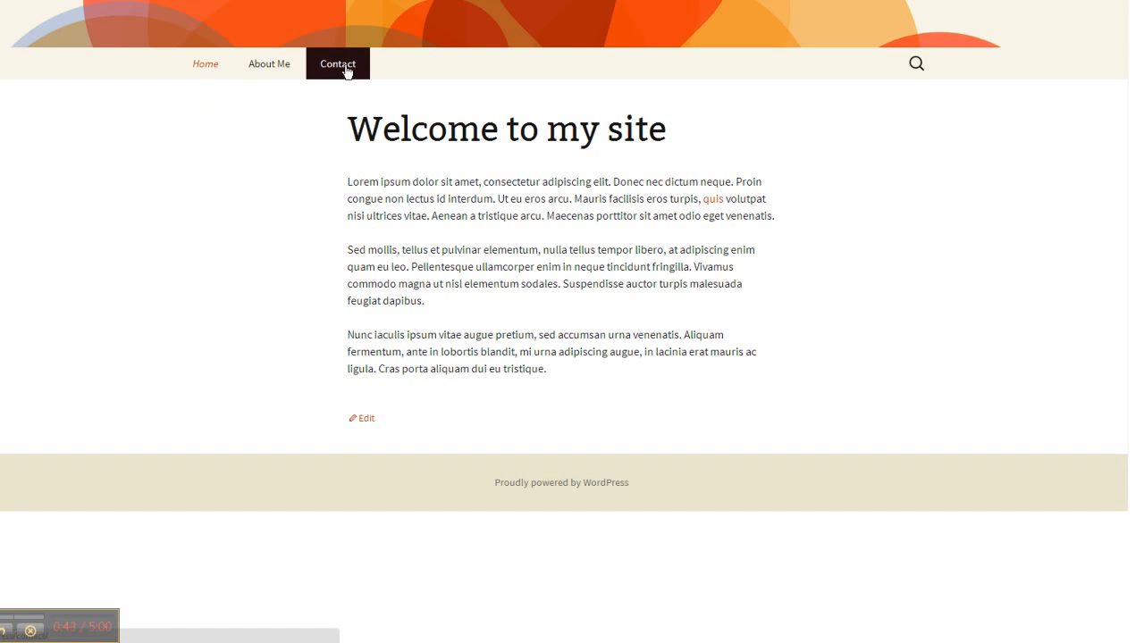
click(336, 65)
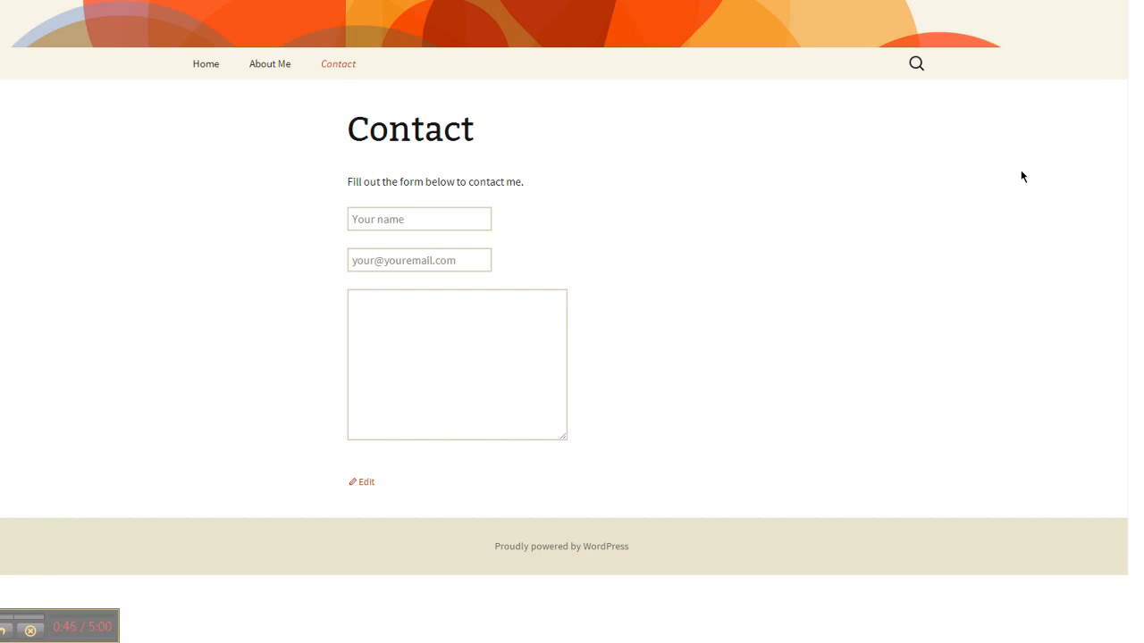
click(418, 218)
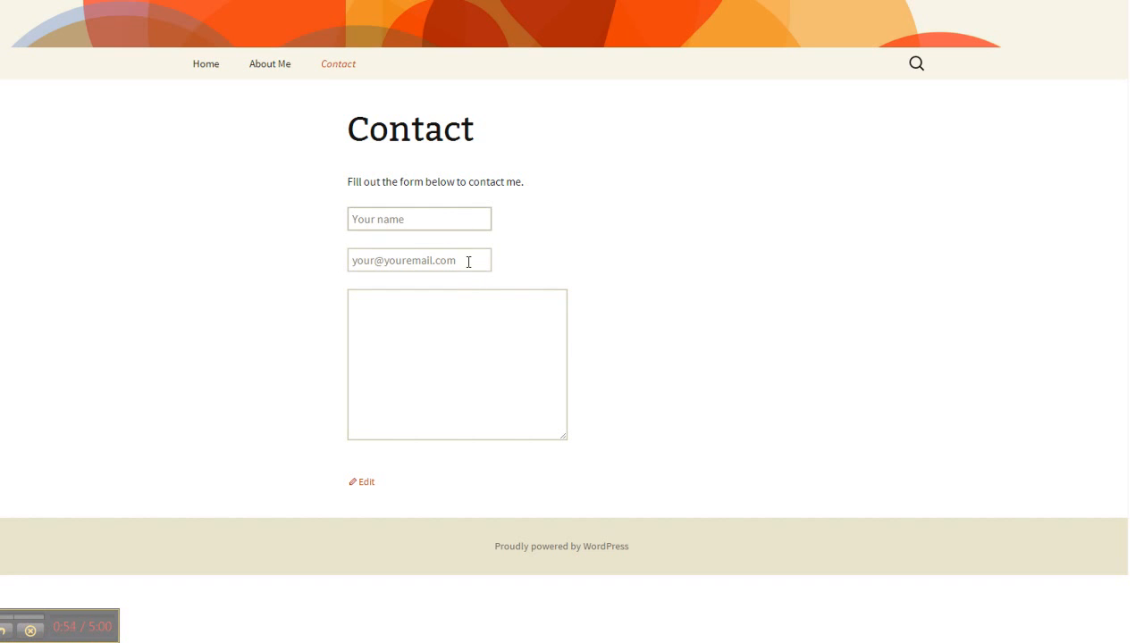
text(Lisa)
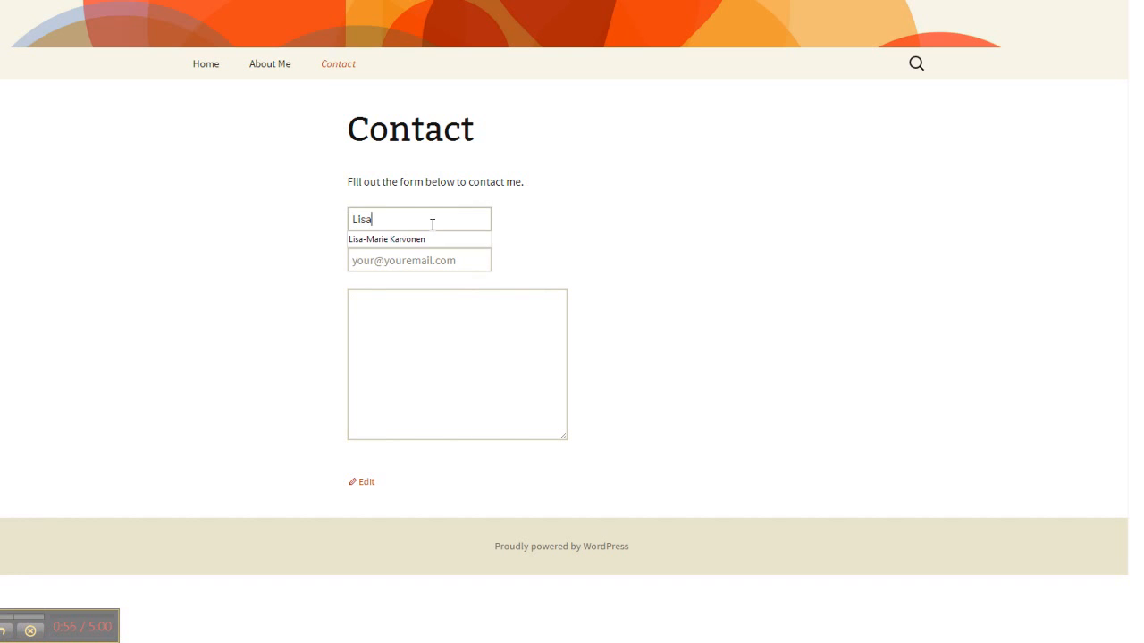
click(418, 261)
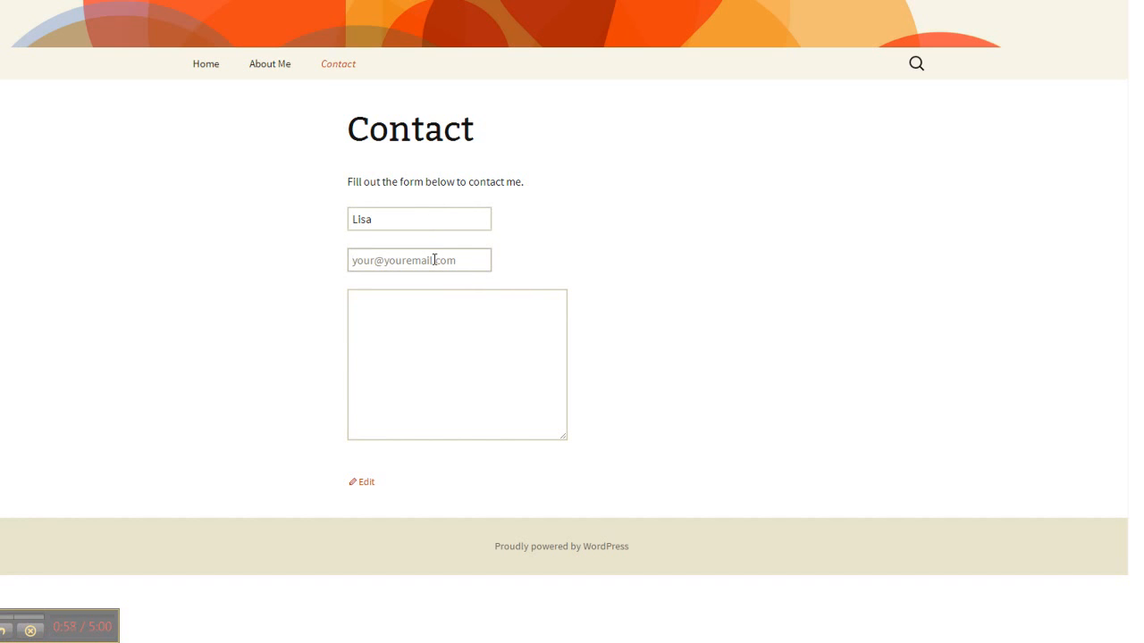
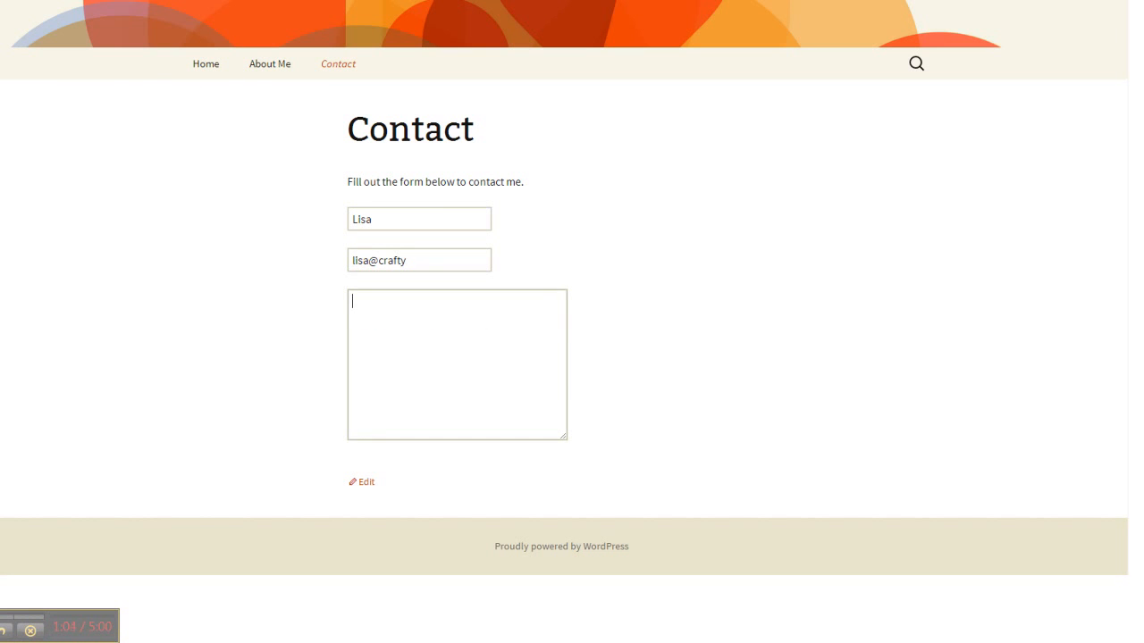
click(366, 483)
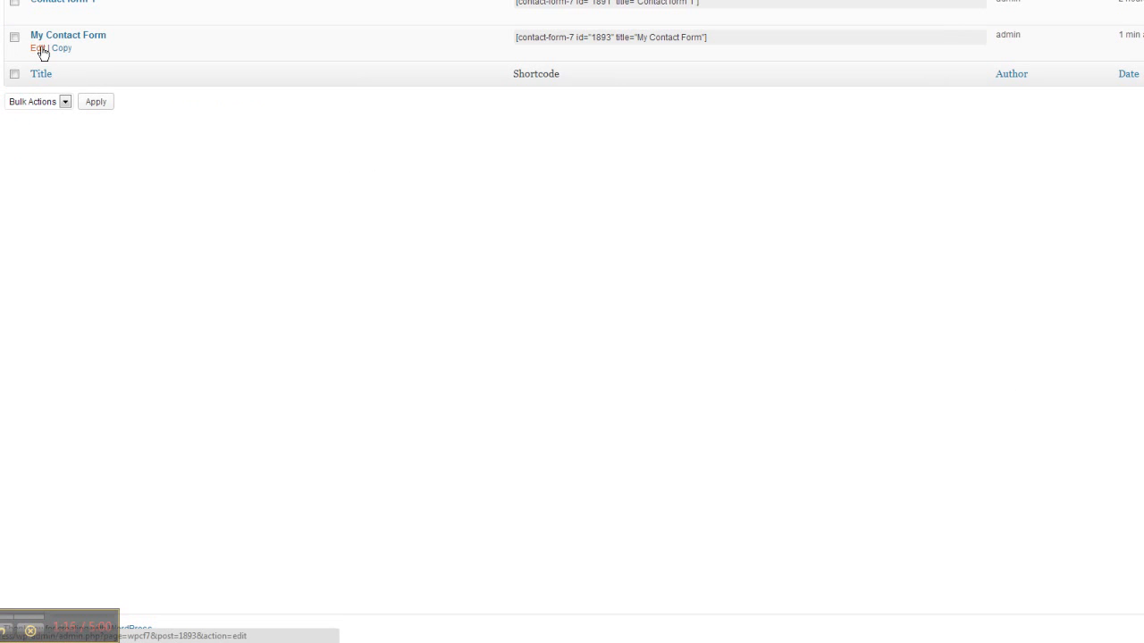
Add labels such as Your name and Your message before the form's tags.
click(35, 49)
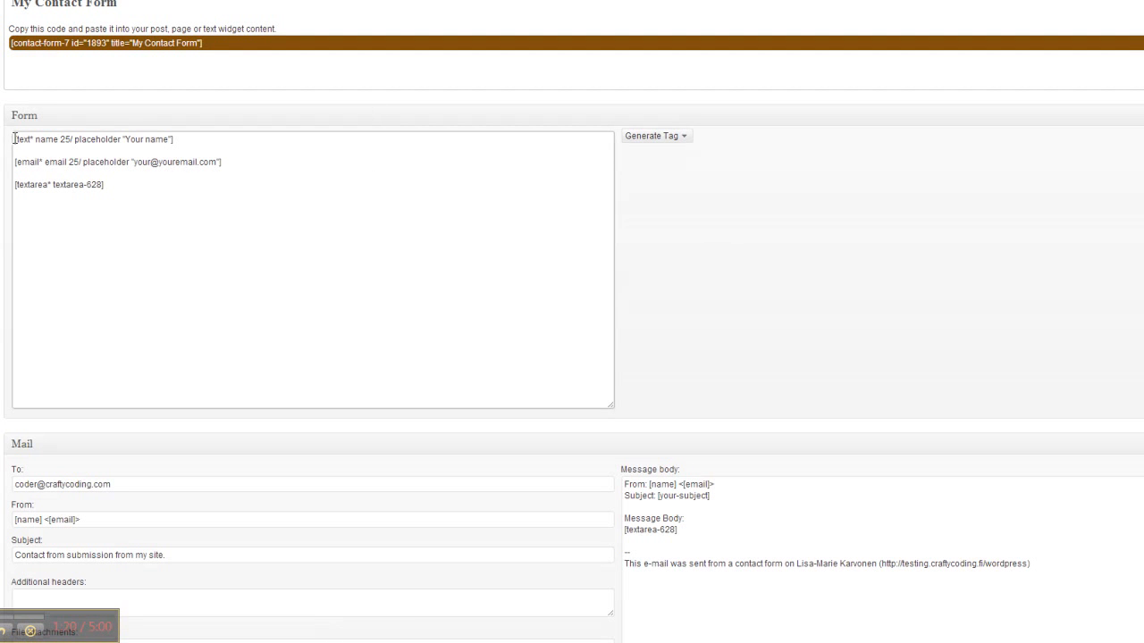
mouse_move(322, 269)
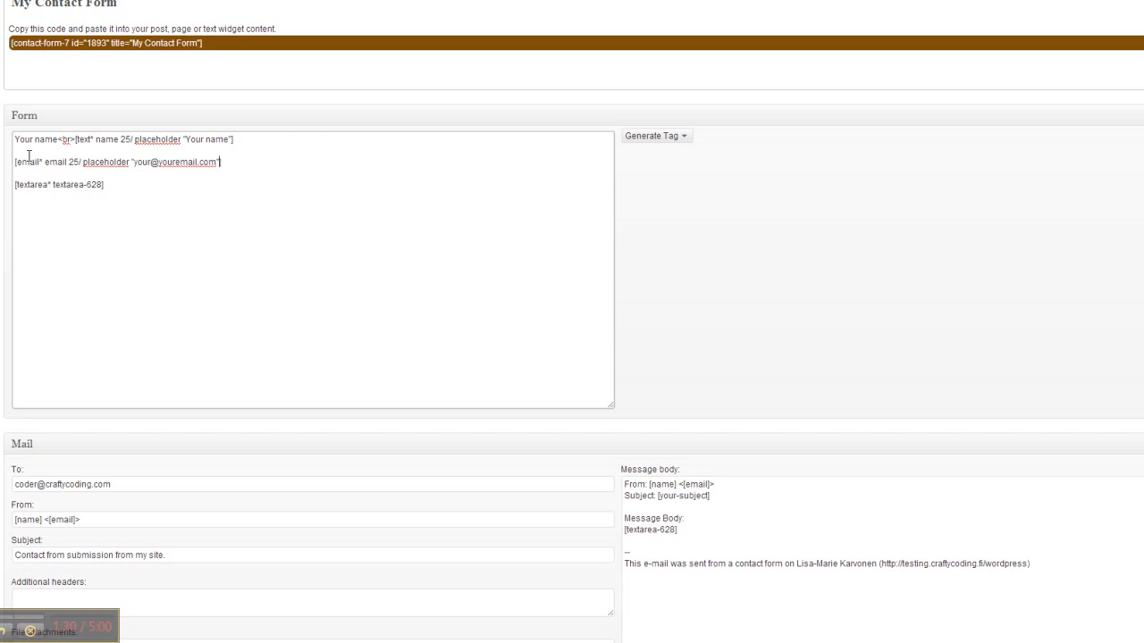
text(Your email address<br>)
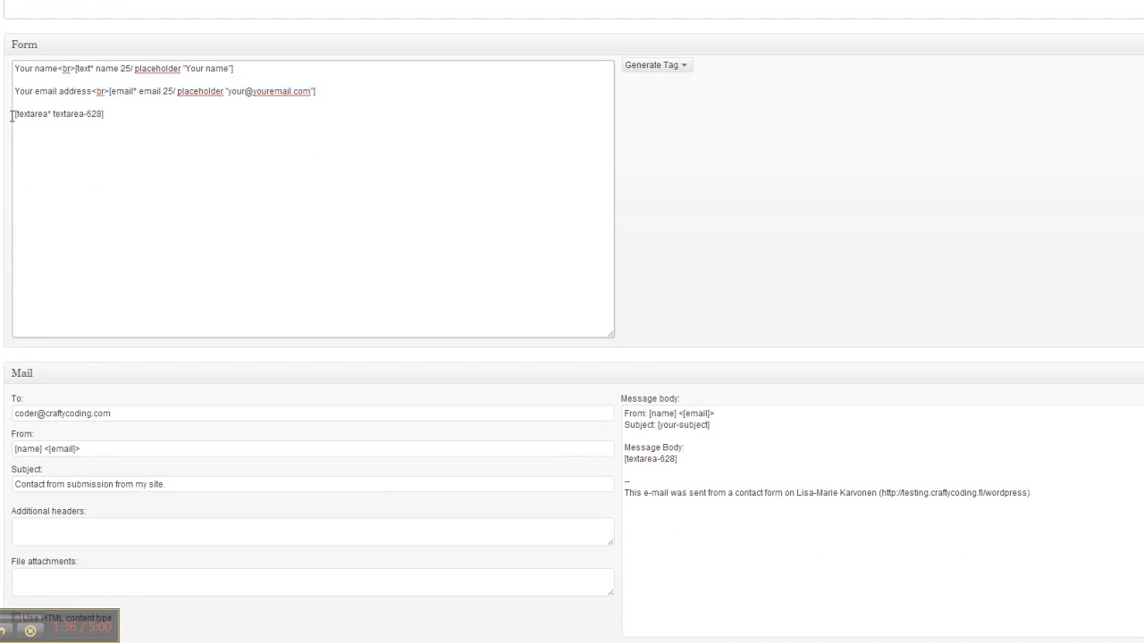
text(Your mess)
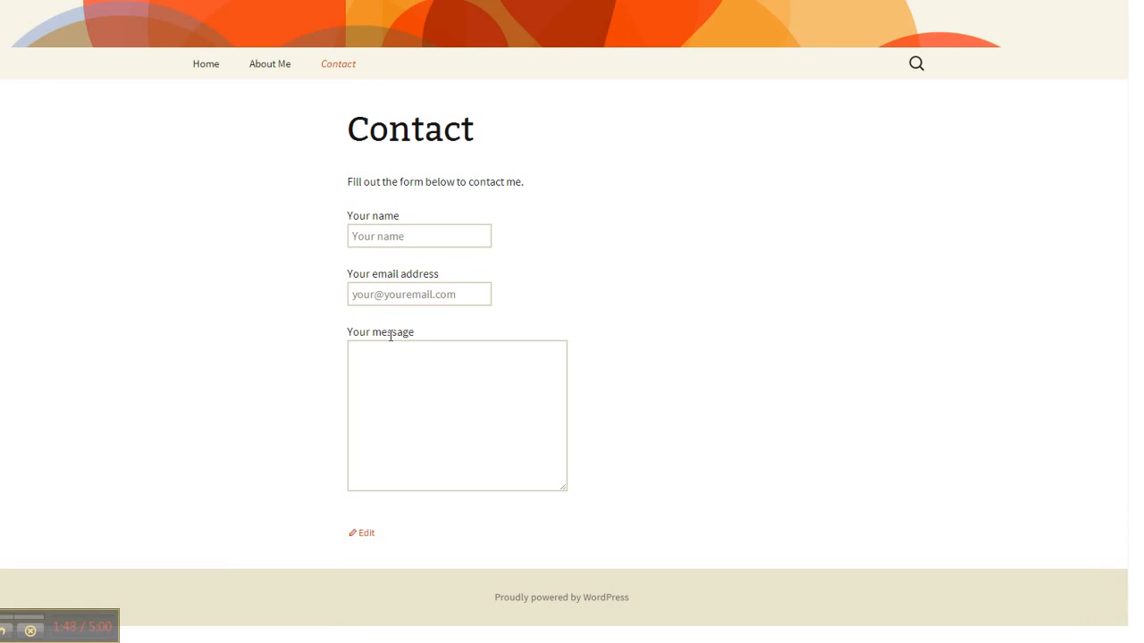
mouse_move(361, 183)
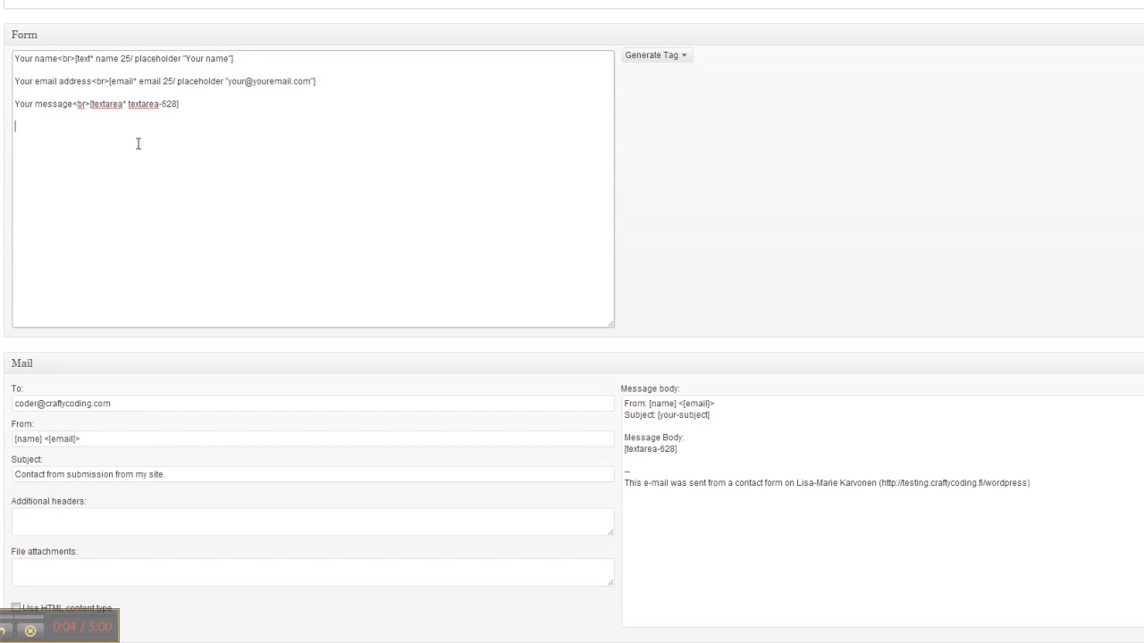
Generate a Submit button tag and place [submit] on a new line below the message field.
click(661, 56)
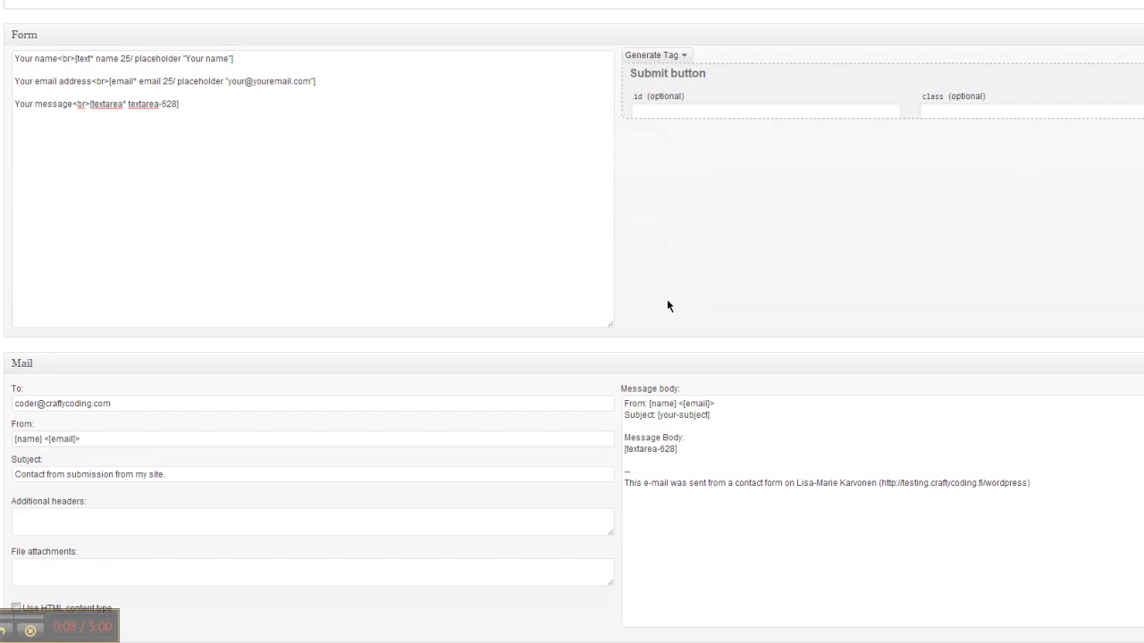
click(654, 56)
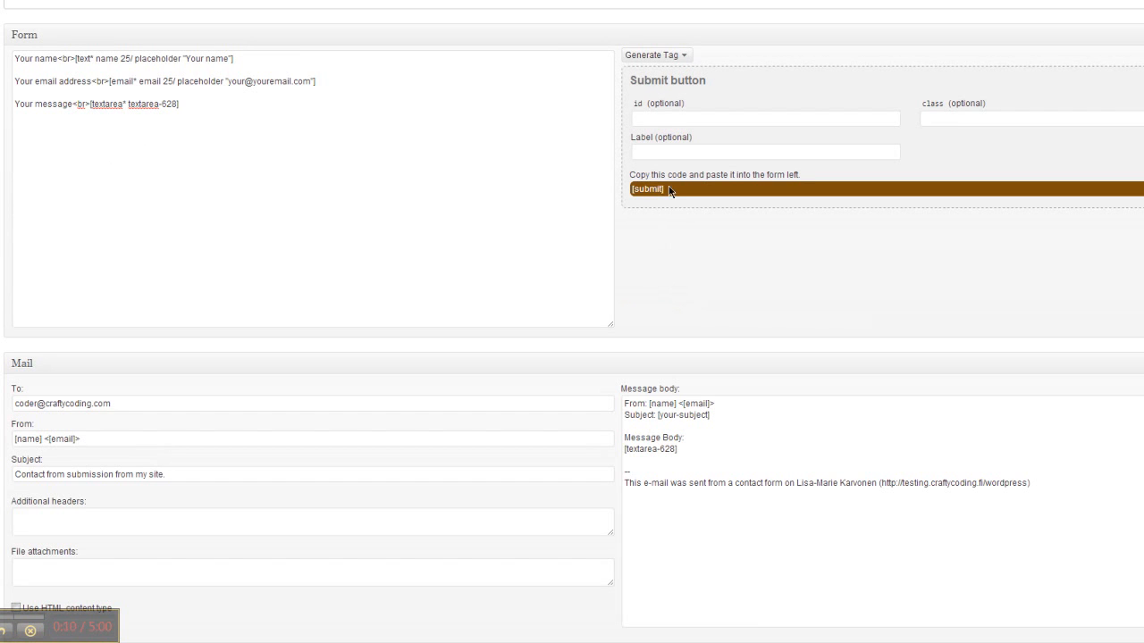
right_click(647, 189)
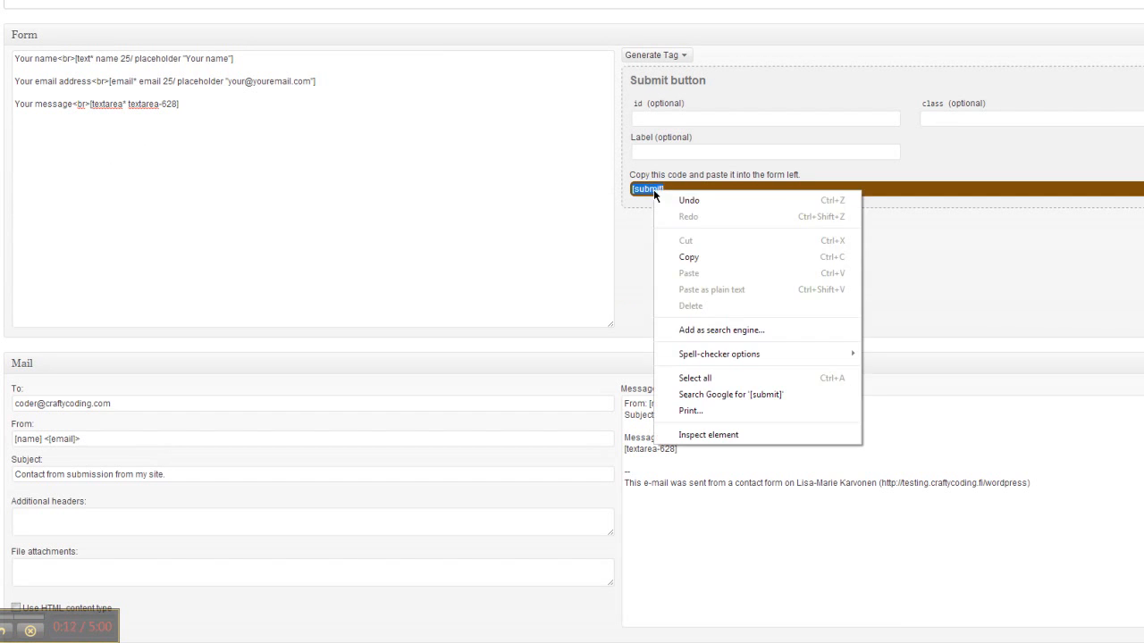
click(43, 131)
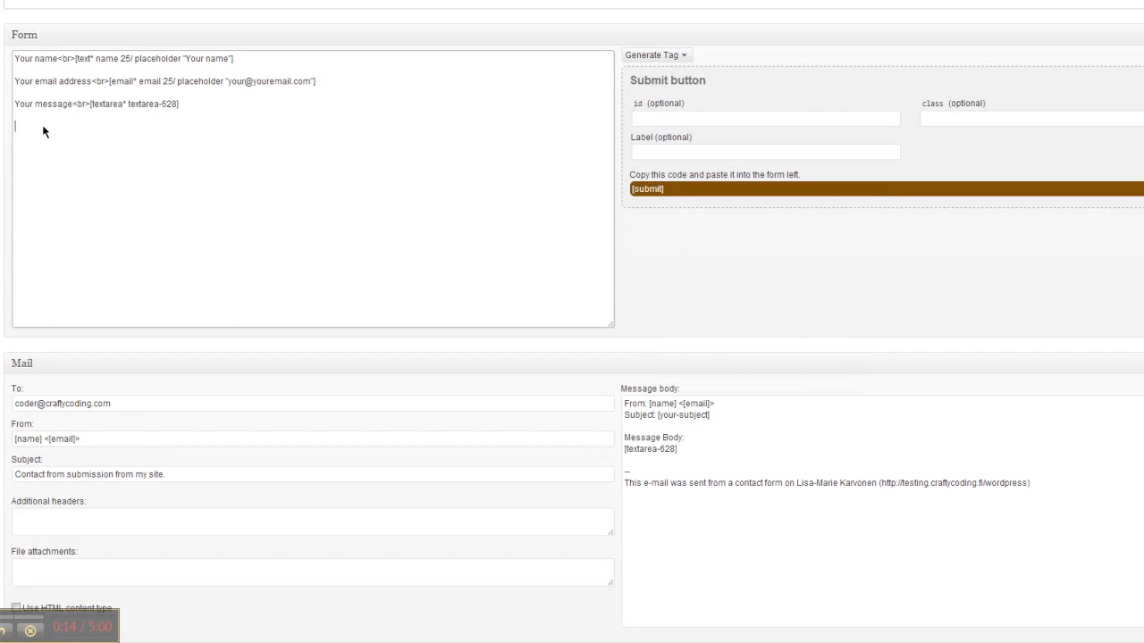
text([submit])
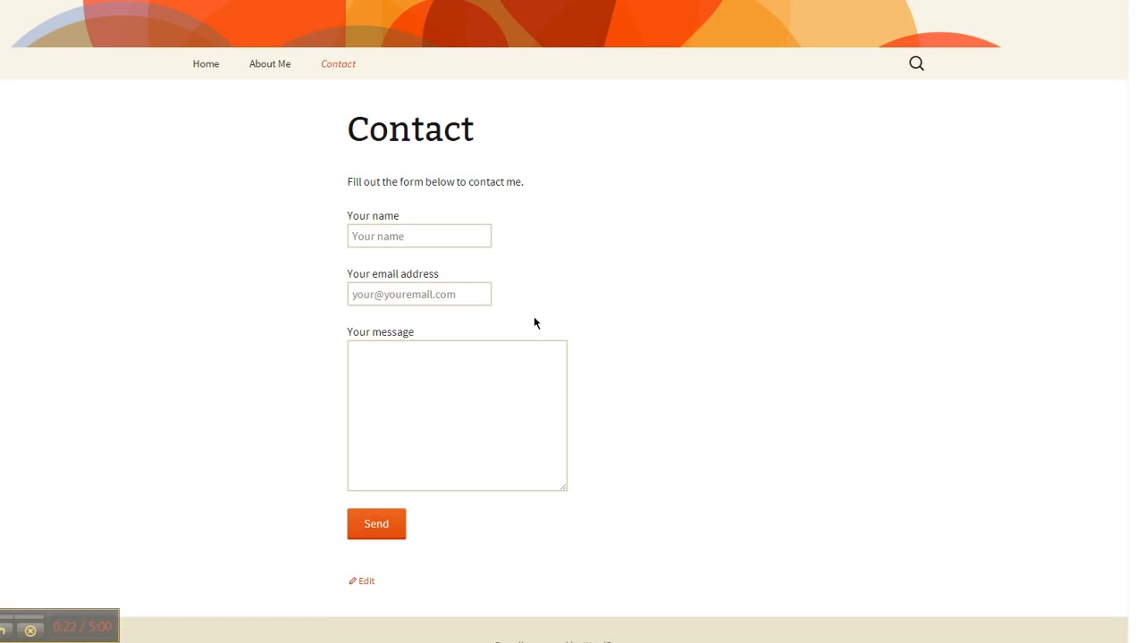
mouse_move(380, 533)
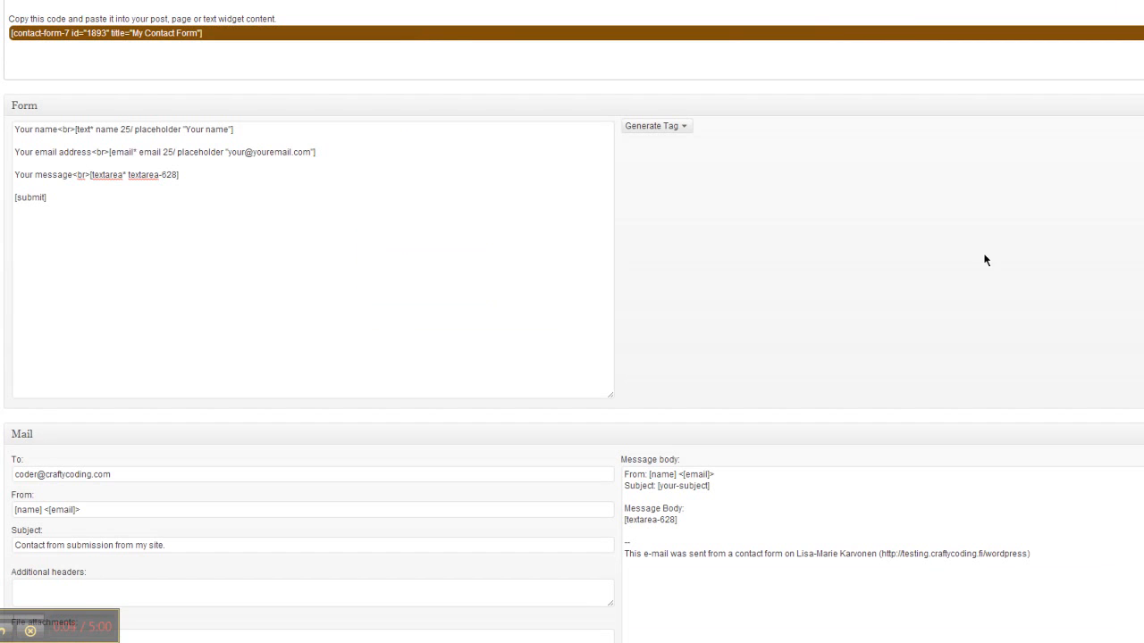
Add an 'Add your files here' label line with <br> to the form code.
click(179, 175)
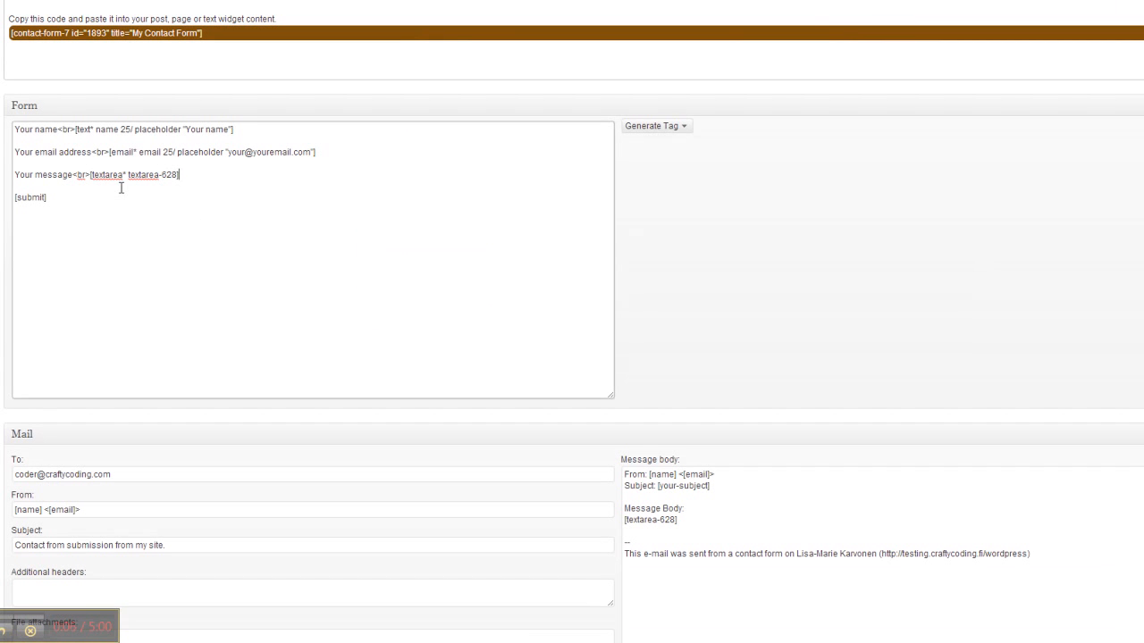
mouse_move(197, 178)
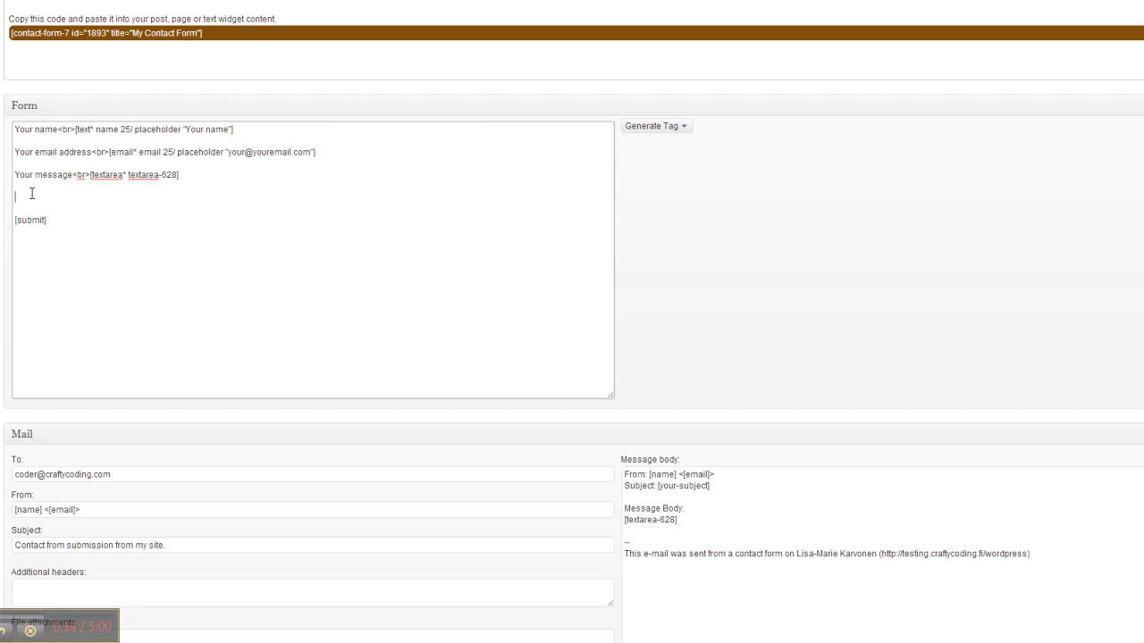
text(Add your files here)
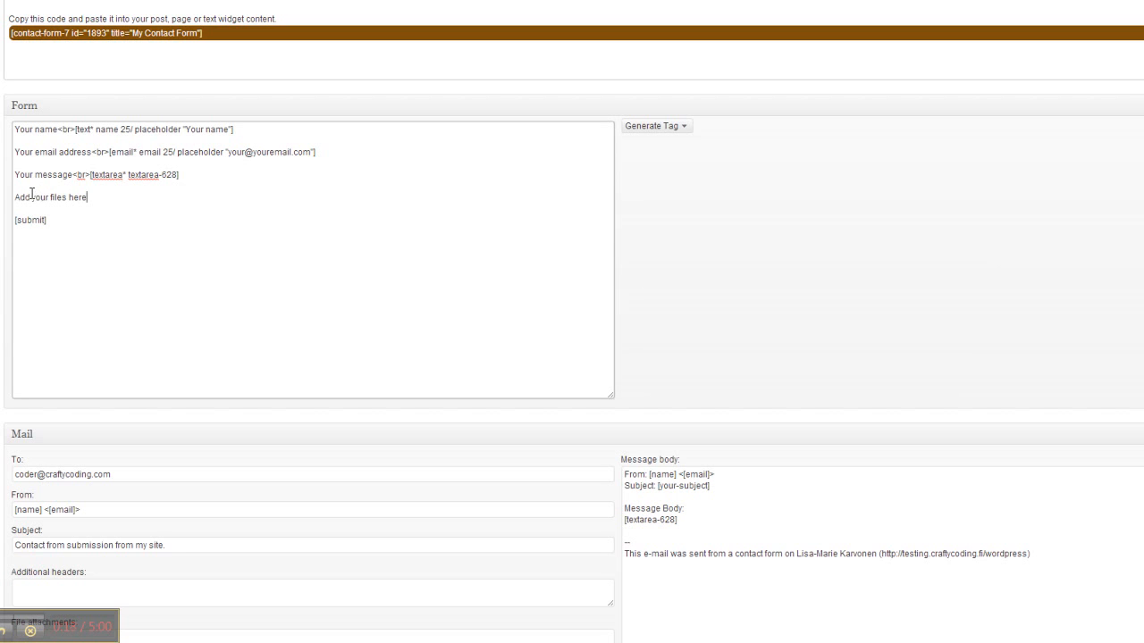
text(<br>)
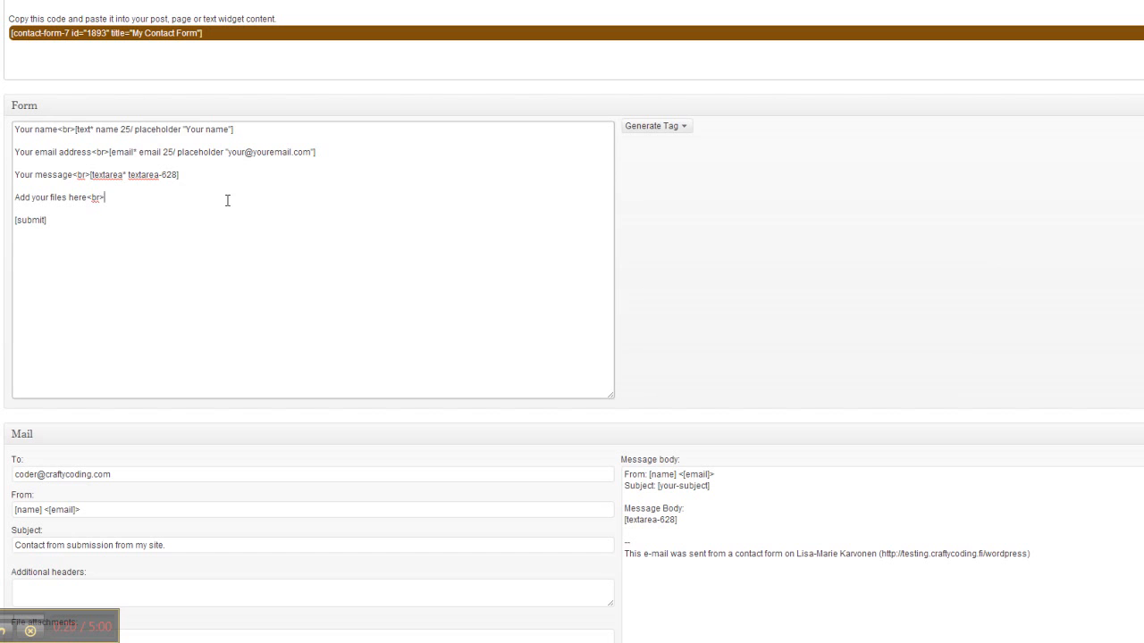
Generate a File upload tag and start setting its file size limit.
click(656, 125)
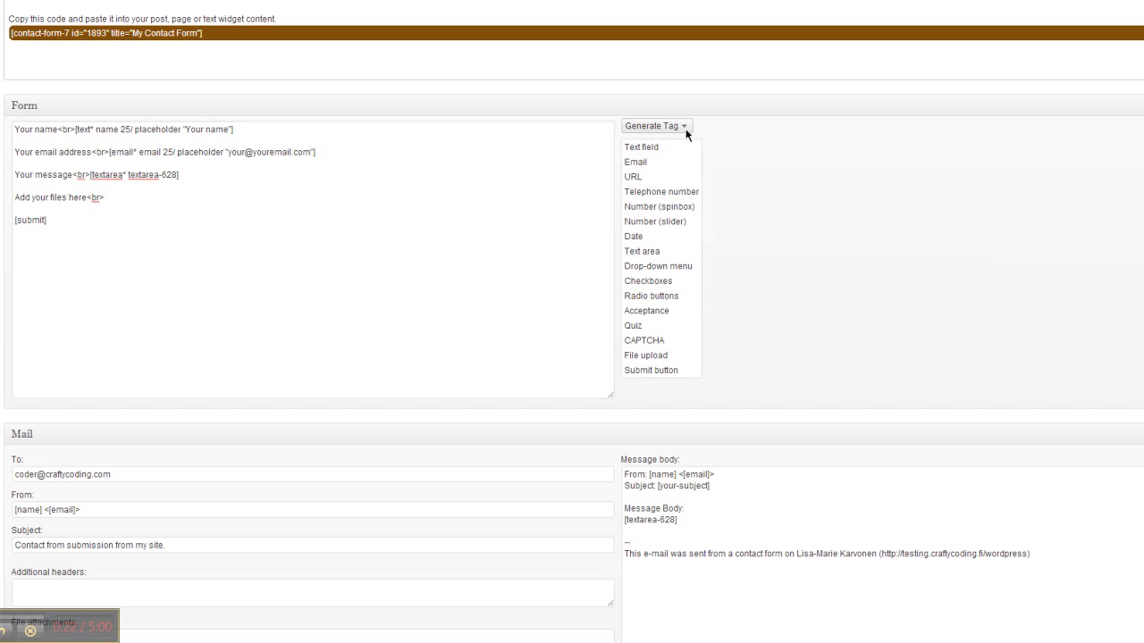
mouse_move(647, 354)
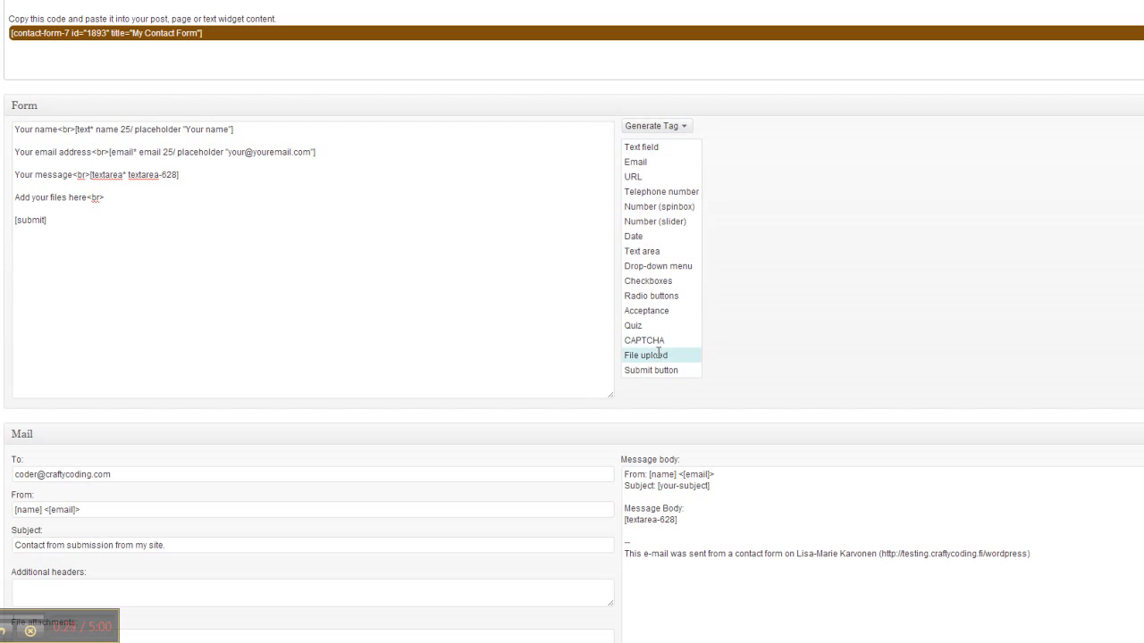
click(645, 354)
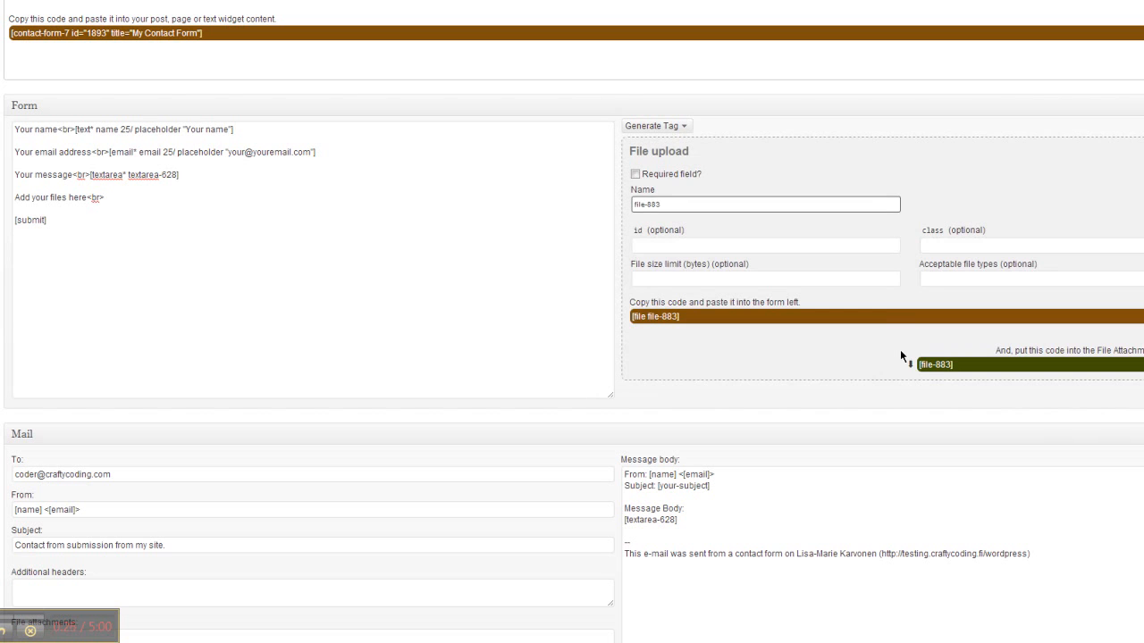
scroll(down, 3)
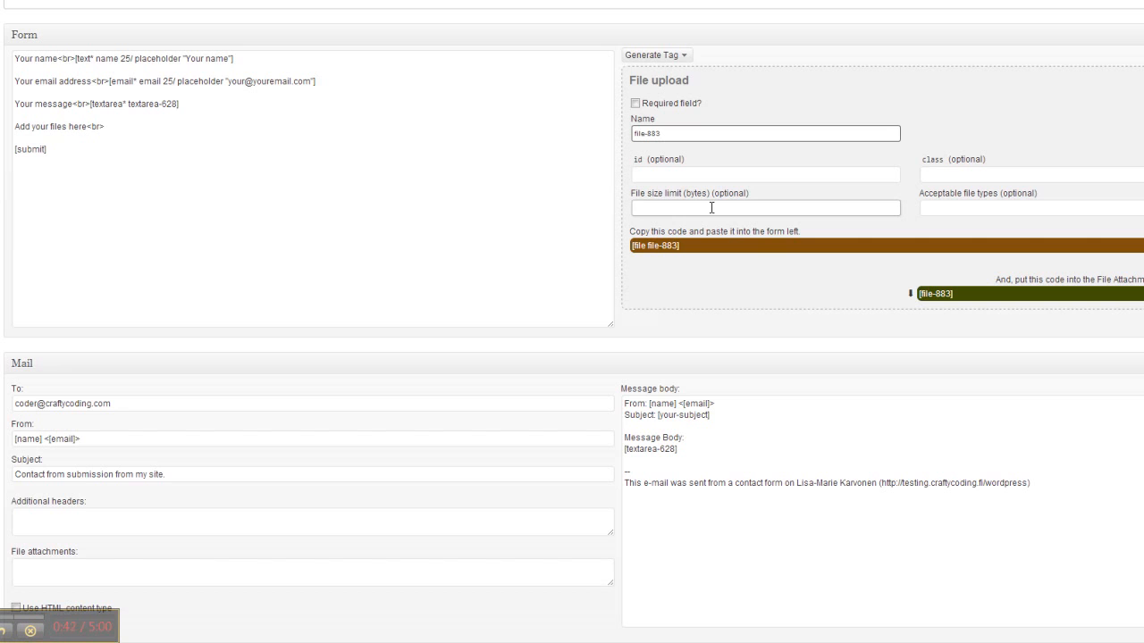
click(760, 208)
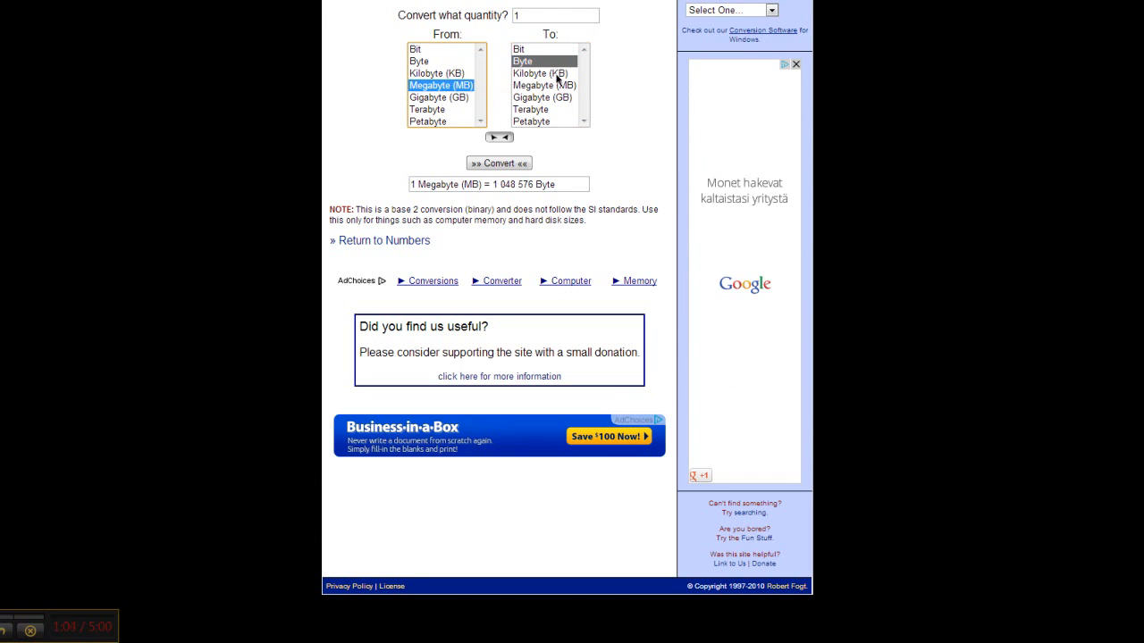
Convert 2 Megabytes to 2,097,152 bytes and copy the result.
click(552, 16)
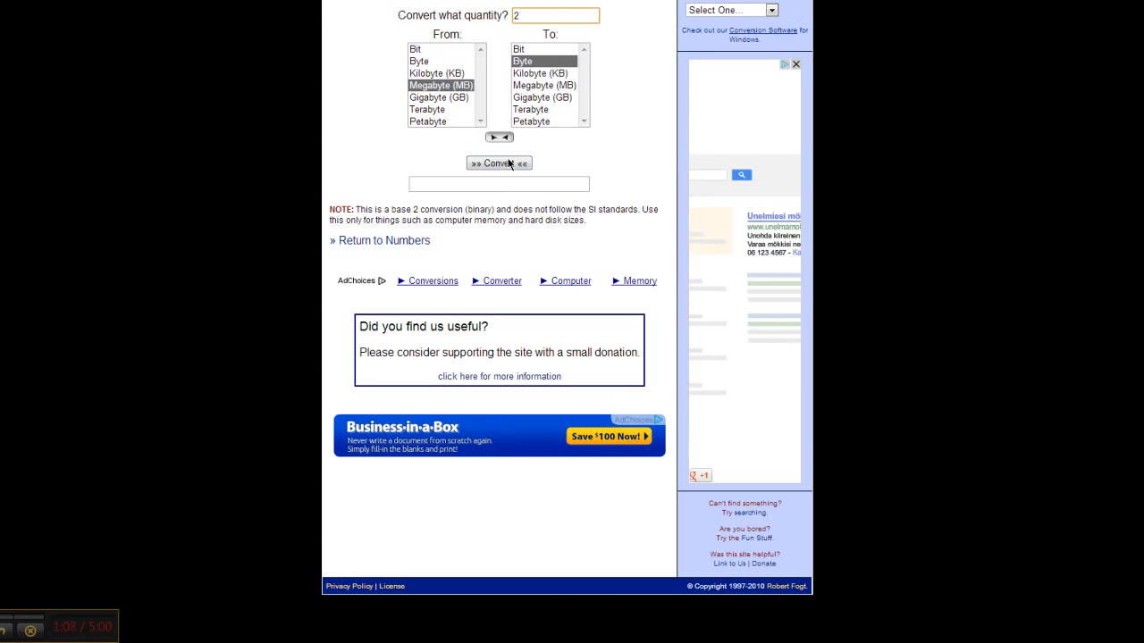
click(499, 162)
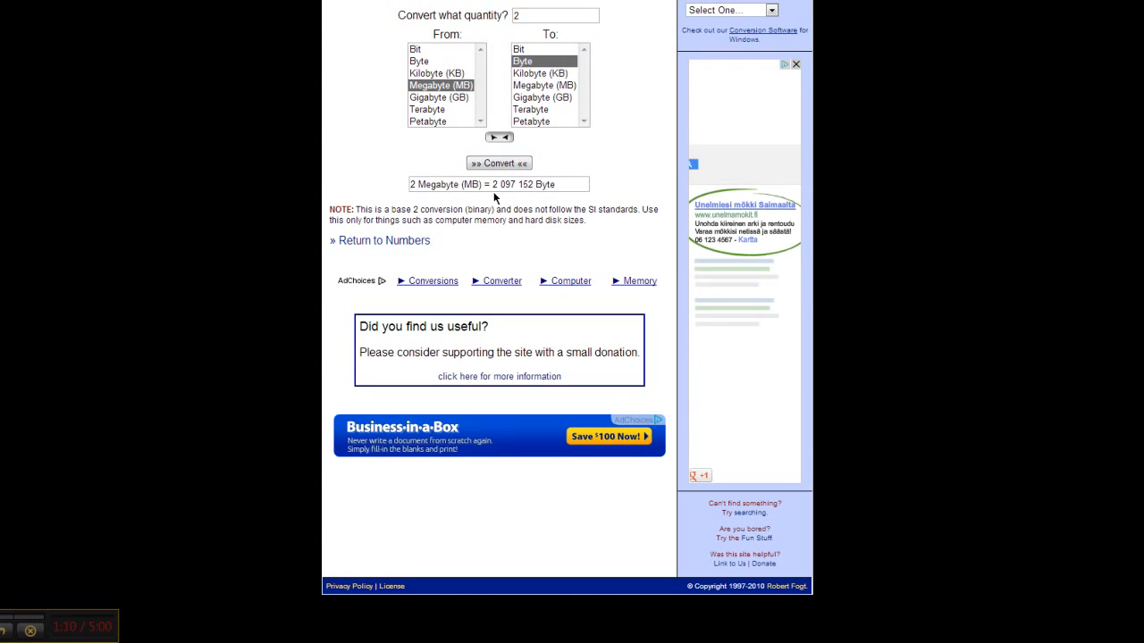
double_click(515, 184)
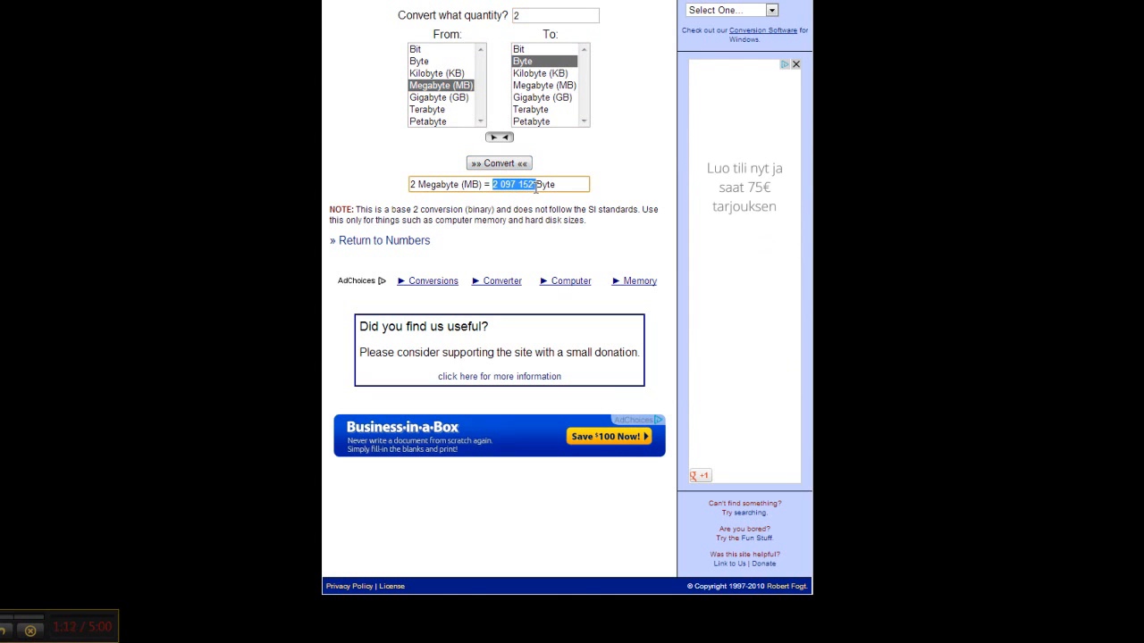
right_click(521, 184)
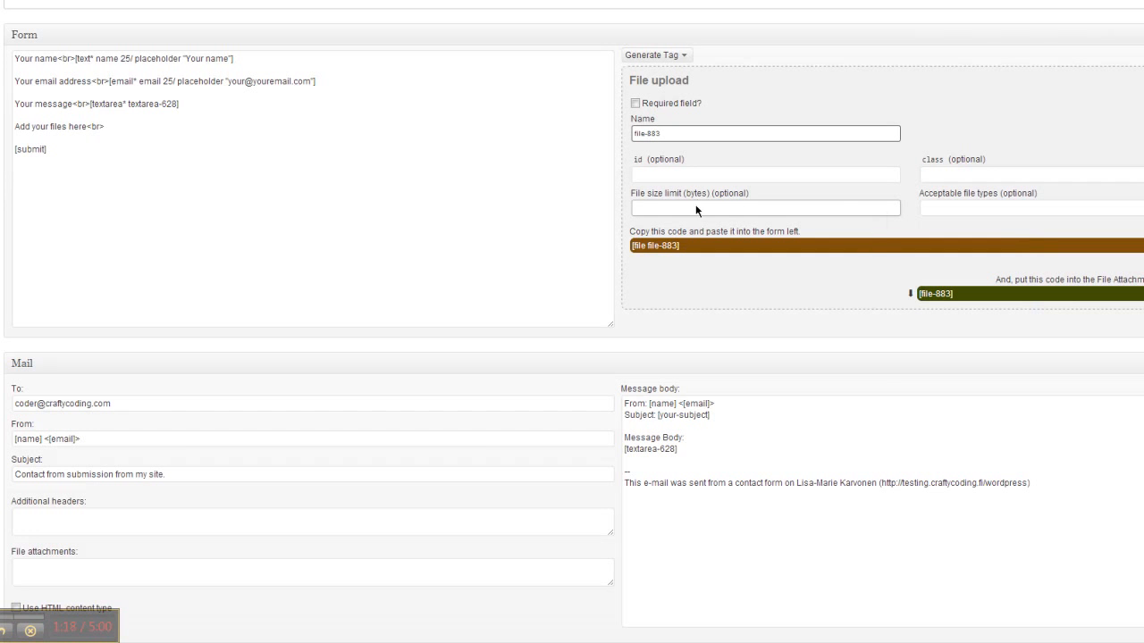
Set limit 2097152 and filetype pdf, and insert [file file-883 limit:2097152 filetypes:pdf] into the form.
text(2097152)
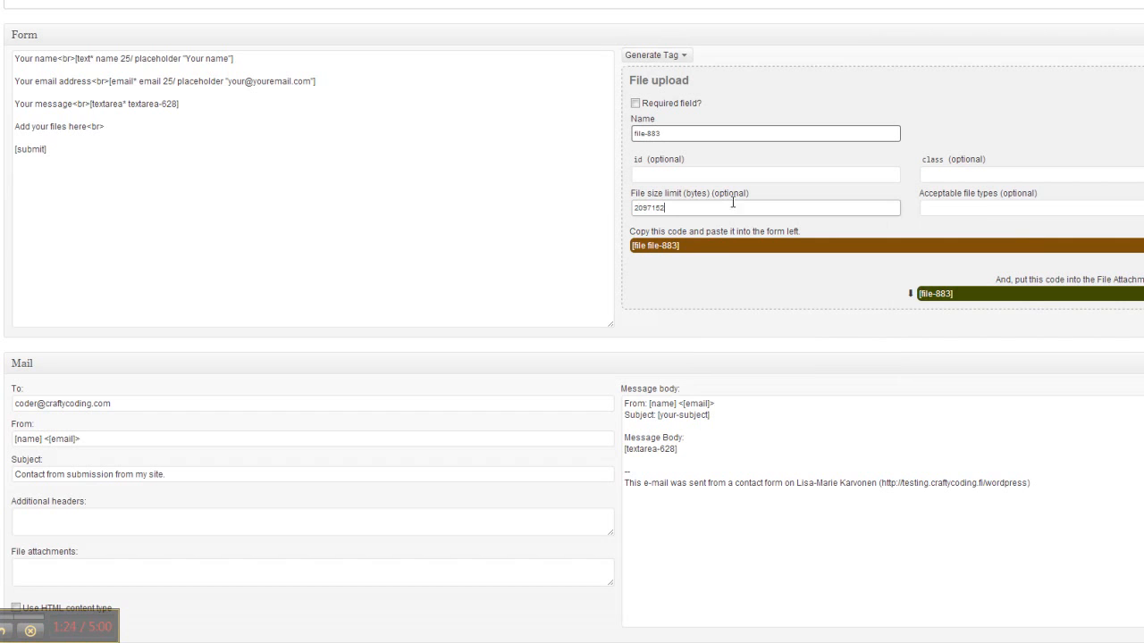
click(1028, 207)
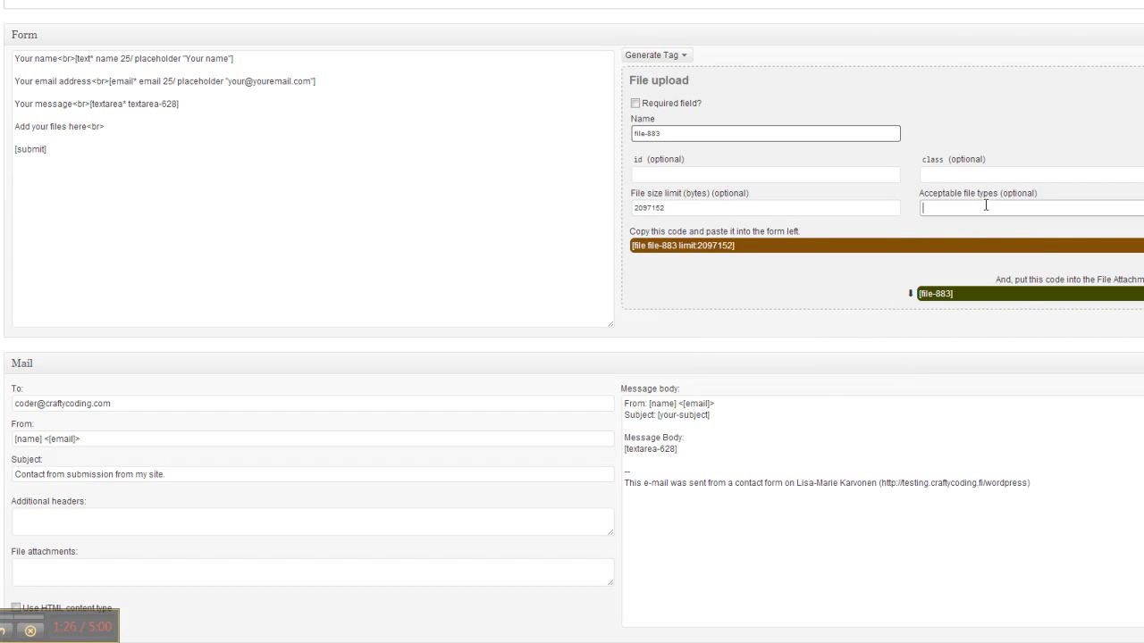
text(pdf)
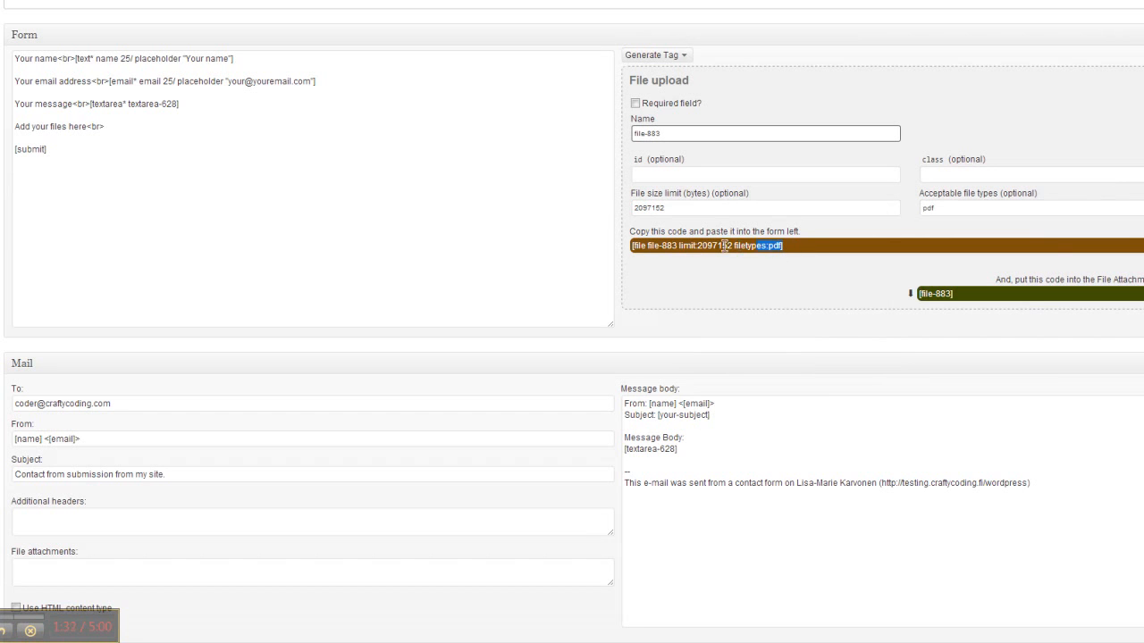
right_click(706, 247)
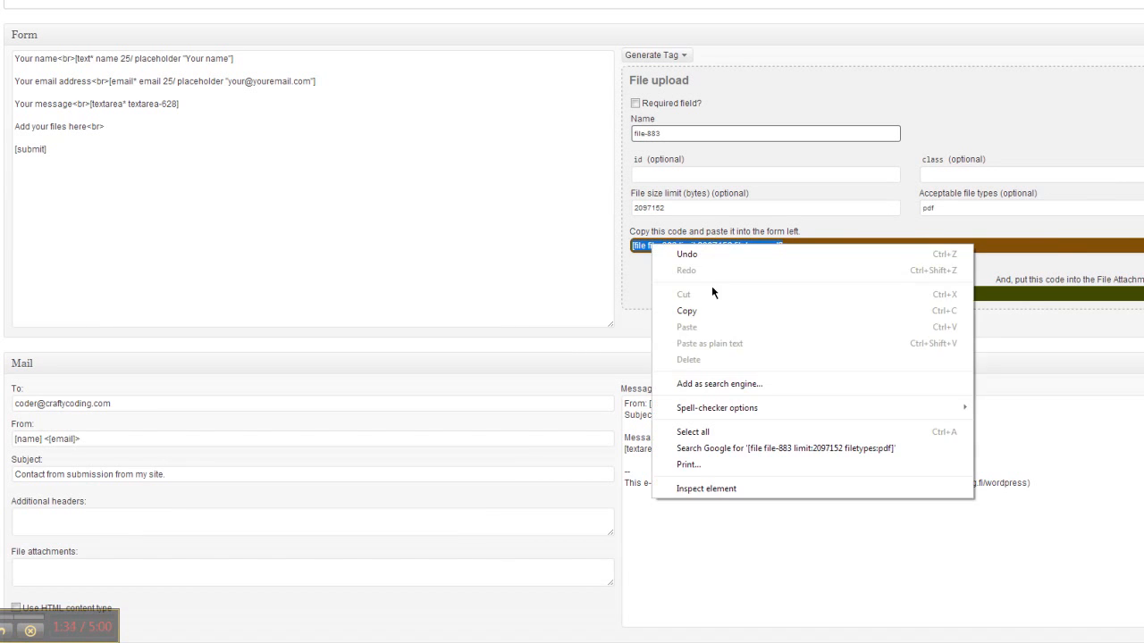
click(122, 127)
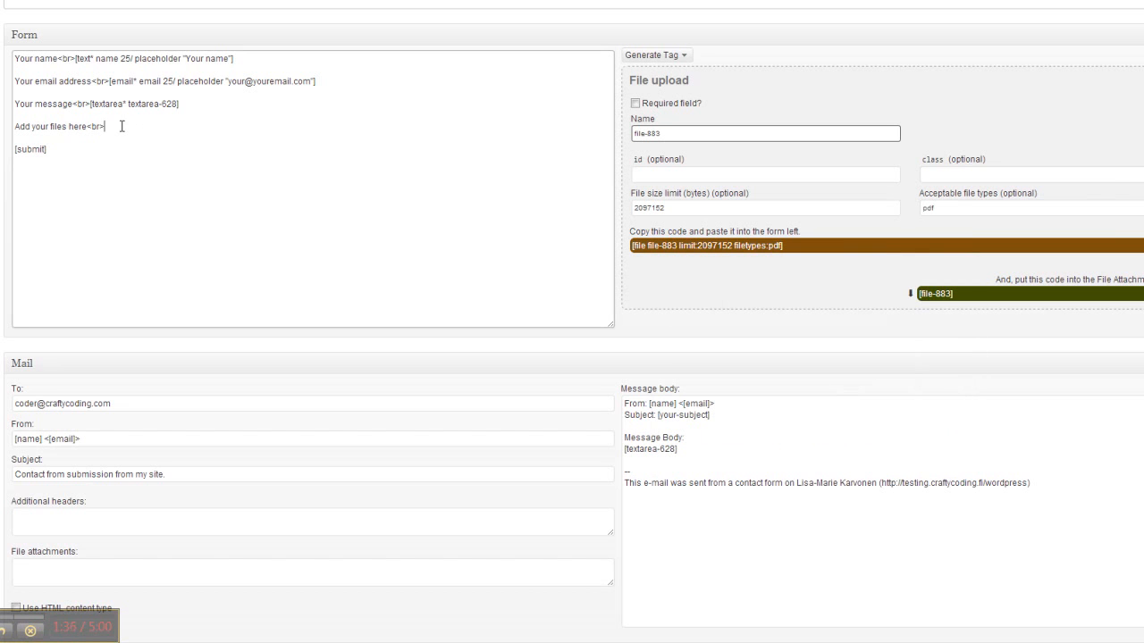
text([file file-883 limit:2097152 filetypes:pdf])
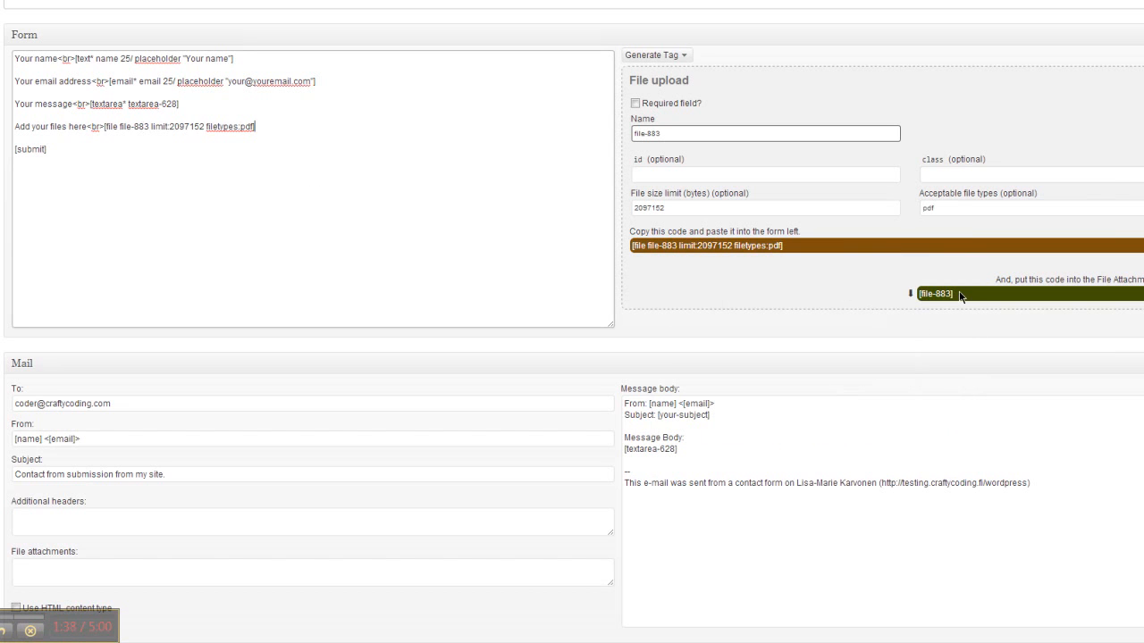
Paste [file-883] into the mail's File attachments and switch to the live Contact page.
right_click(937, 294)
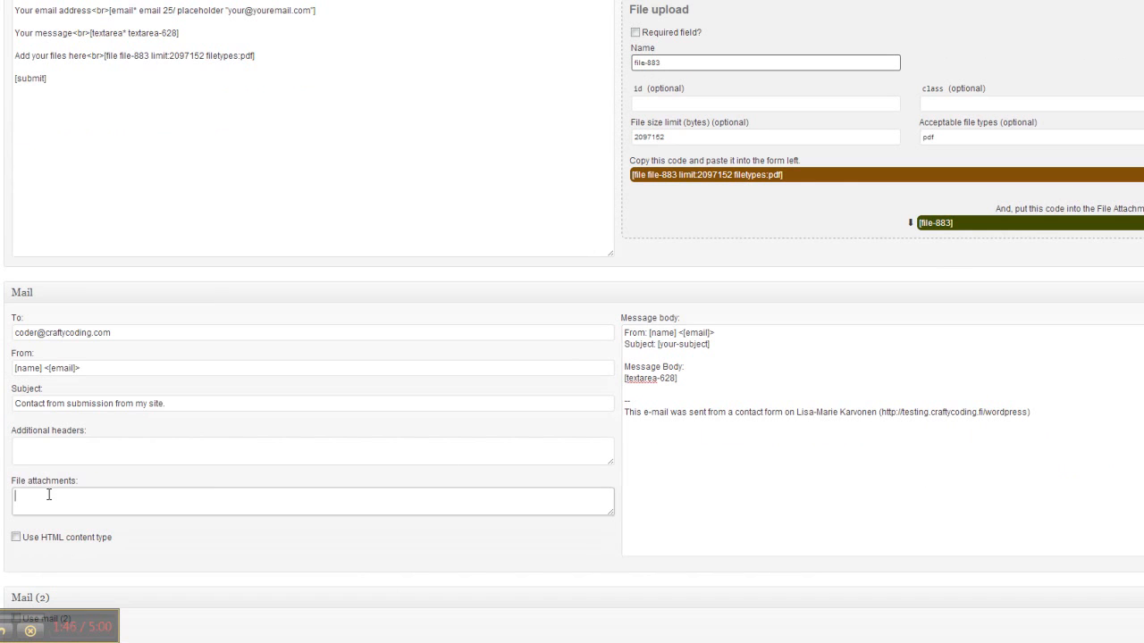
right_click(50, 497)
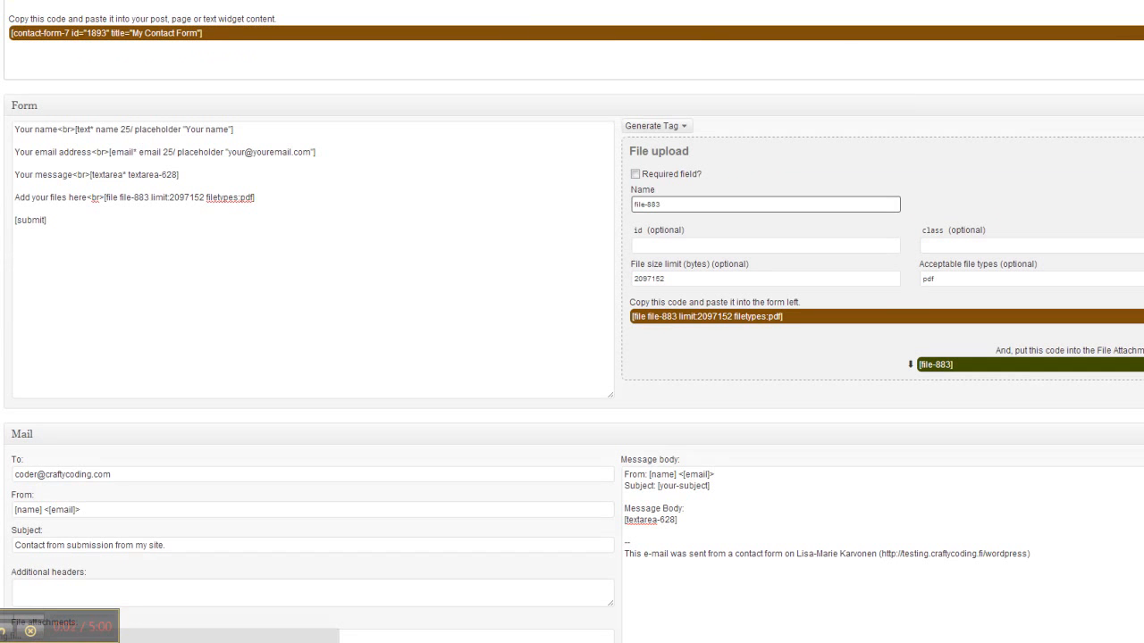
click(211, 7)
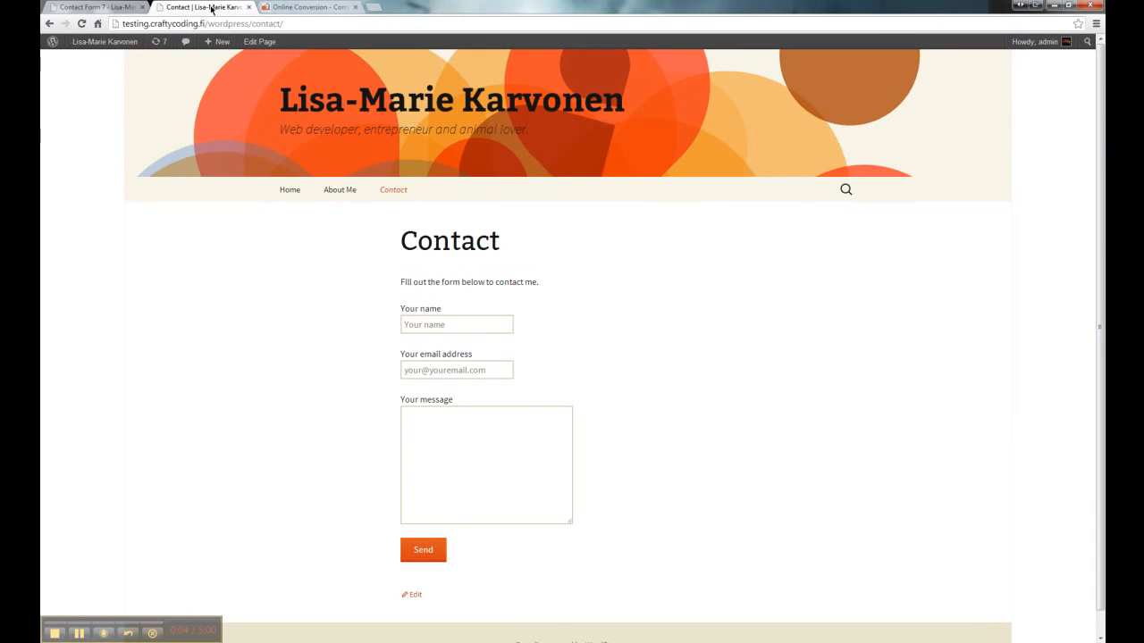
Test the Add your files here upload field's file picker and cancel without choosing.
scroll(down, 3)
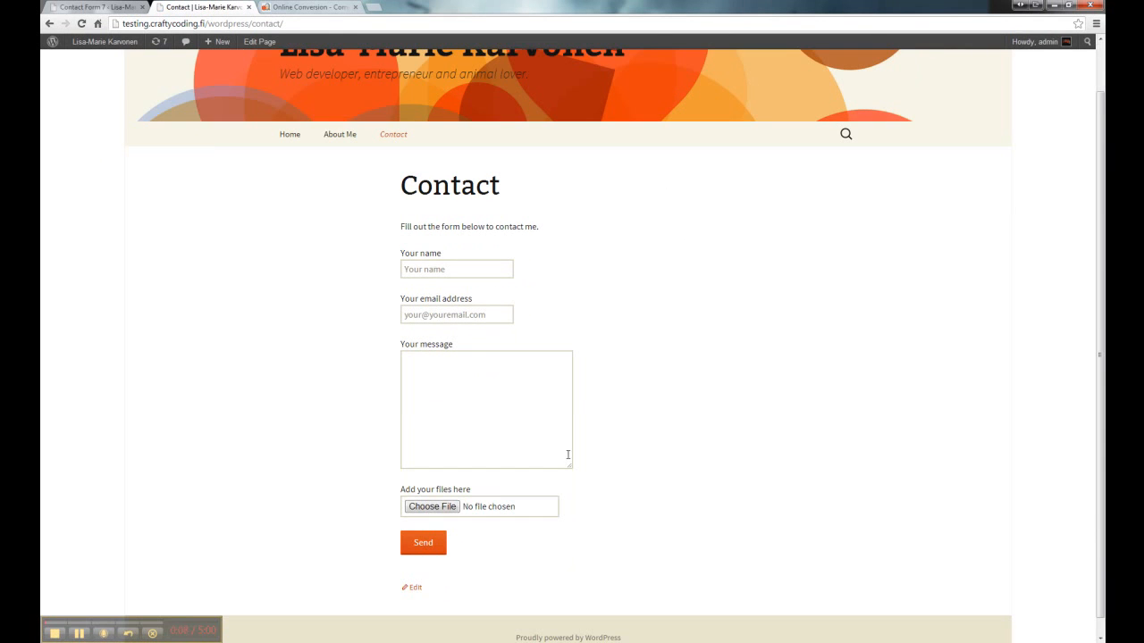
click(432, 508)
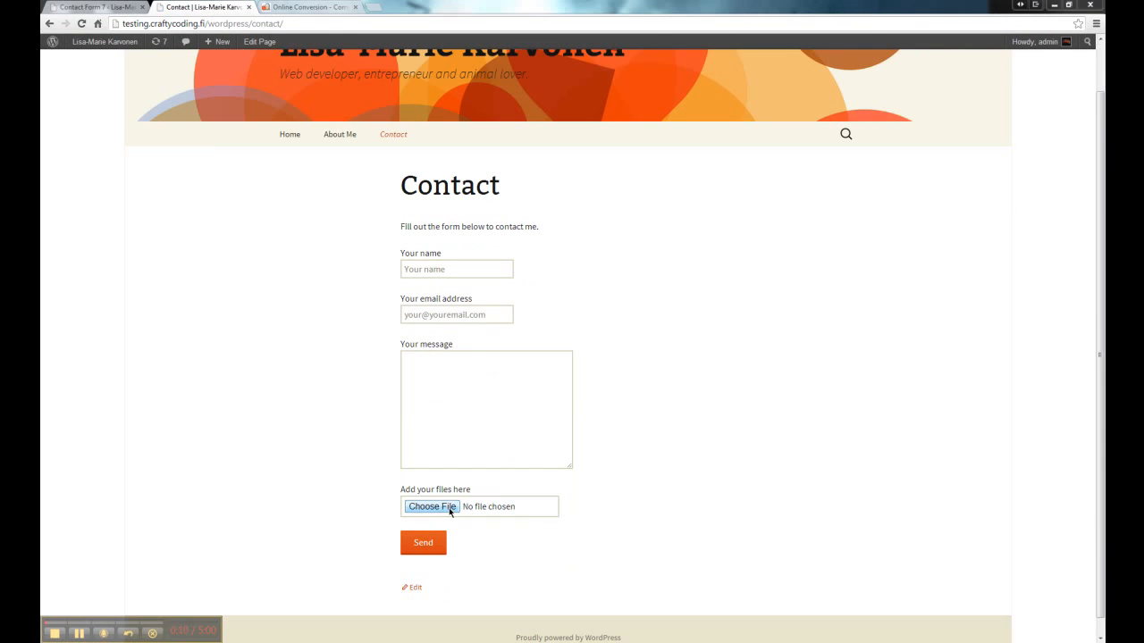
click(431, 508)
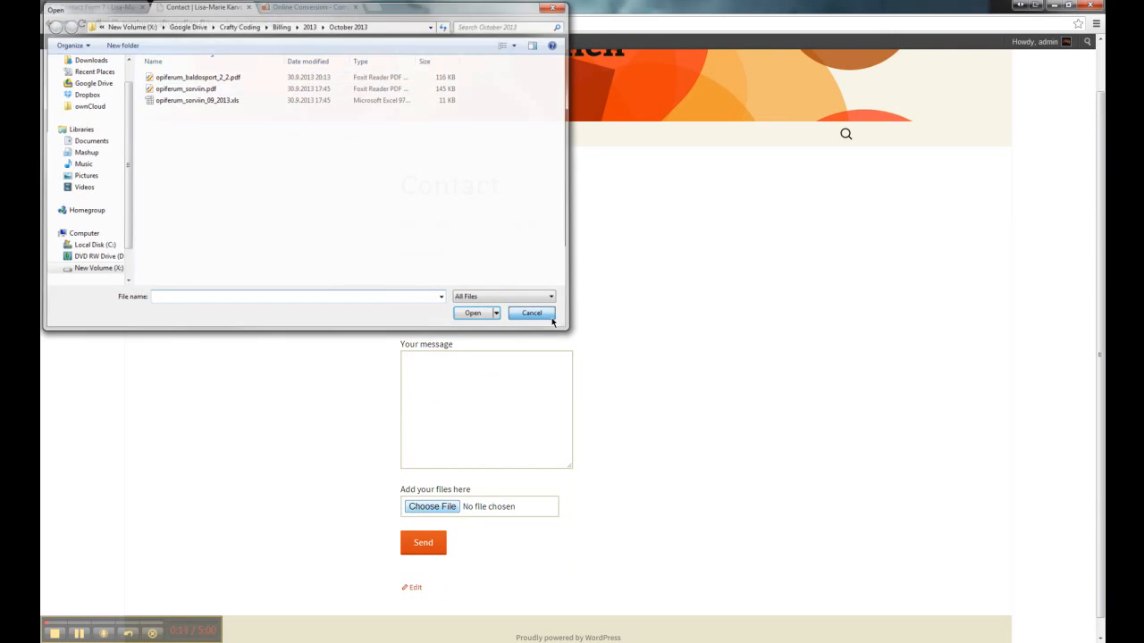
click(531, 313)
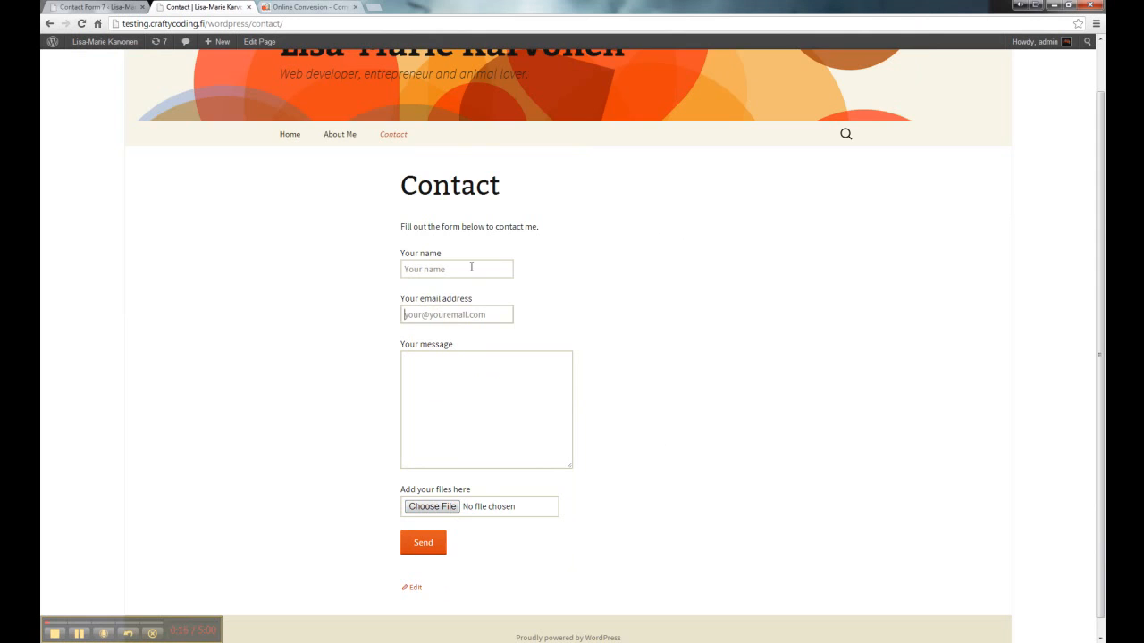
mouse_move(730, 325)
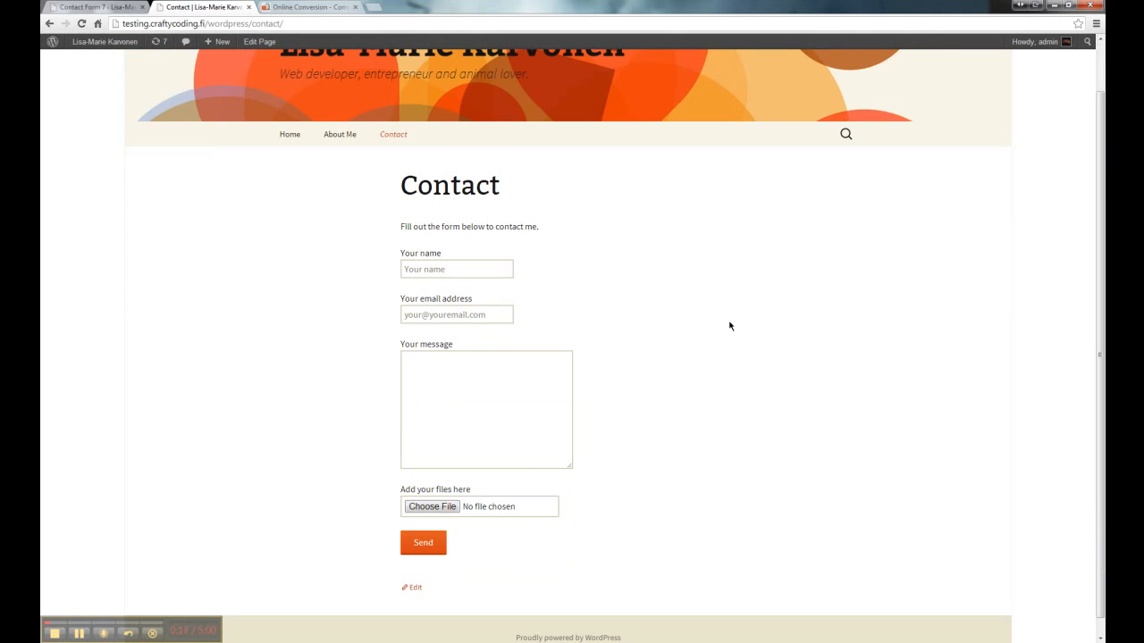
scroll(up, 3)
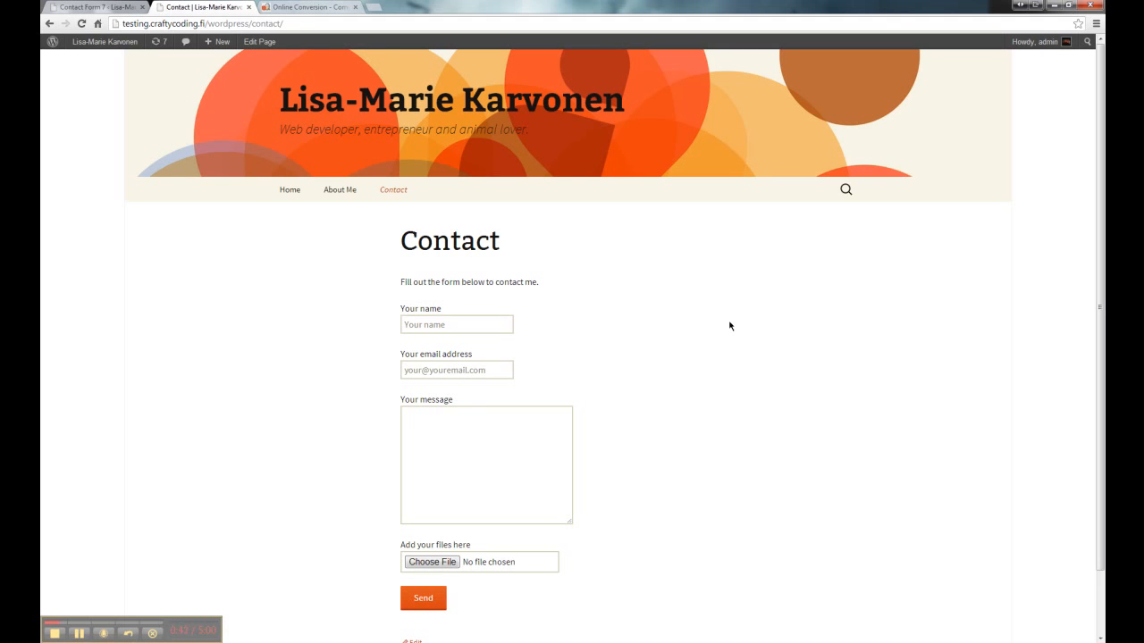
mouse_move(641, 301)
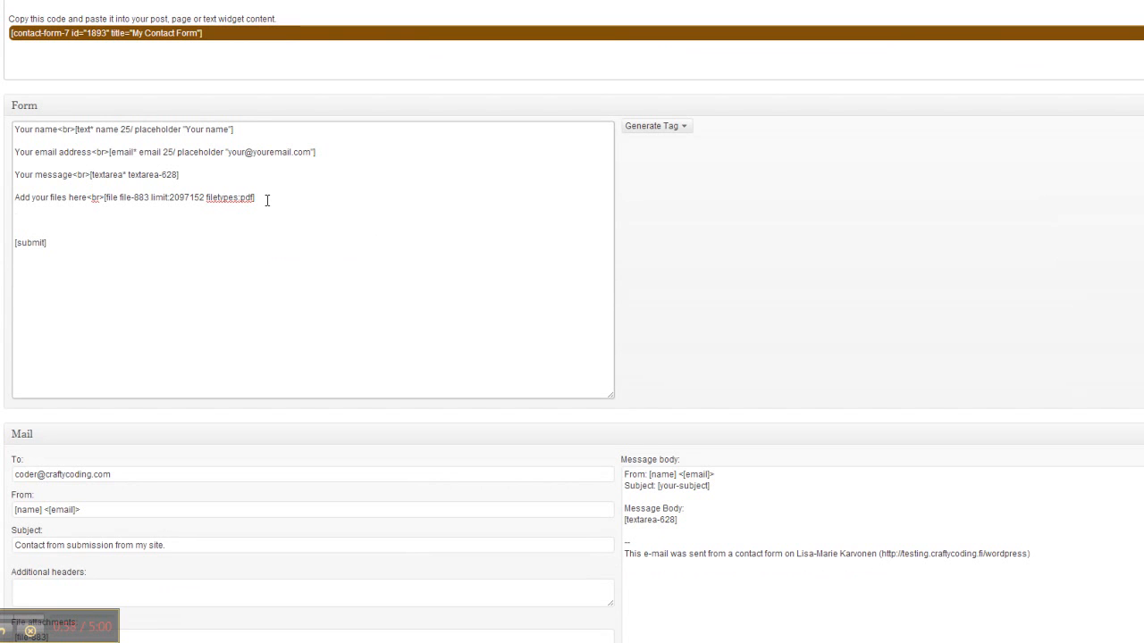
mouse_move(508, 171)
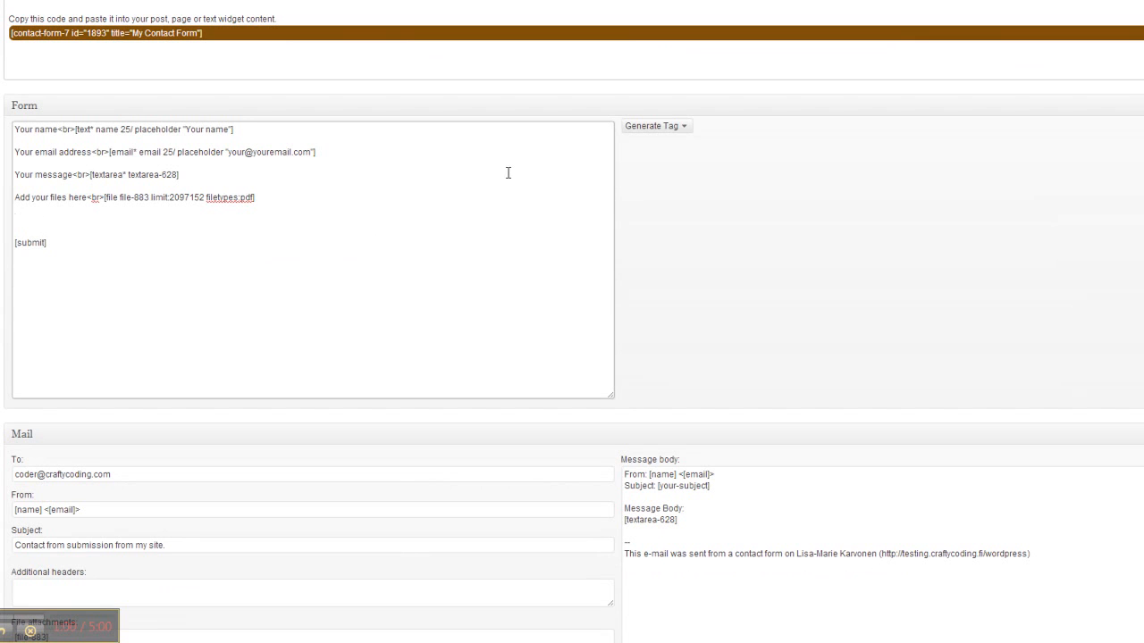
Generate a medium-sized CAPTCHA tag and select its image tag.
click(656, 125)
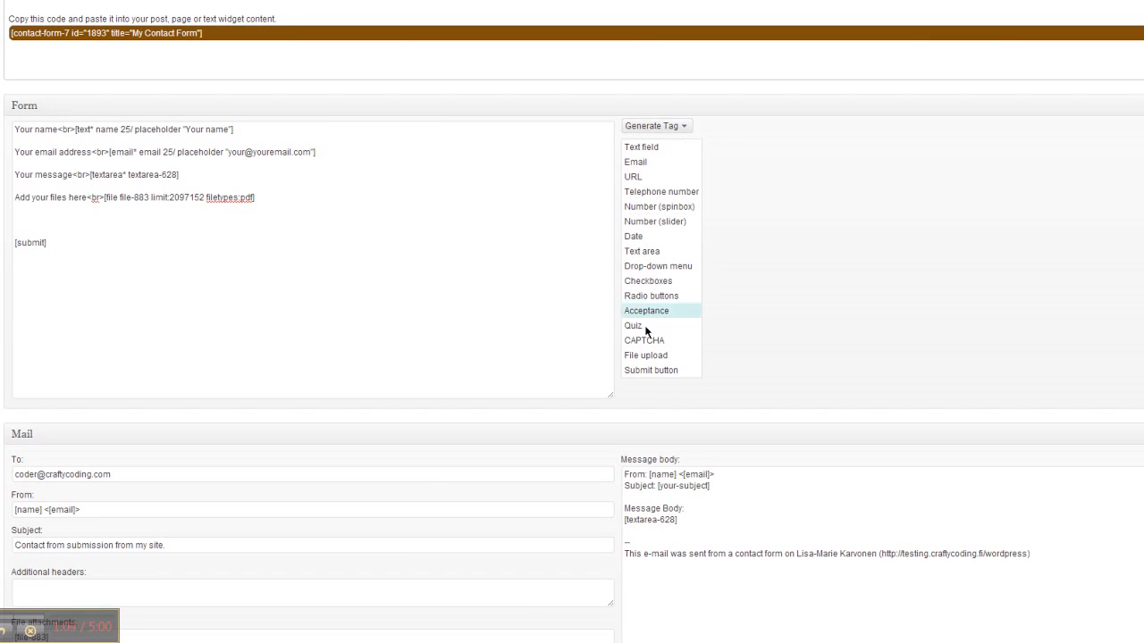
click(640, 339)
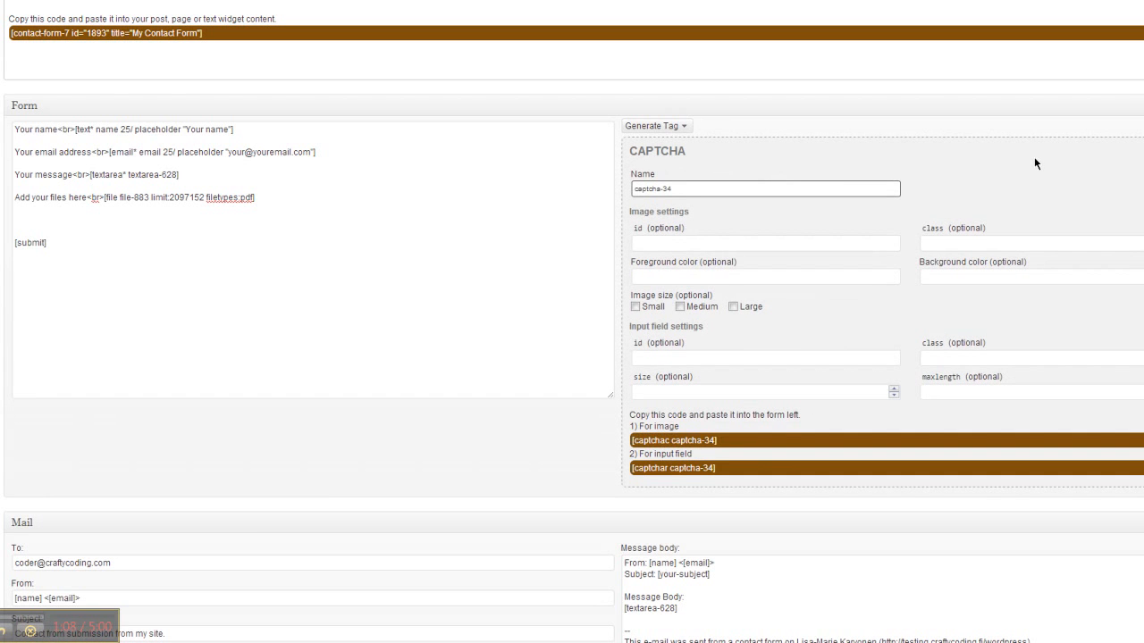
mouse_move(1008, 162)
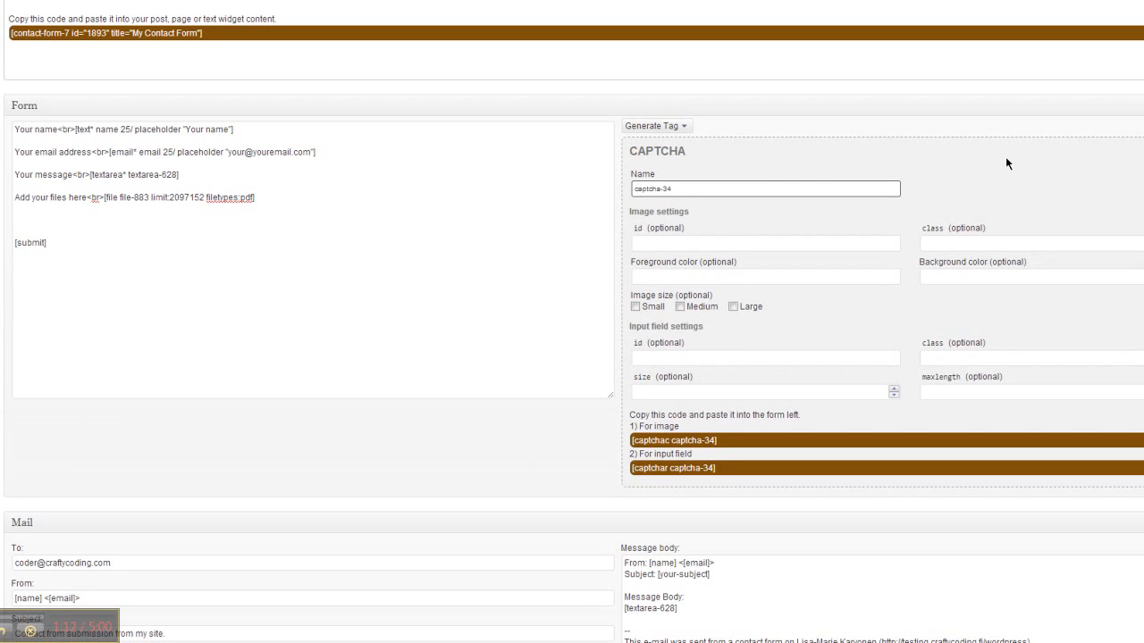
mouse_move(1001, 157)
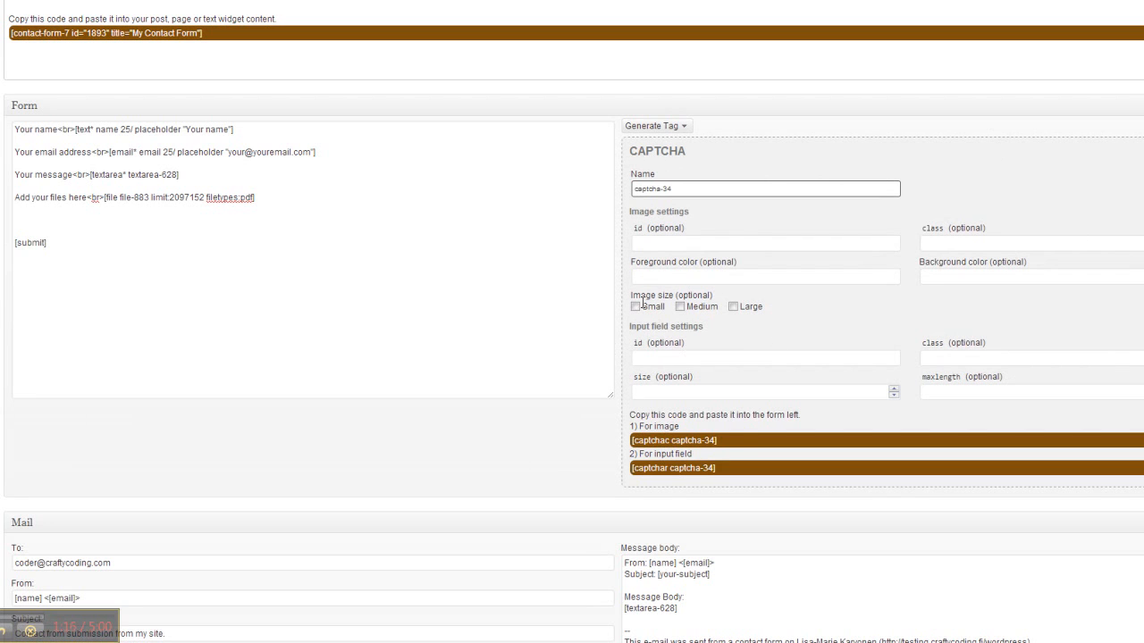
click(682, 307)
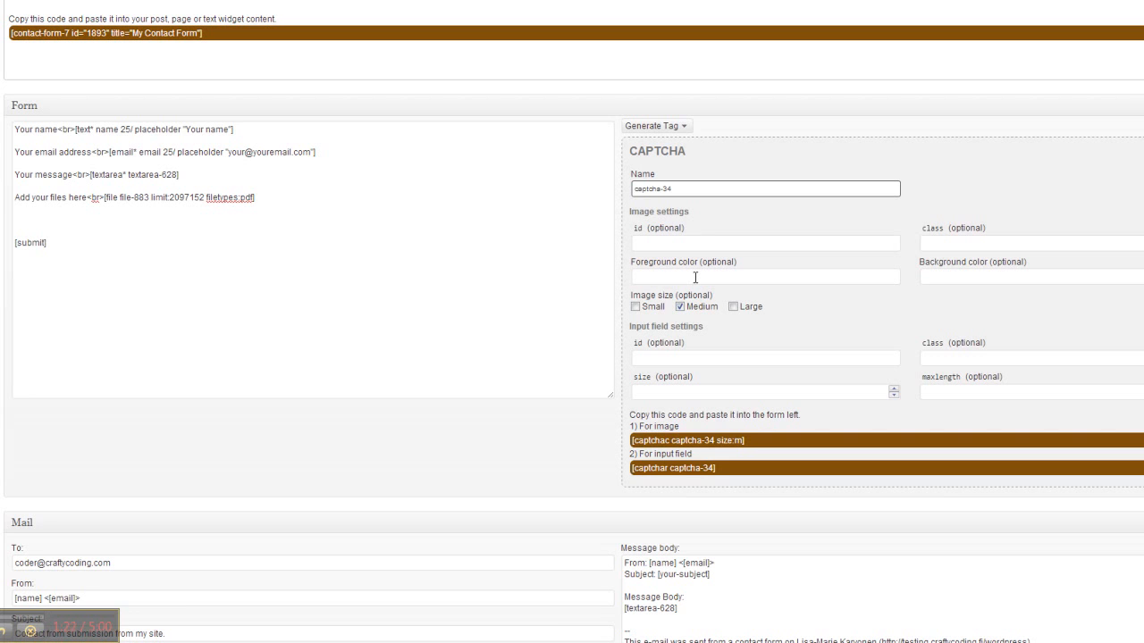
mouse_move(933, 247)
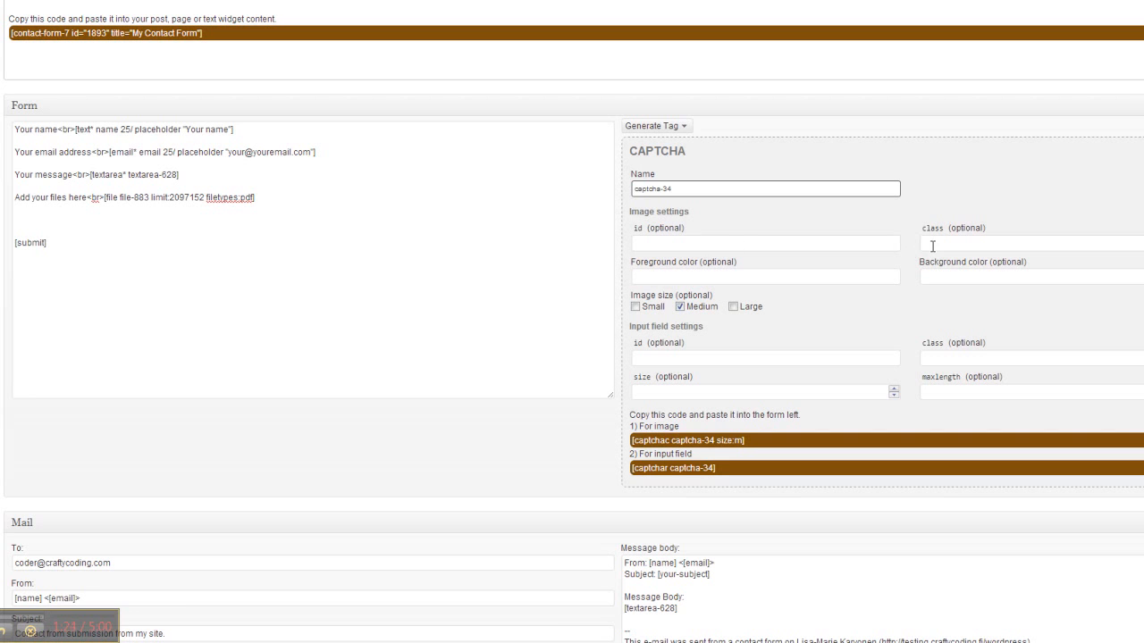
mouse_move(833, 208)
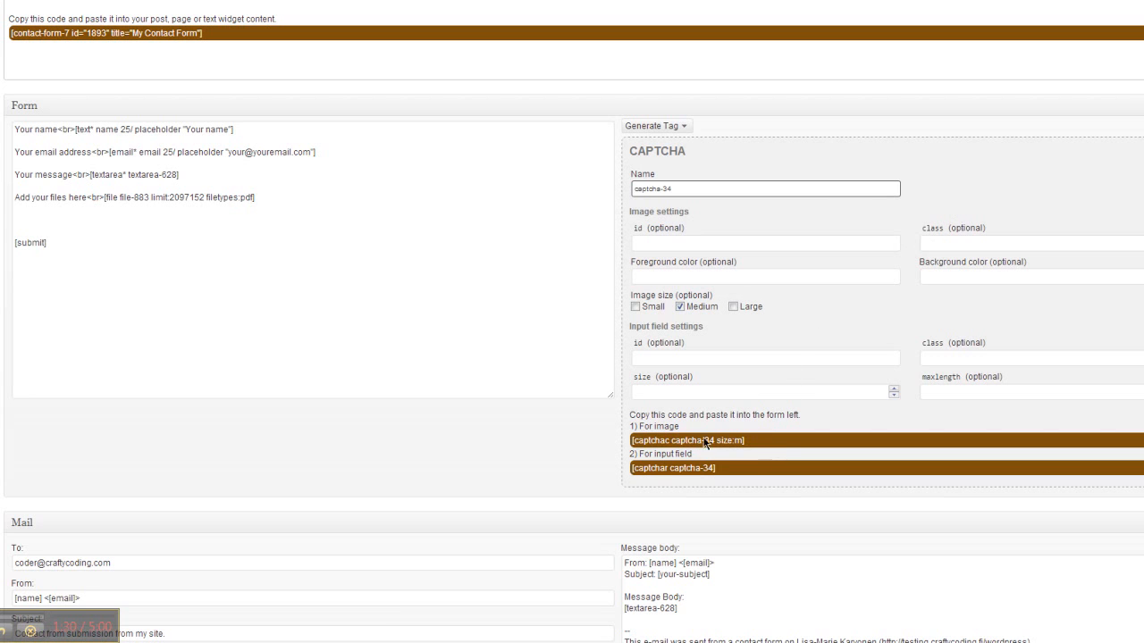
triple_click(688, 440)
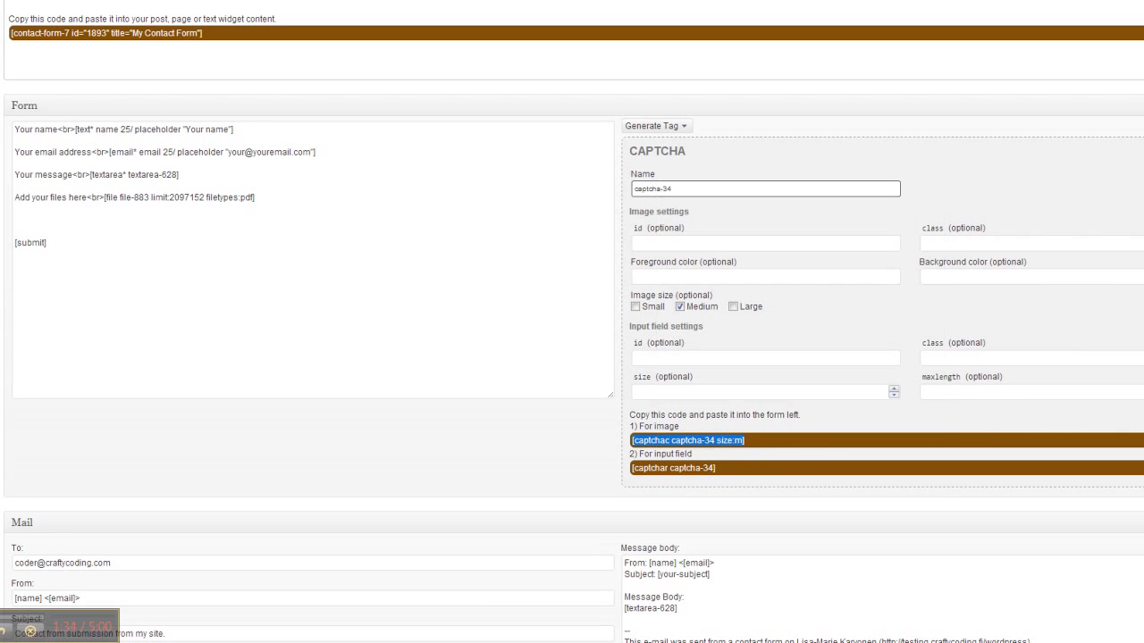
Insert [captchac captcha-34 size:m] below the file upload line and save the form.
click(43, 220)
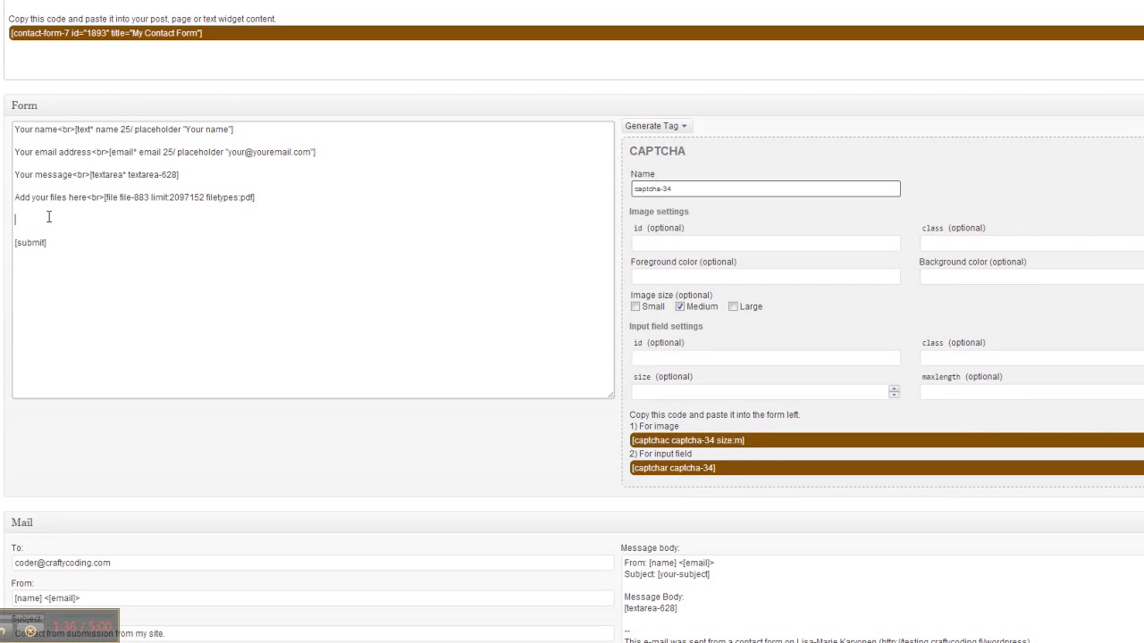
text([captchac captcha-34 size:m])
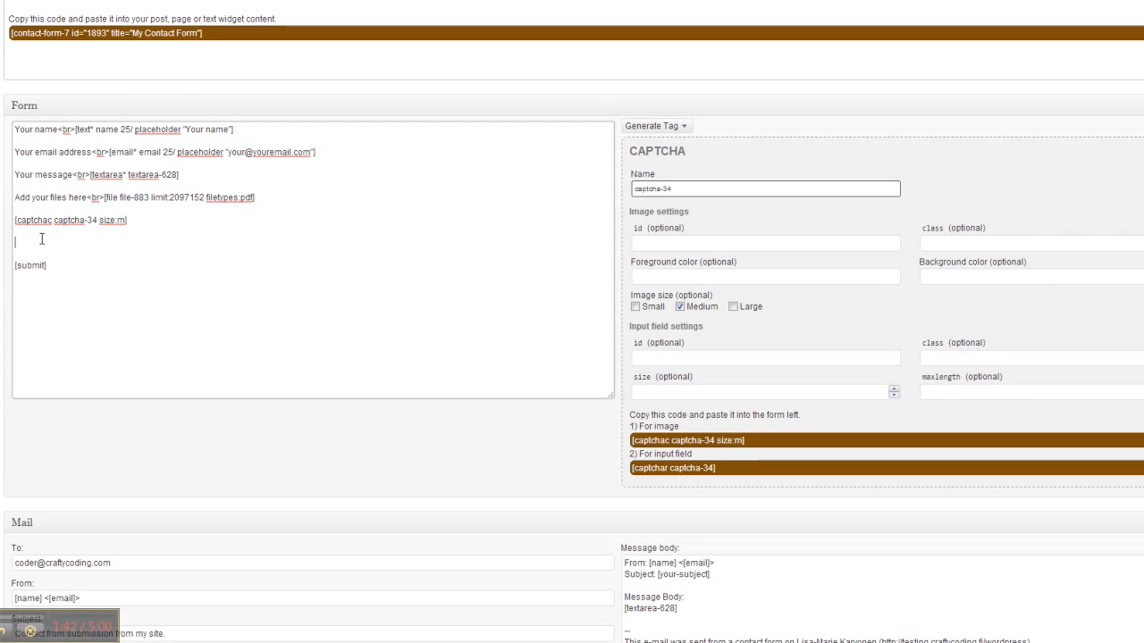
mouse_move(817, 561)
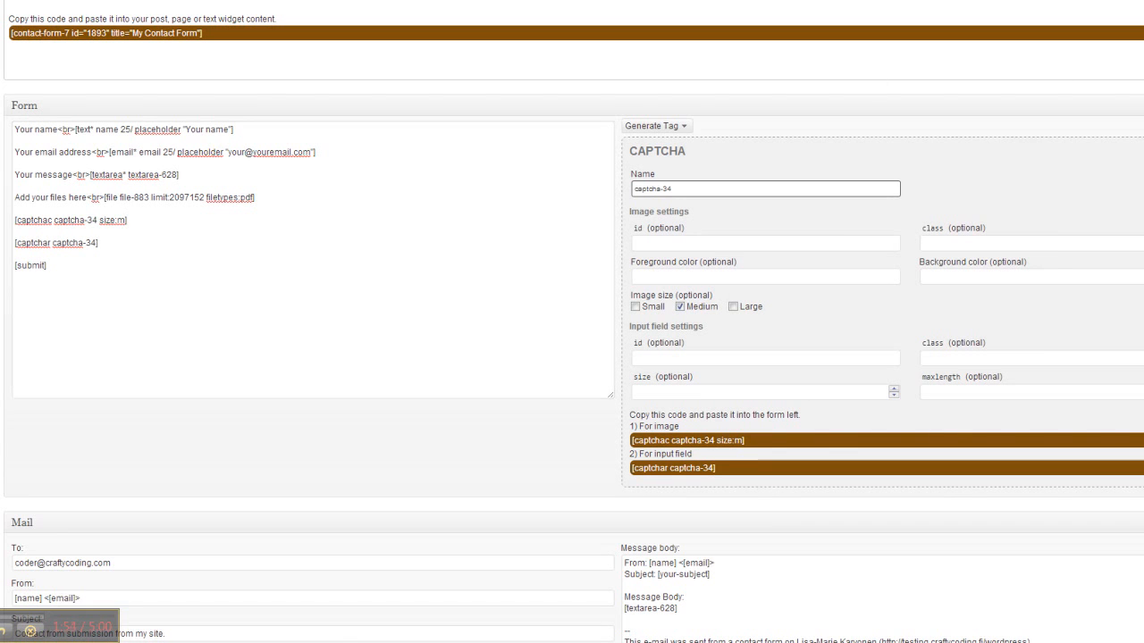
click(654, 125)
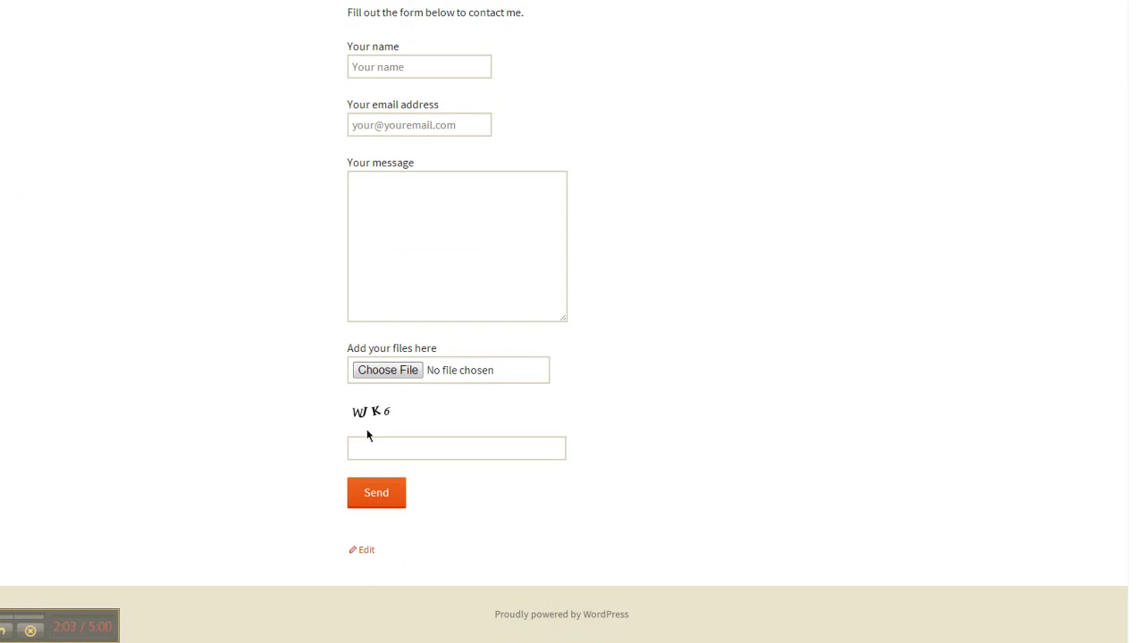
Test the CAPTCHA answer box on the live Contact page, then remove the captcha tags from the form.
text(WJ)
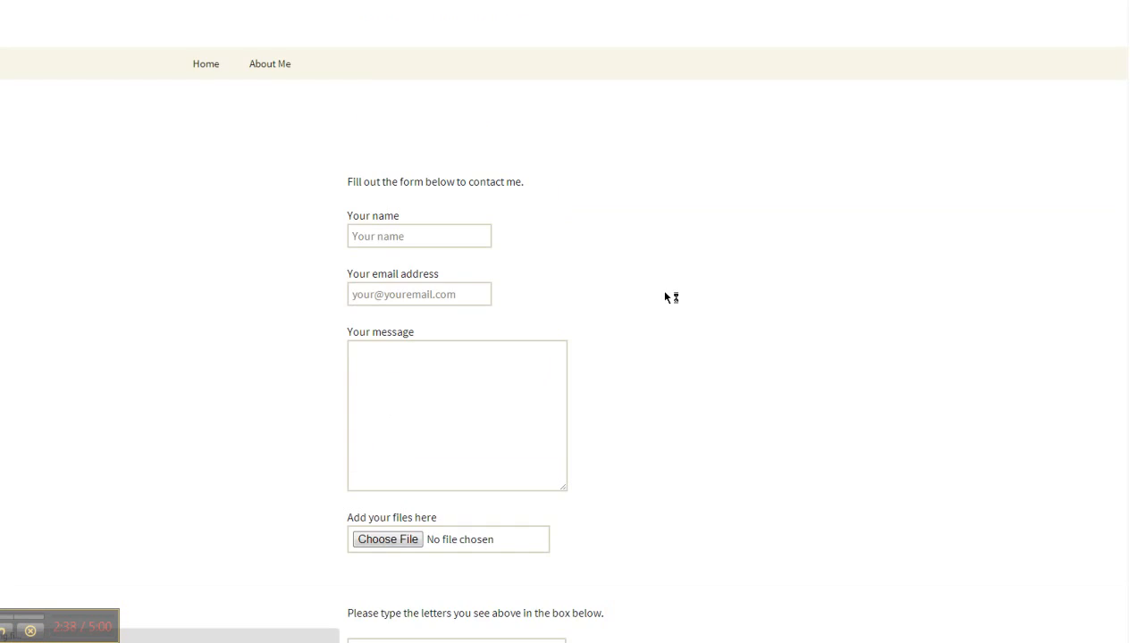
scroll(down, 3)
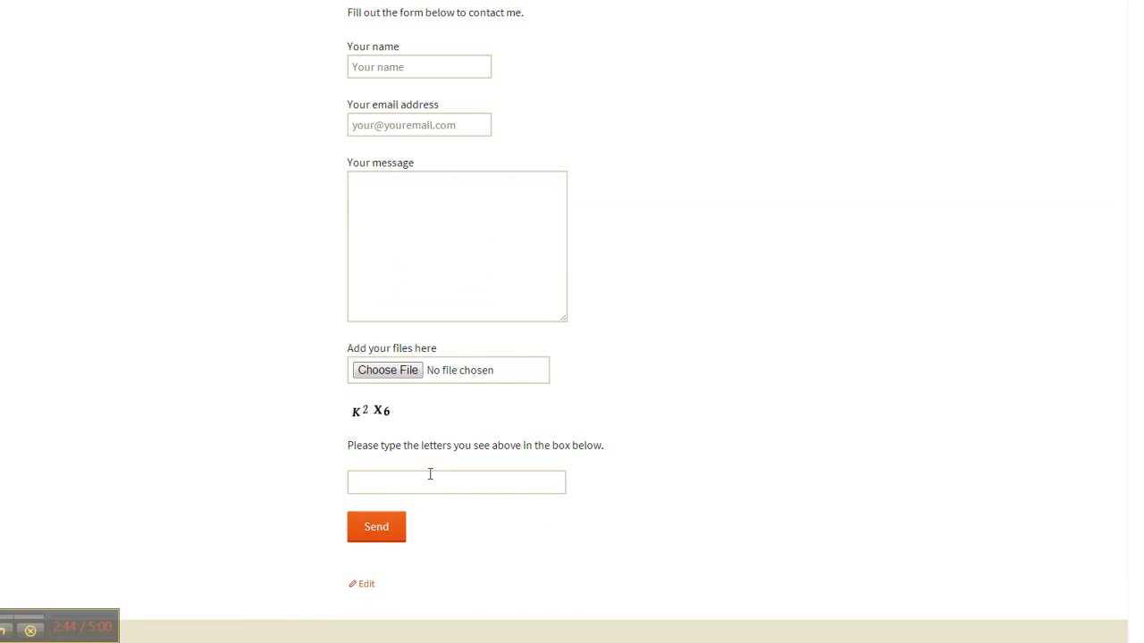
click(455, 482)
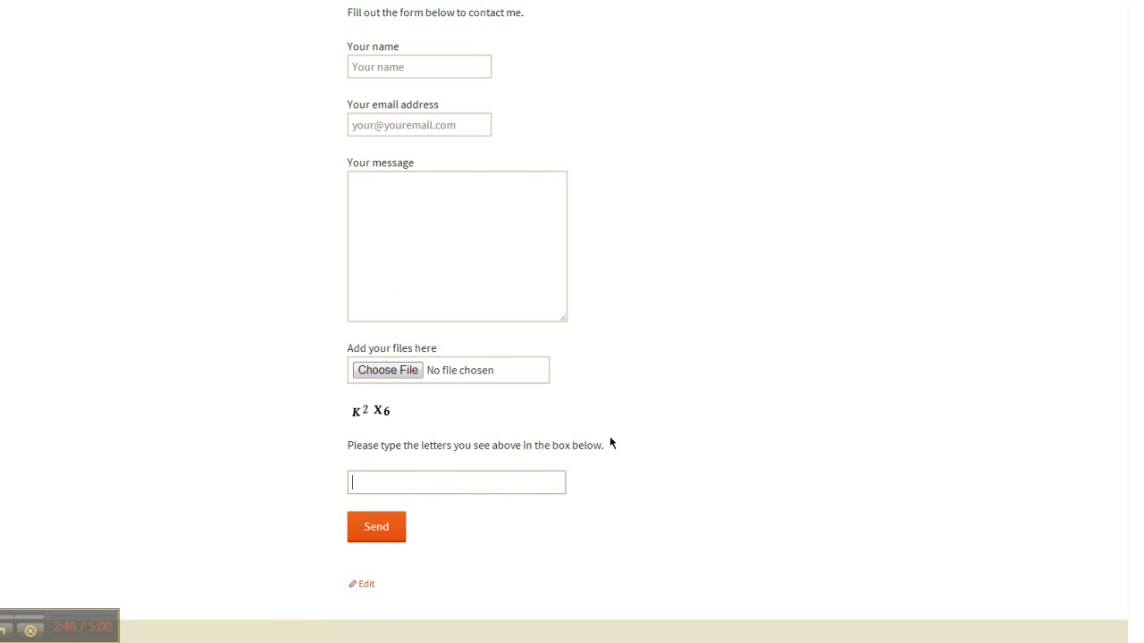
mouse_move(16, 633)
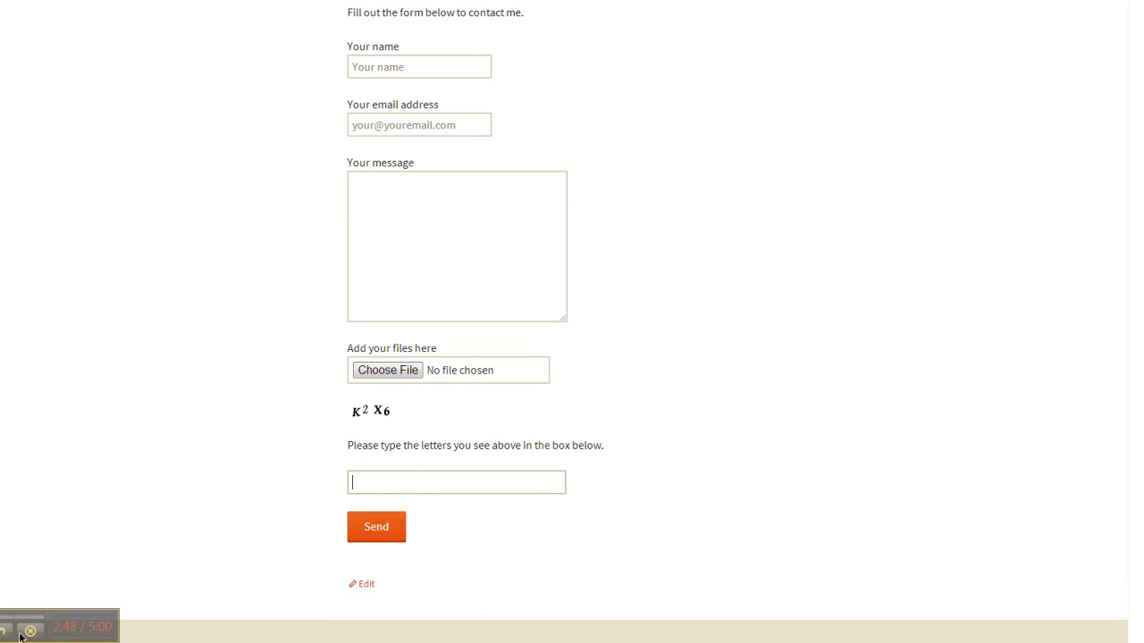
click(365, 583)
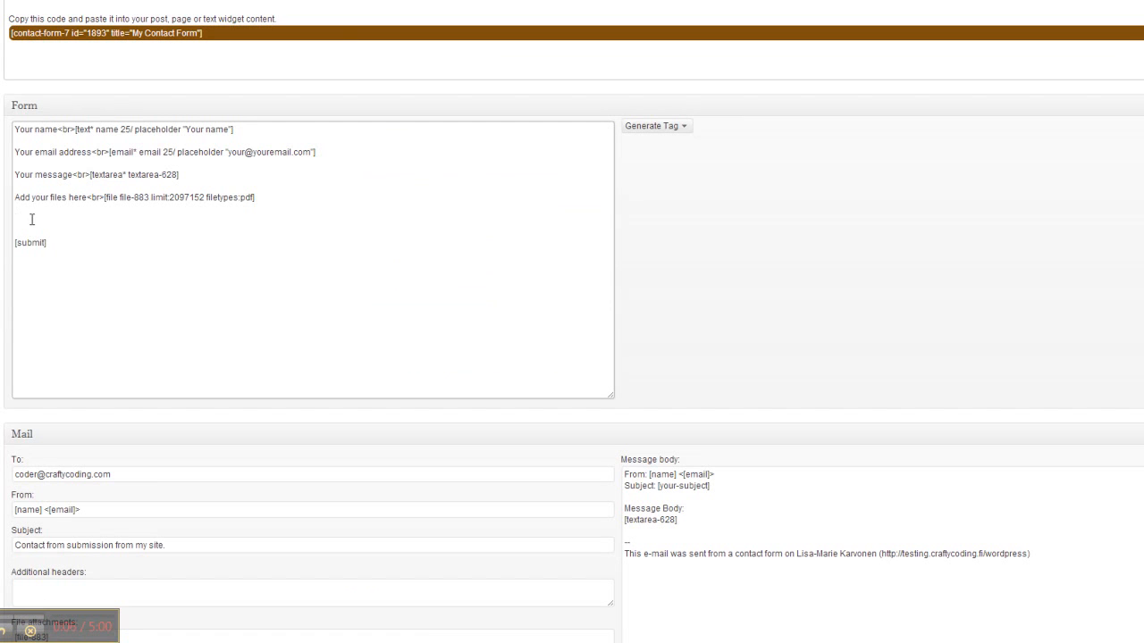
mouse_move(161, 221)
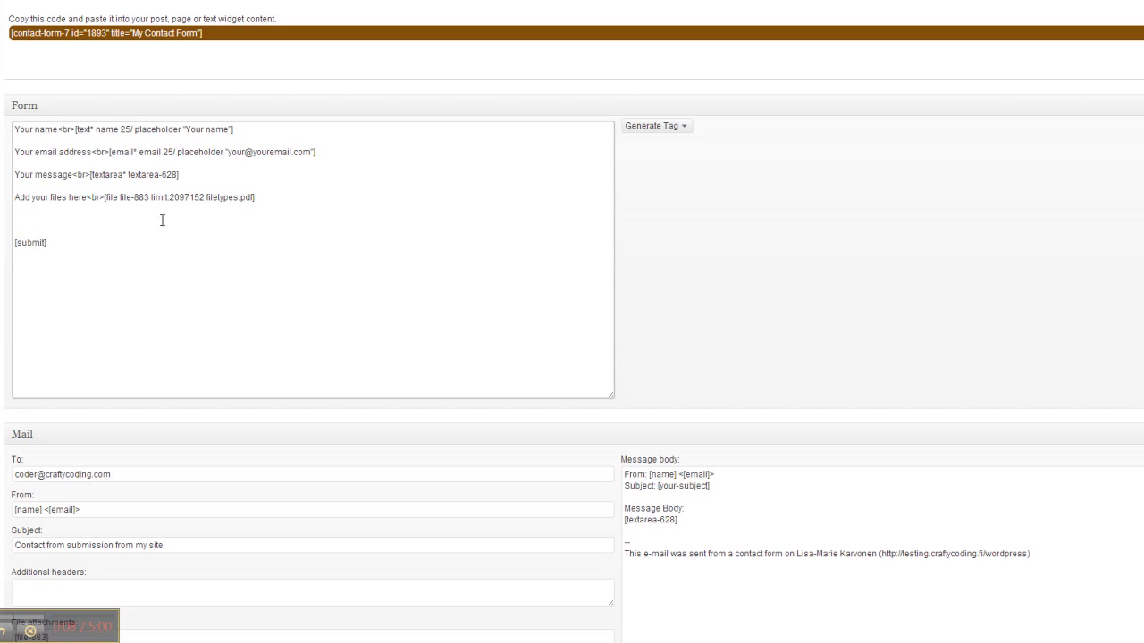
In the Quiz tag generator enter the questions 5+1=?|6 and 3x3=?|9.
click(657, 125)
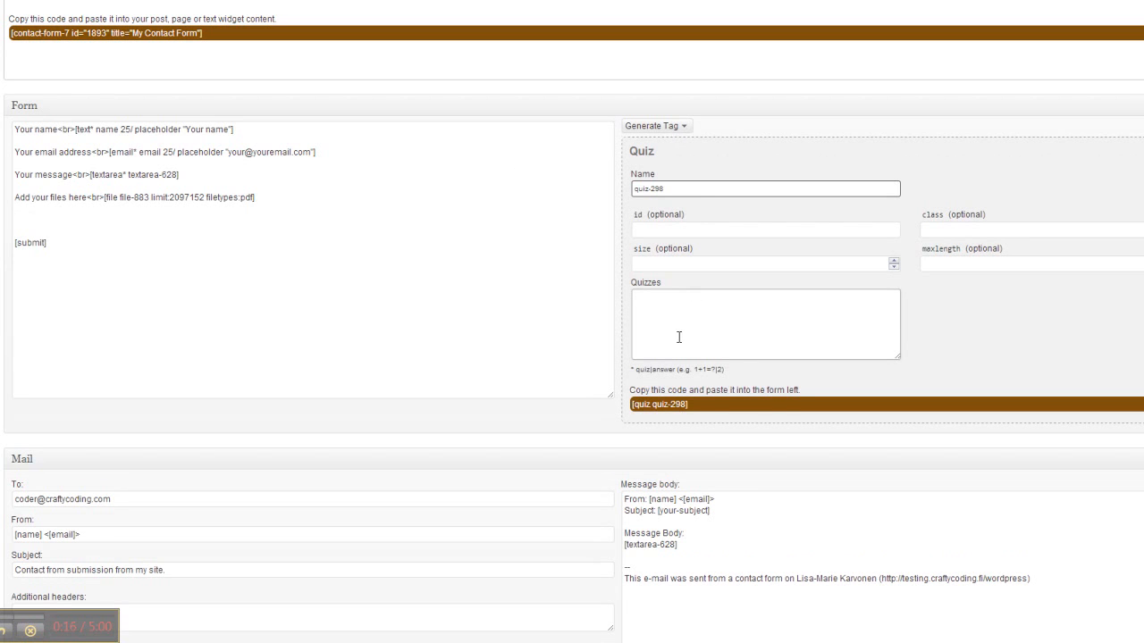
triple_click(679, 368)
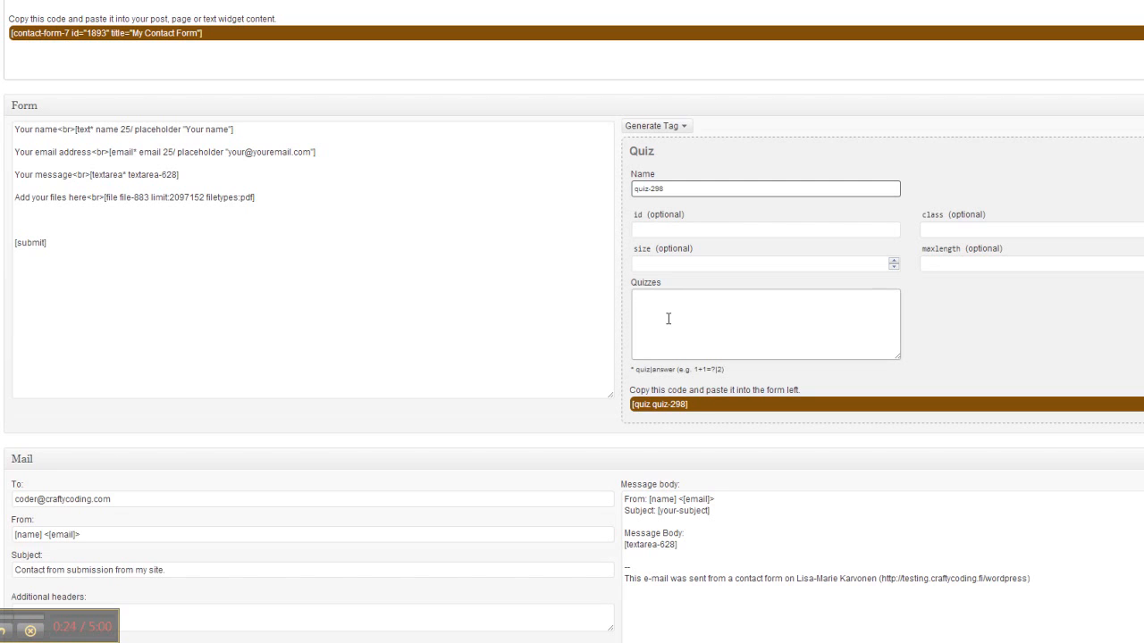
text(5+1)
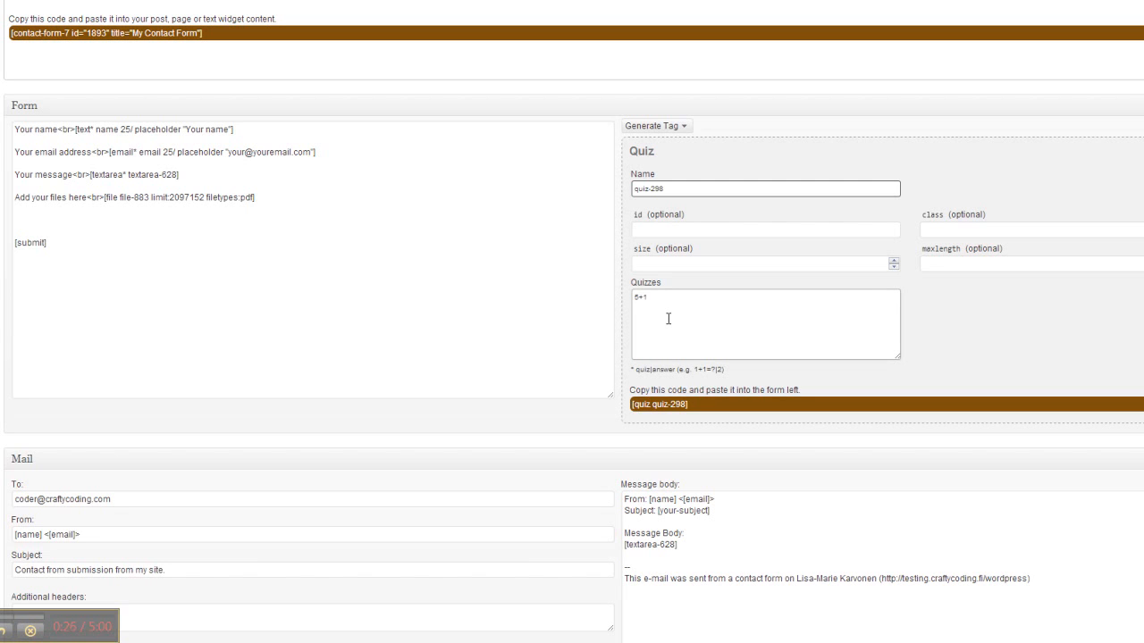
text(=?|)
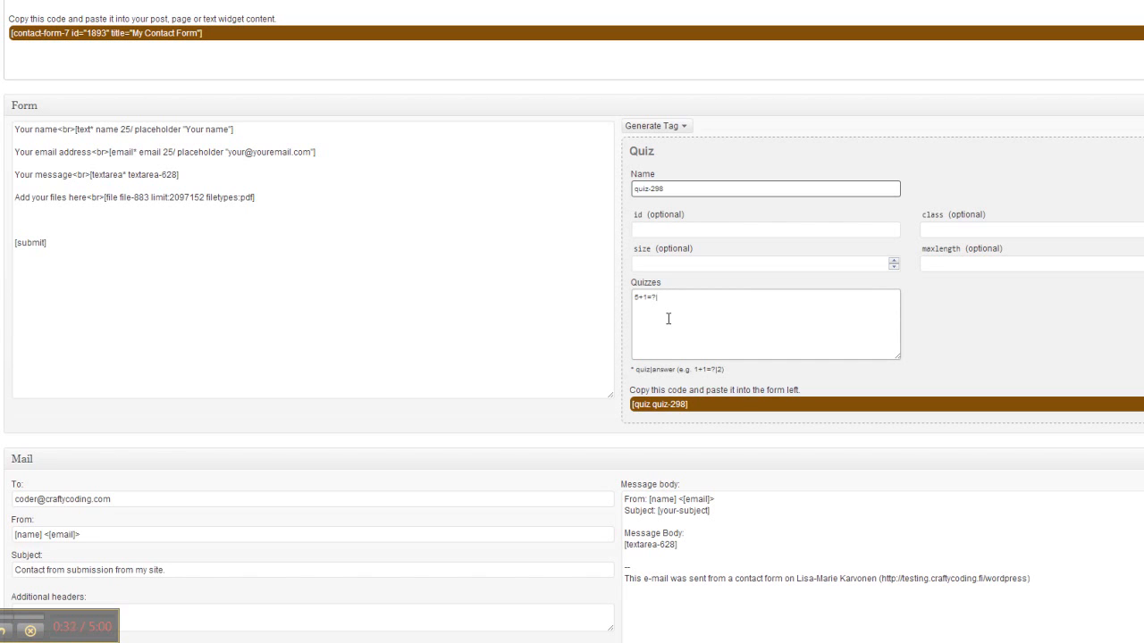
text(6)
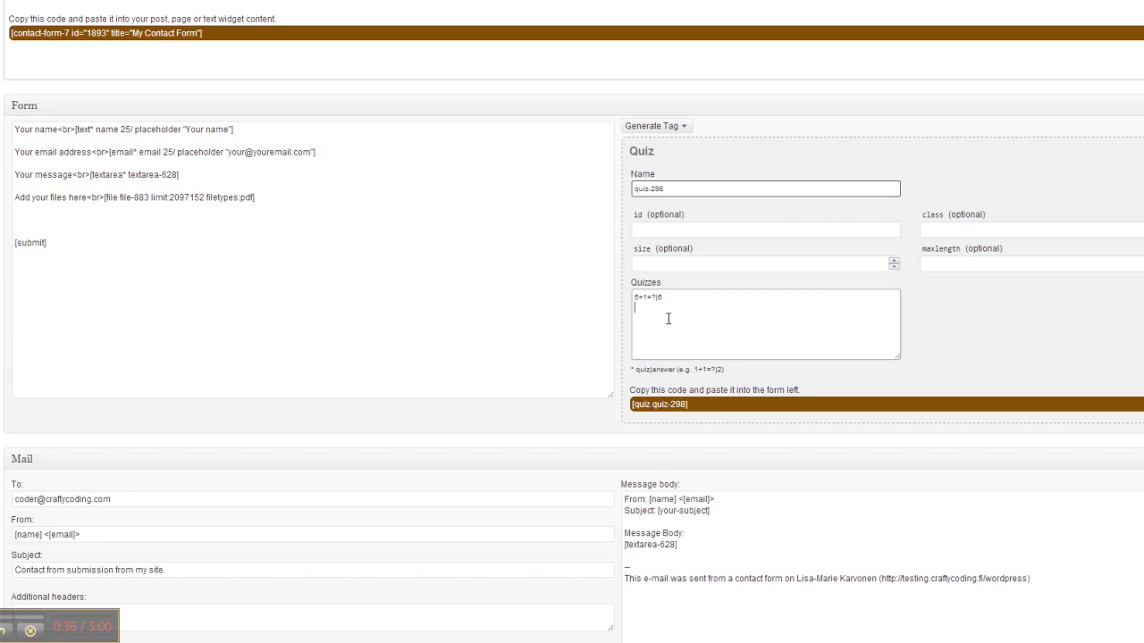
text(a)
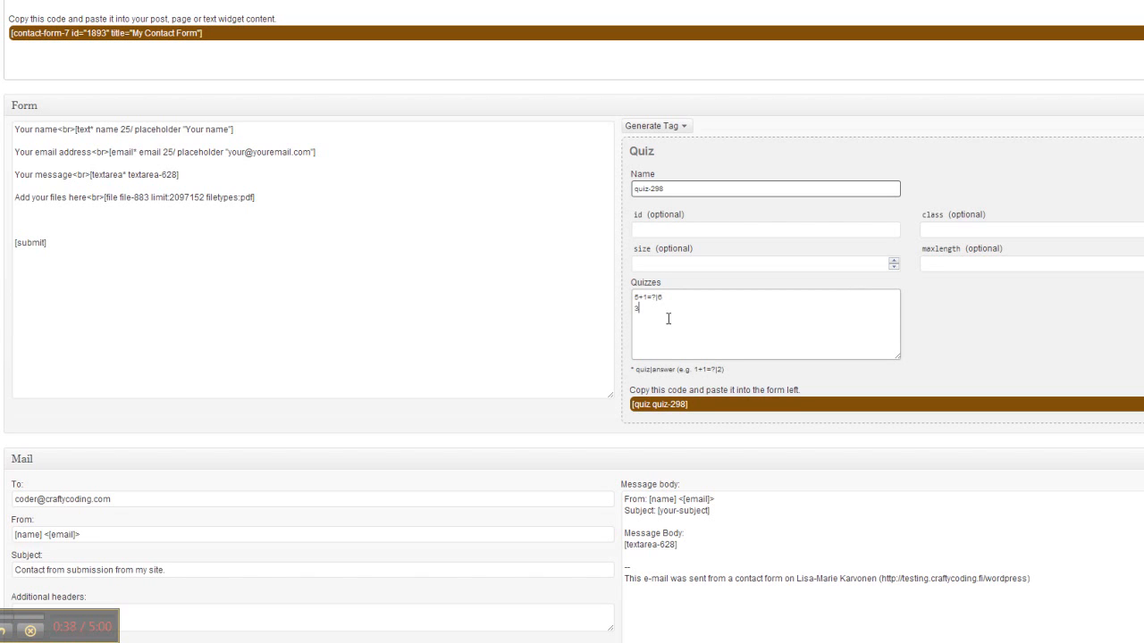
text(x3)
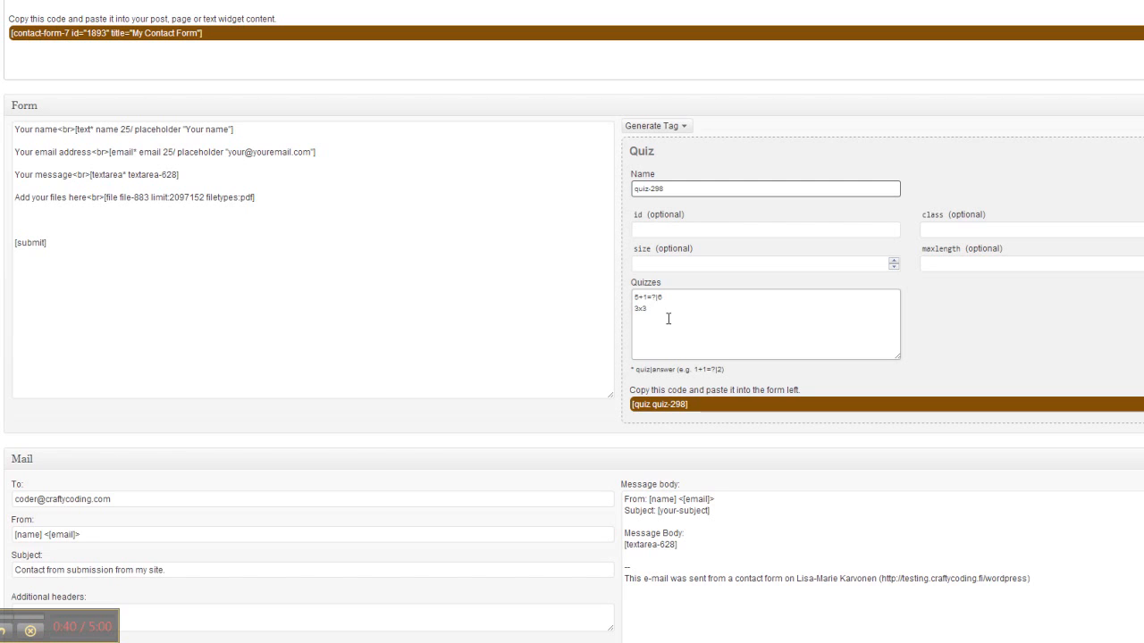
text(=?)
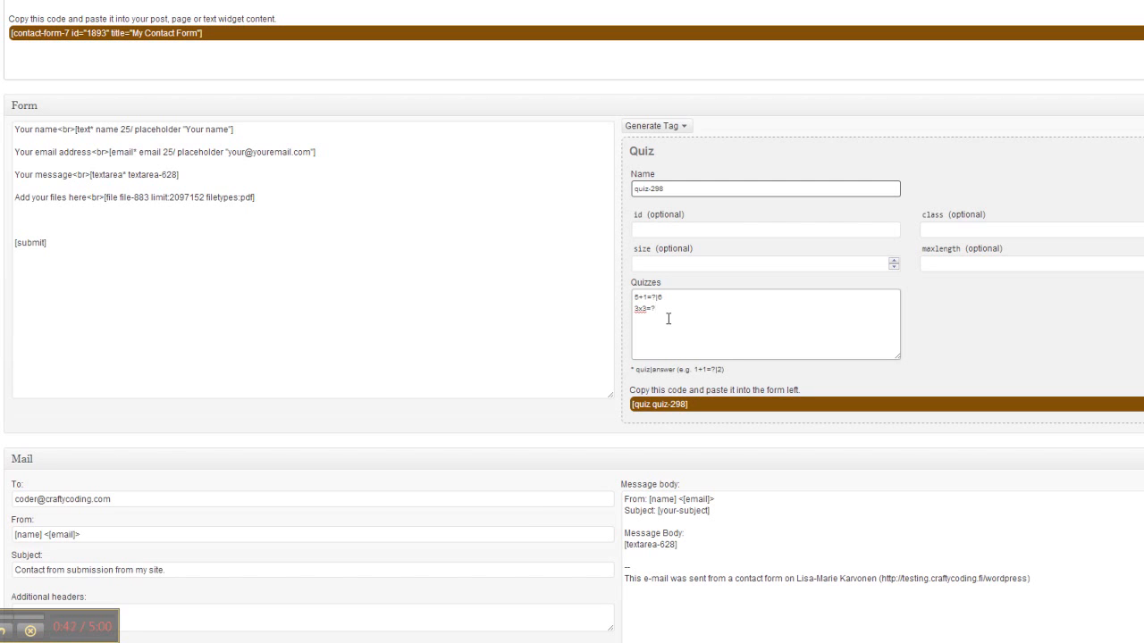
text(|9)
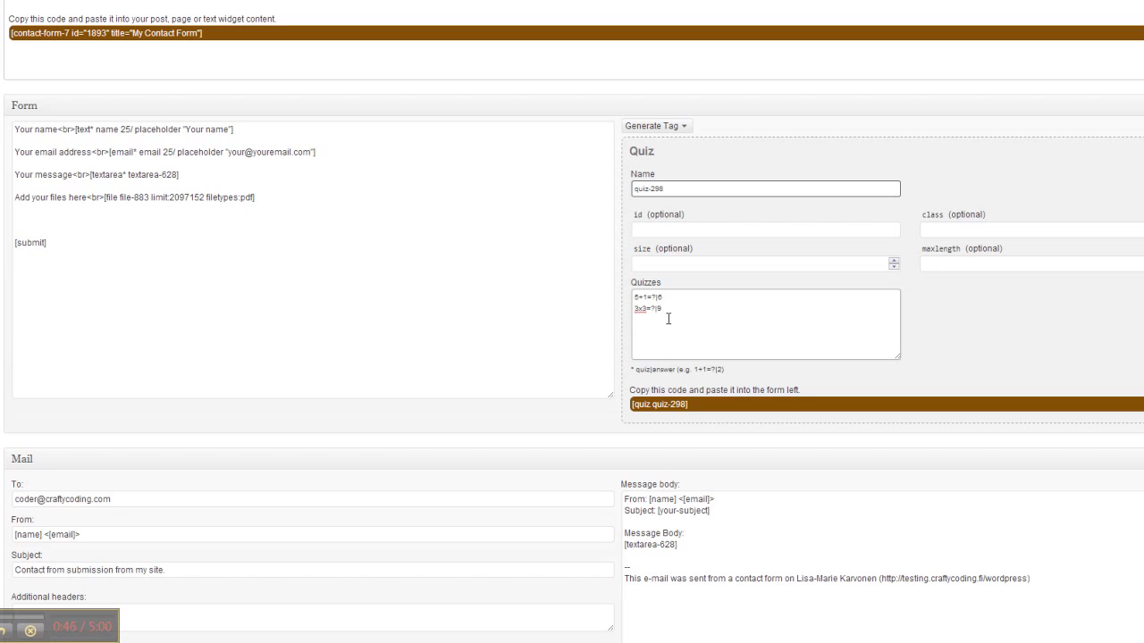
Add the third question 10+4=?|14 and paste the generated quiz tag into the form template.
text(10+)
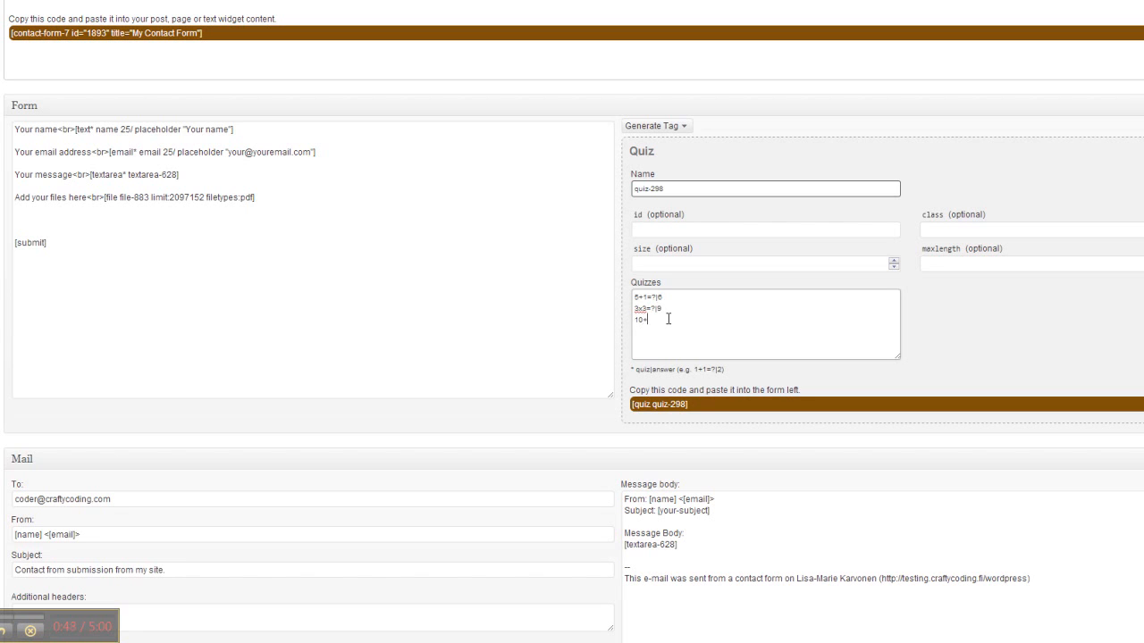
text(+4=)
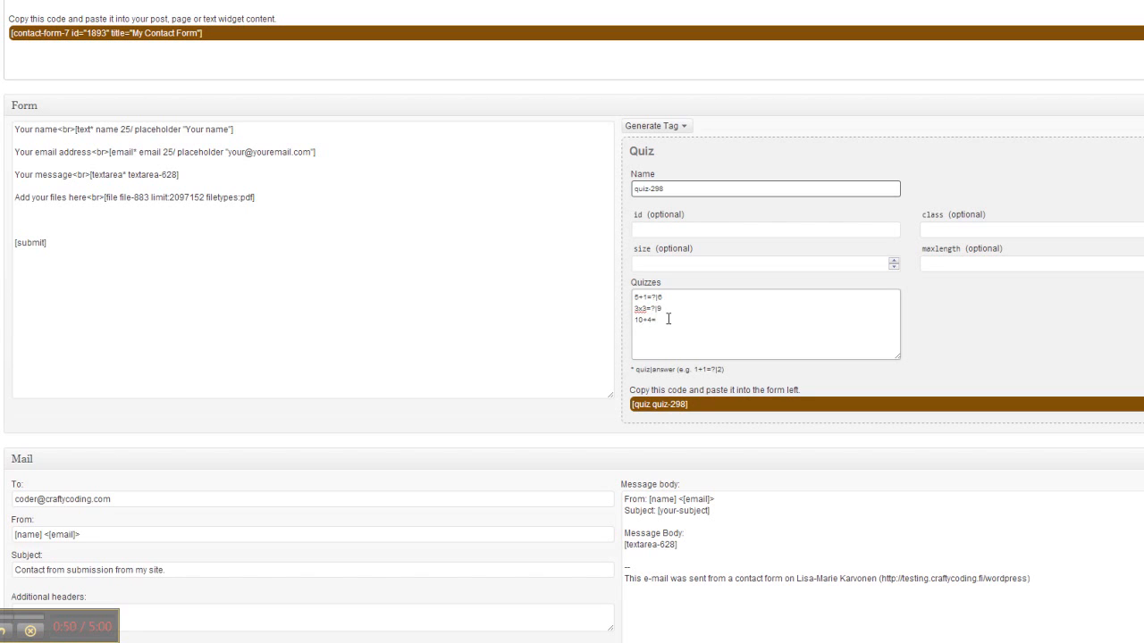
text(?|)
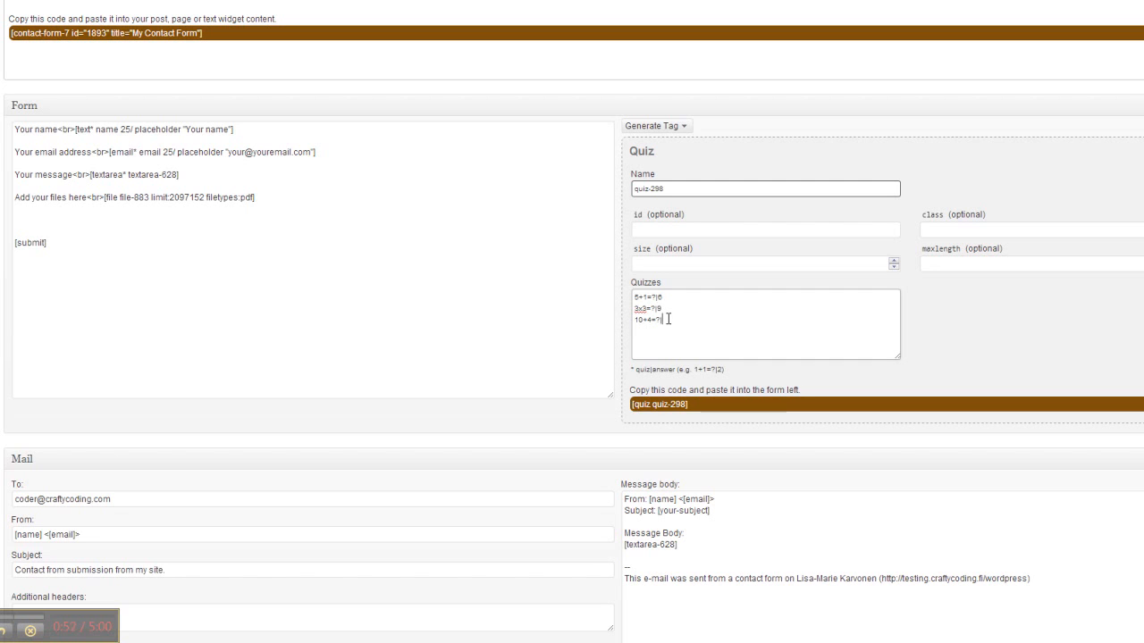
text(1)
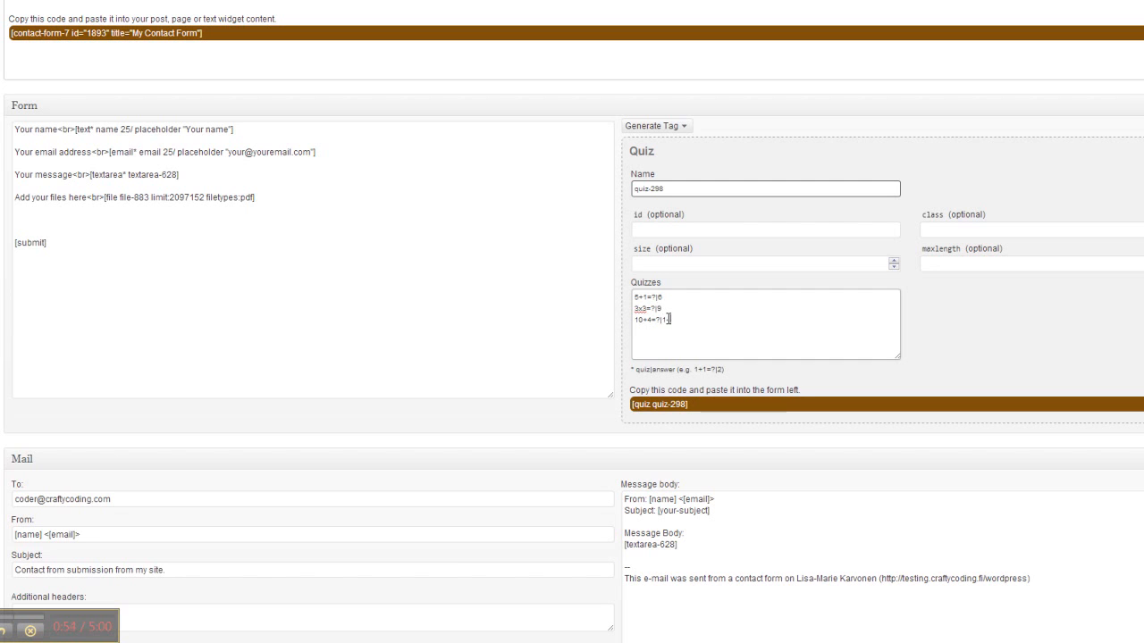
text(4)
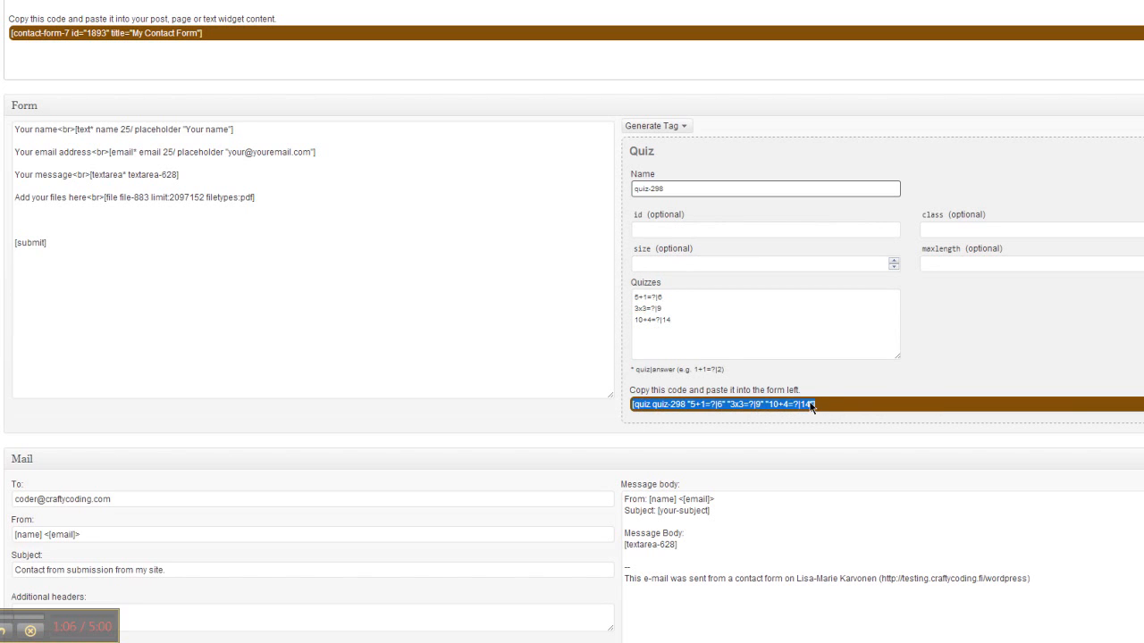
mouse_move(387, 338)
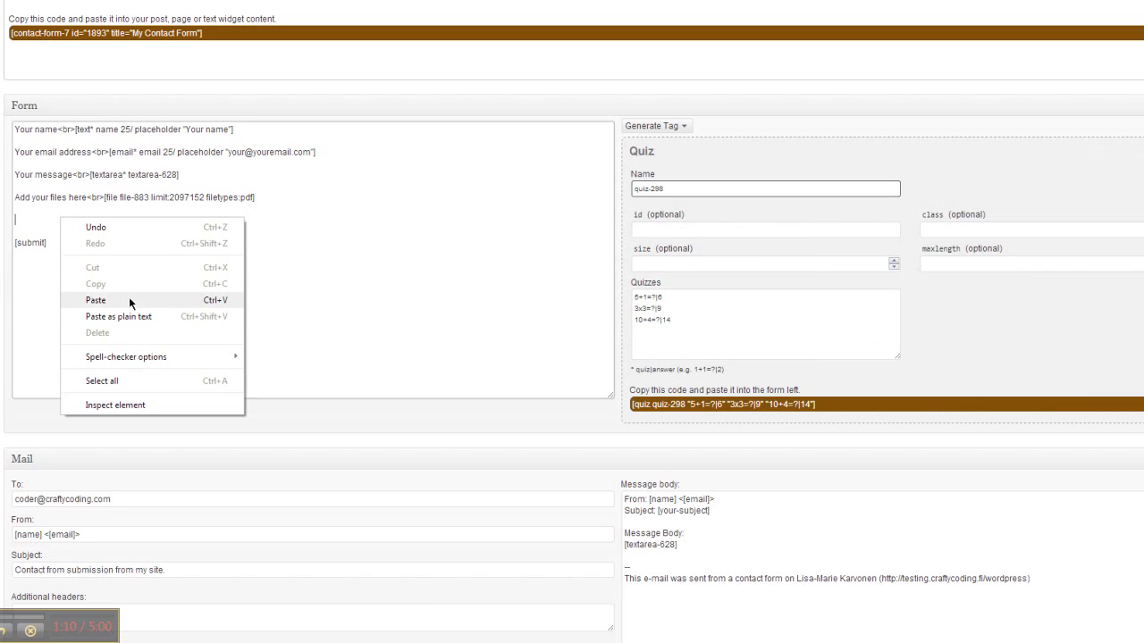
click(90, 300)
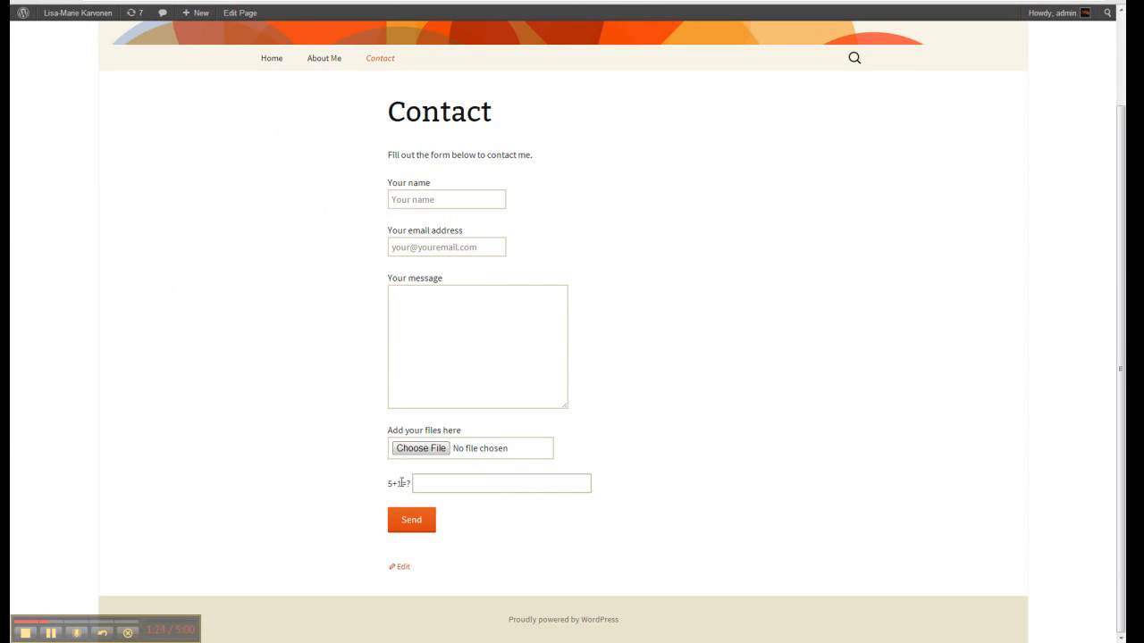
mouse_move(379, 490)
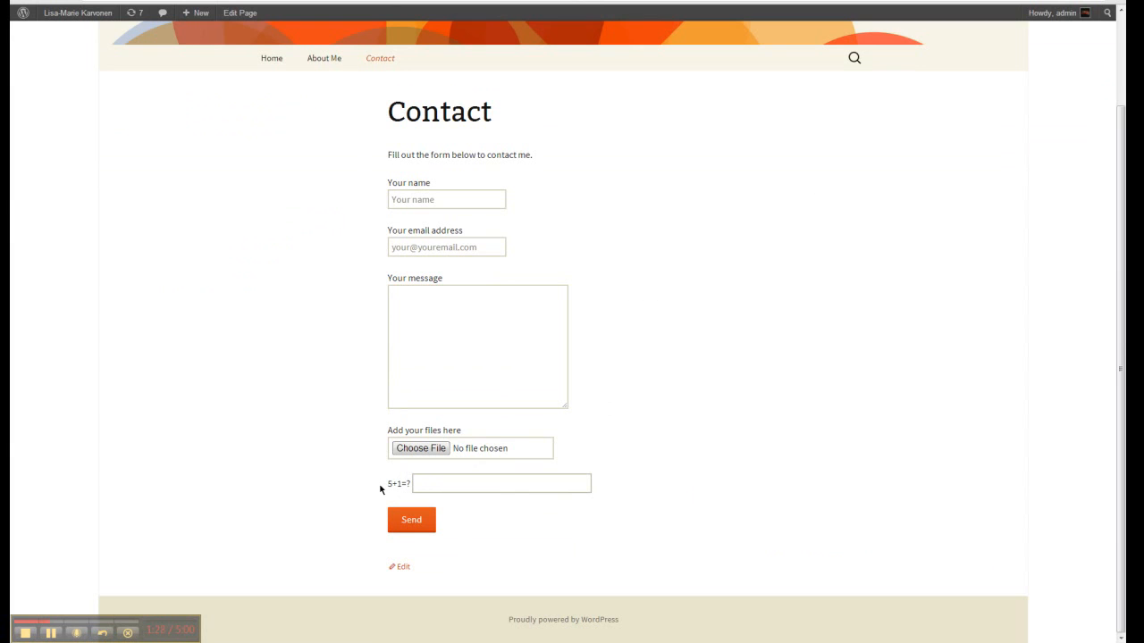
Try the 5+1=? quiz answer box on the reloaded Contact page.
click(501, 483)
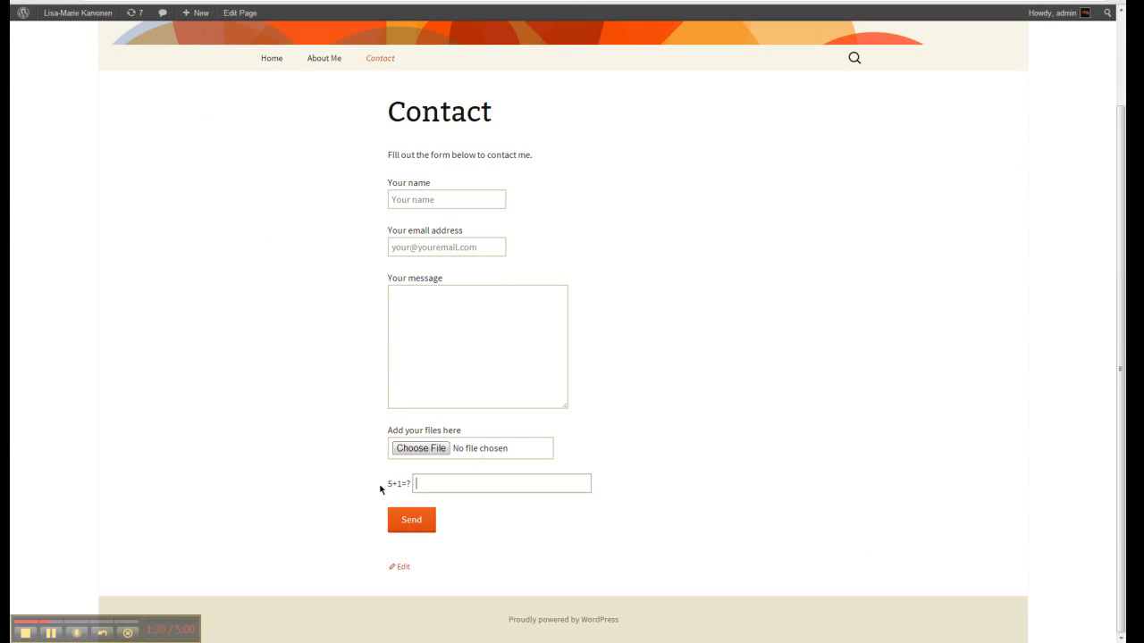